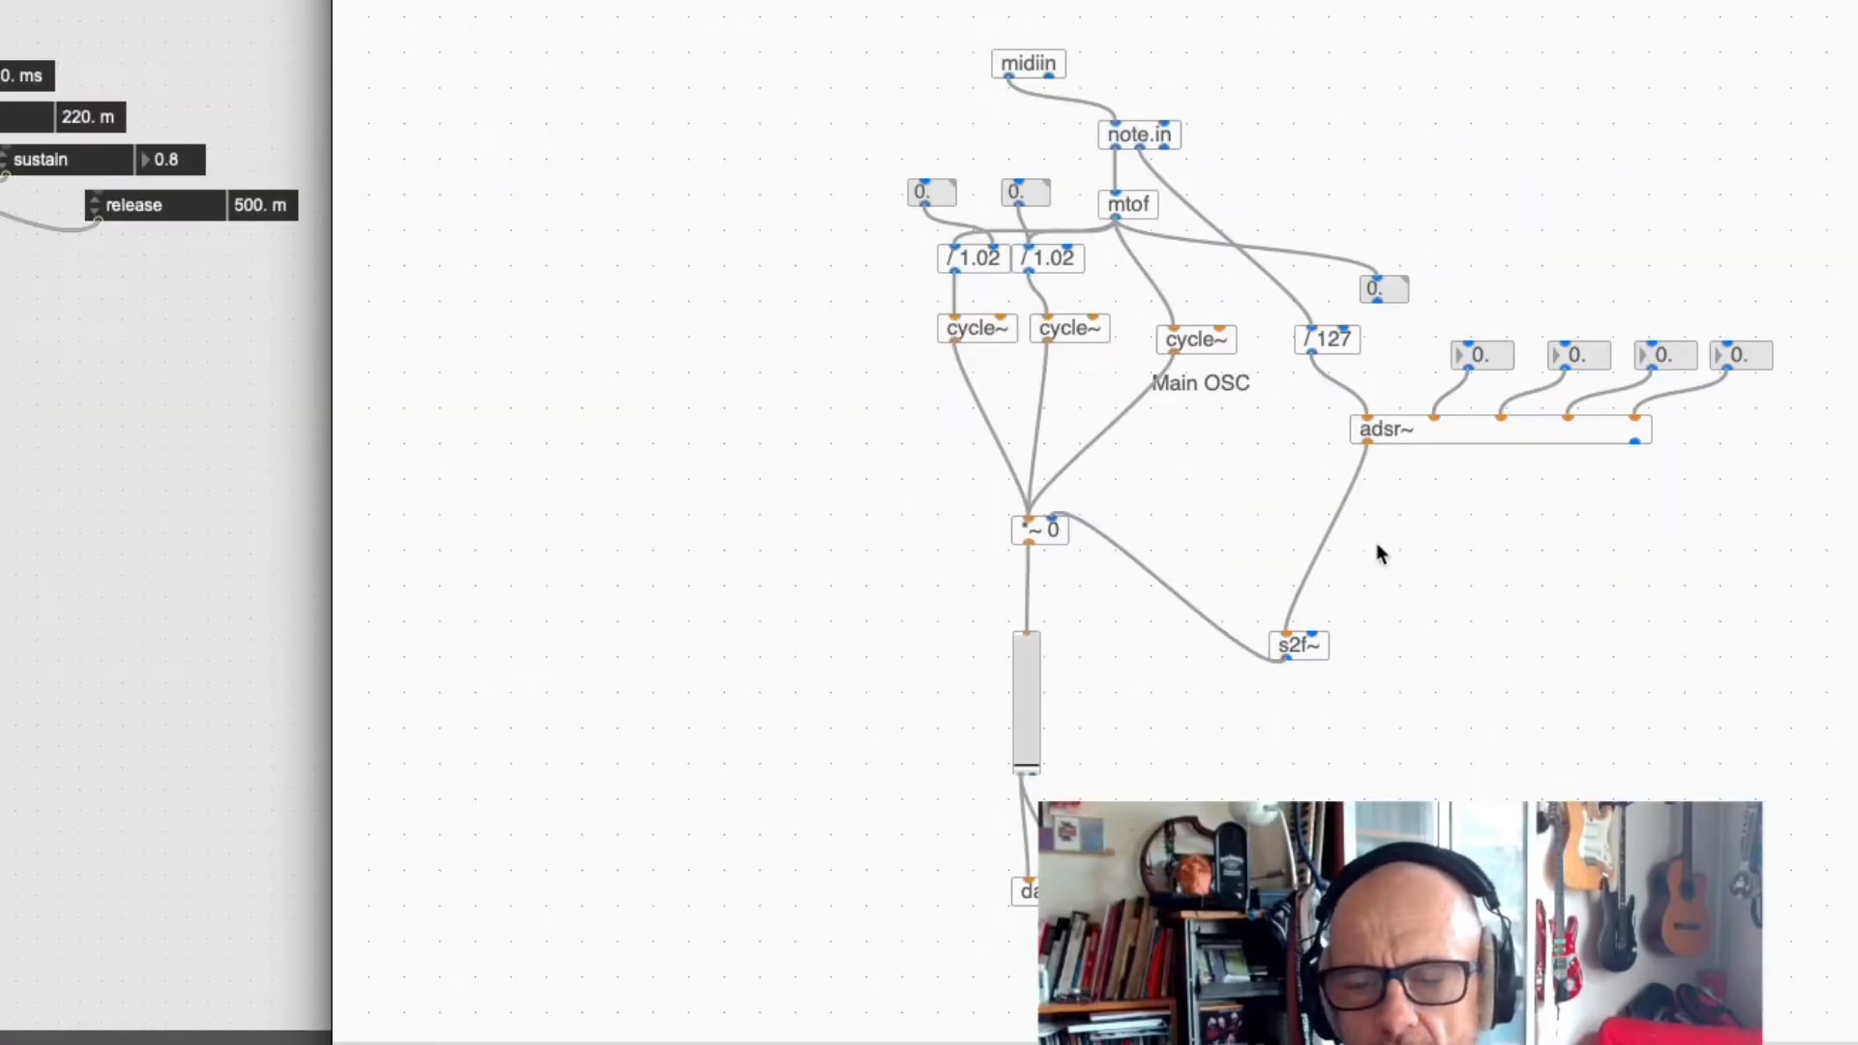
pyautogui.moveTo(1356, 712)
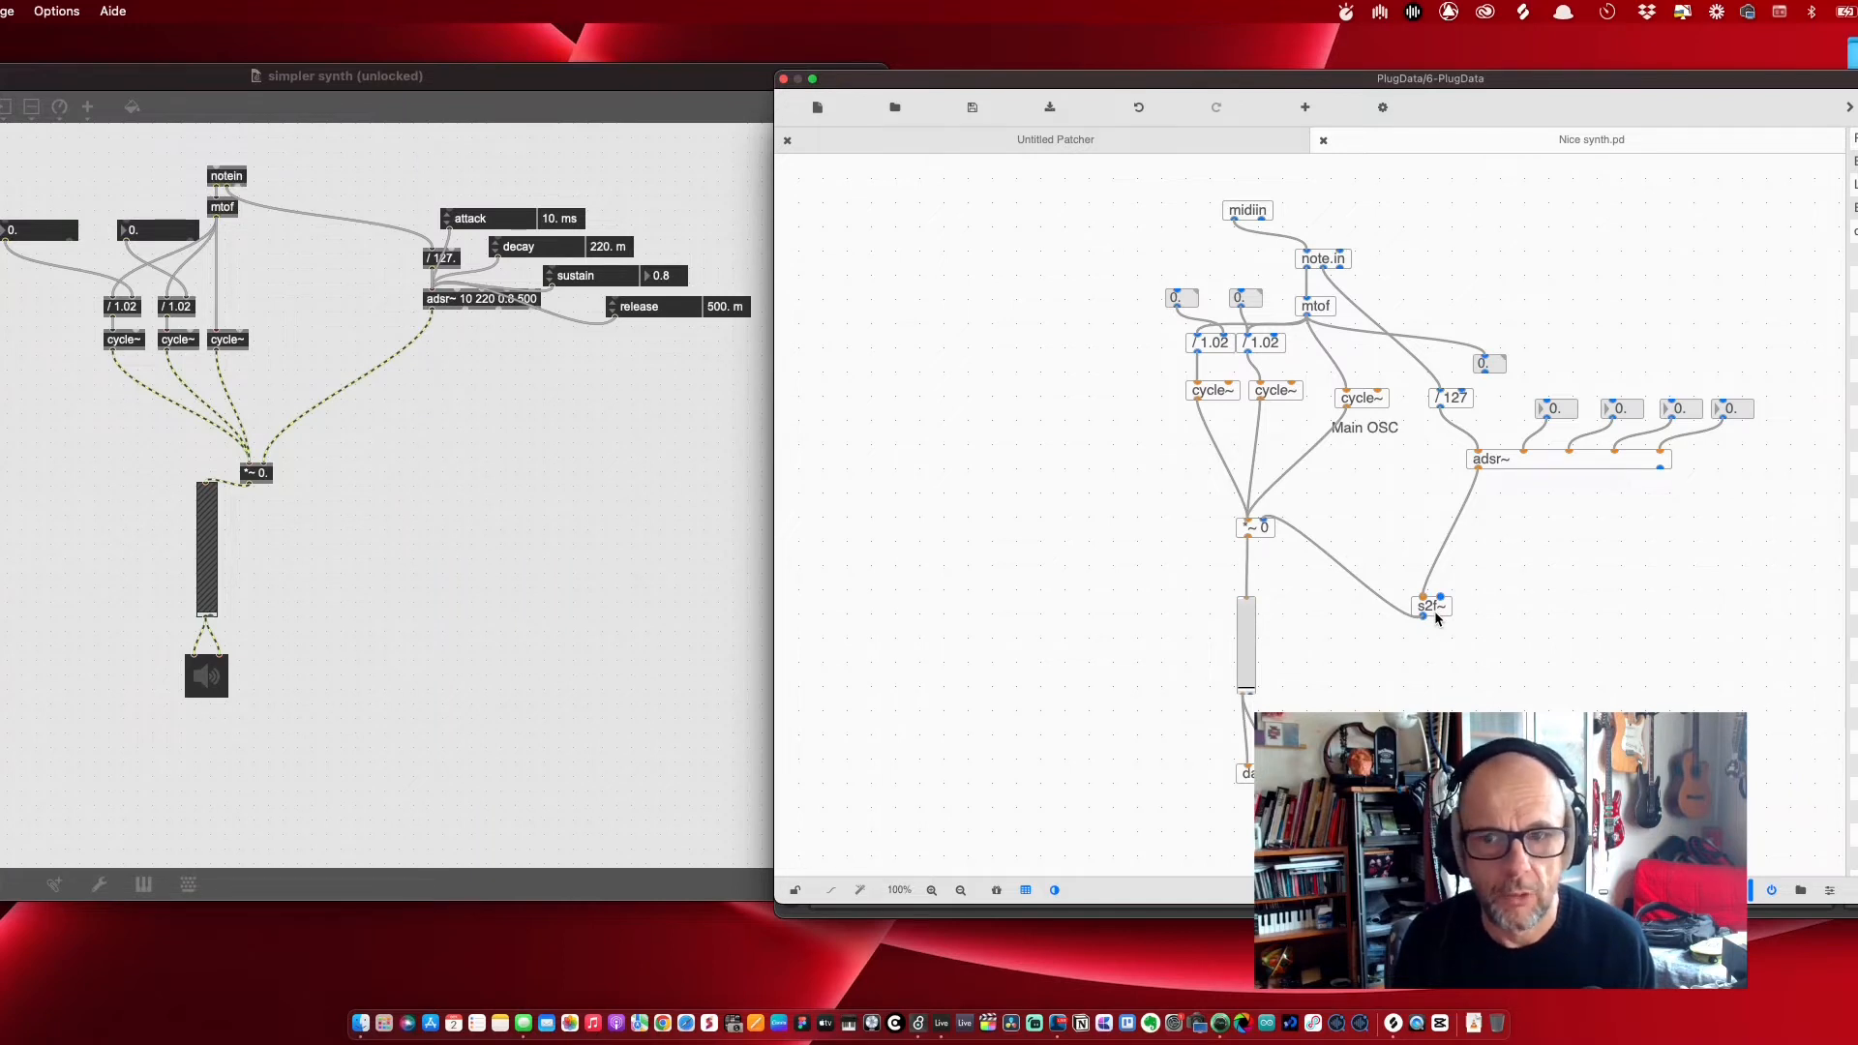
pyautogui.moveTo(1466, 656)
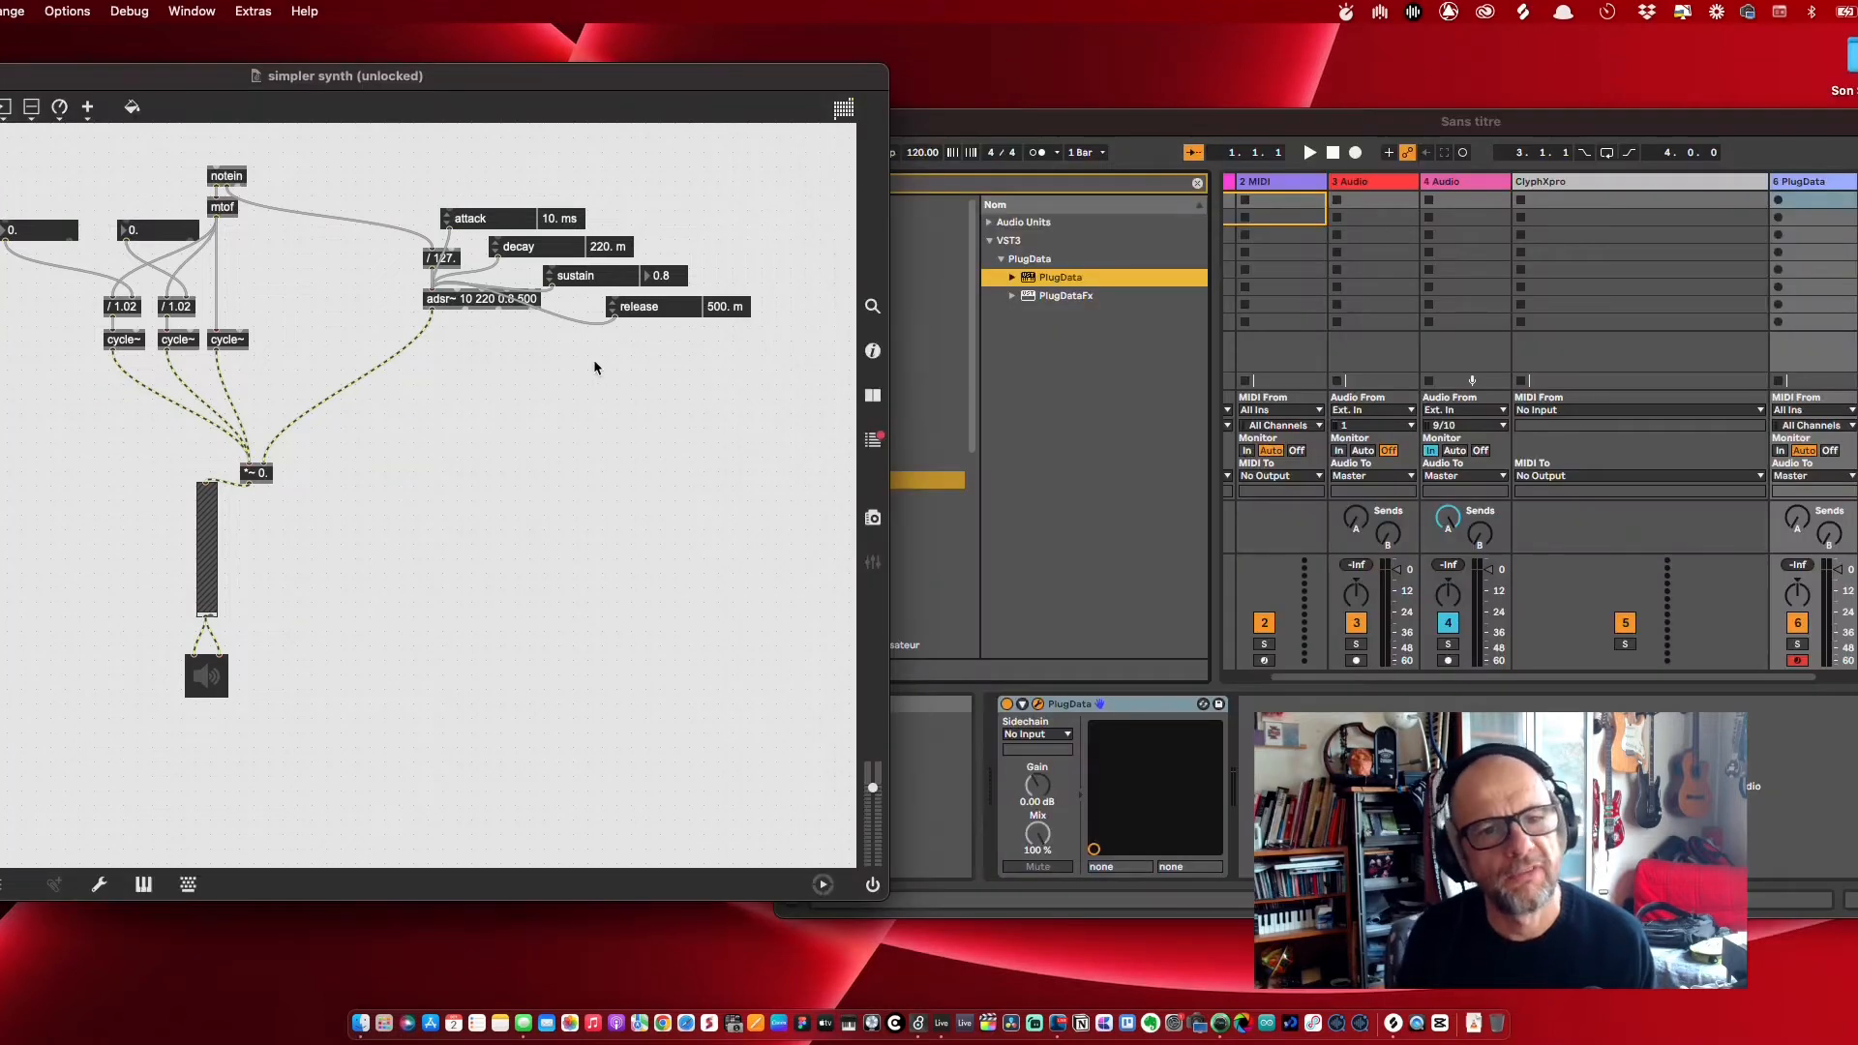
pyautogui.moveTo(507, 693)
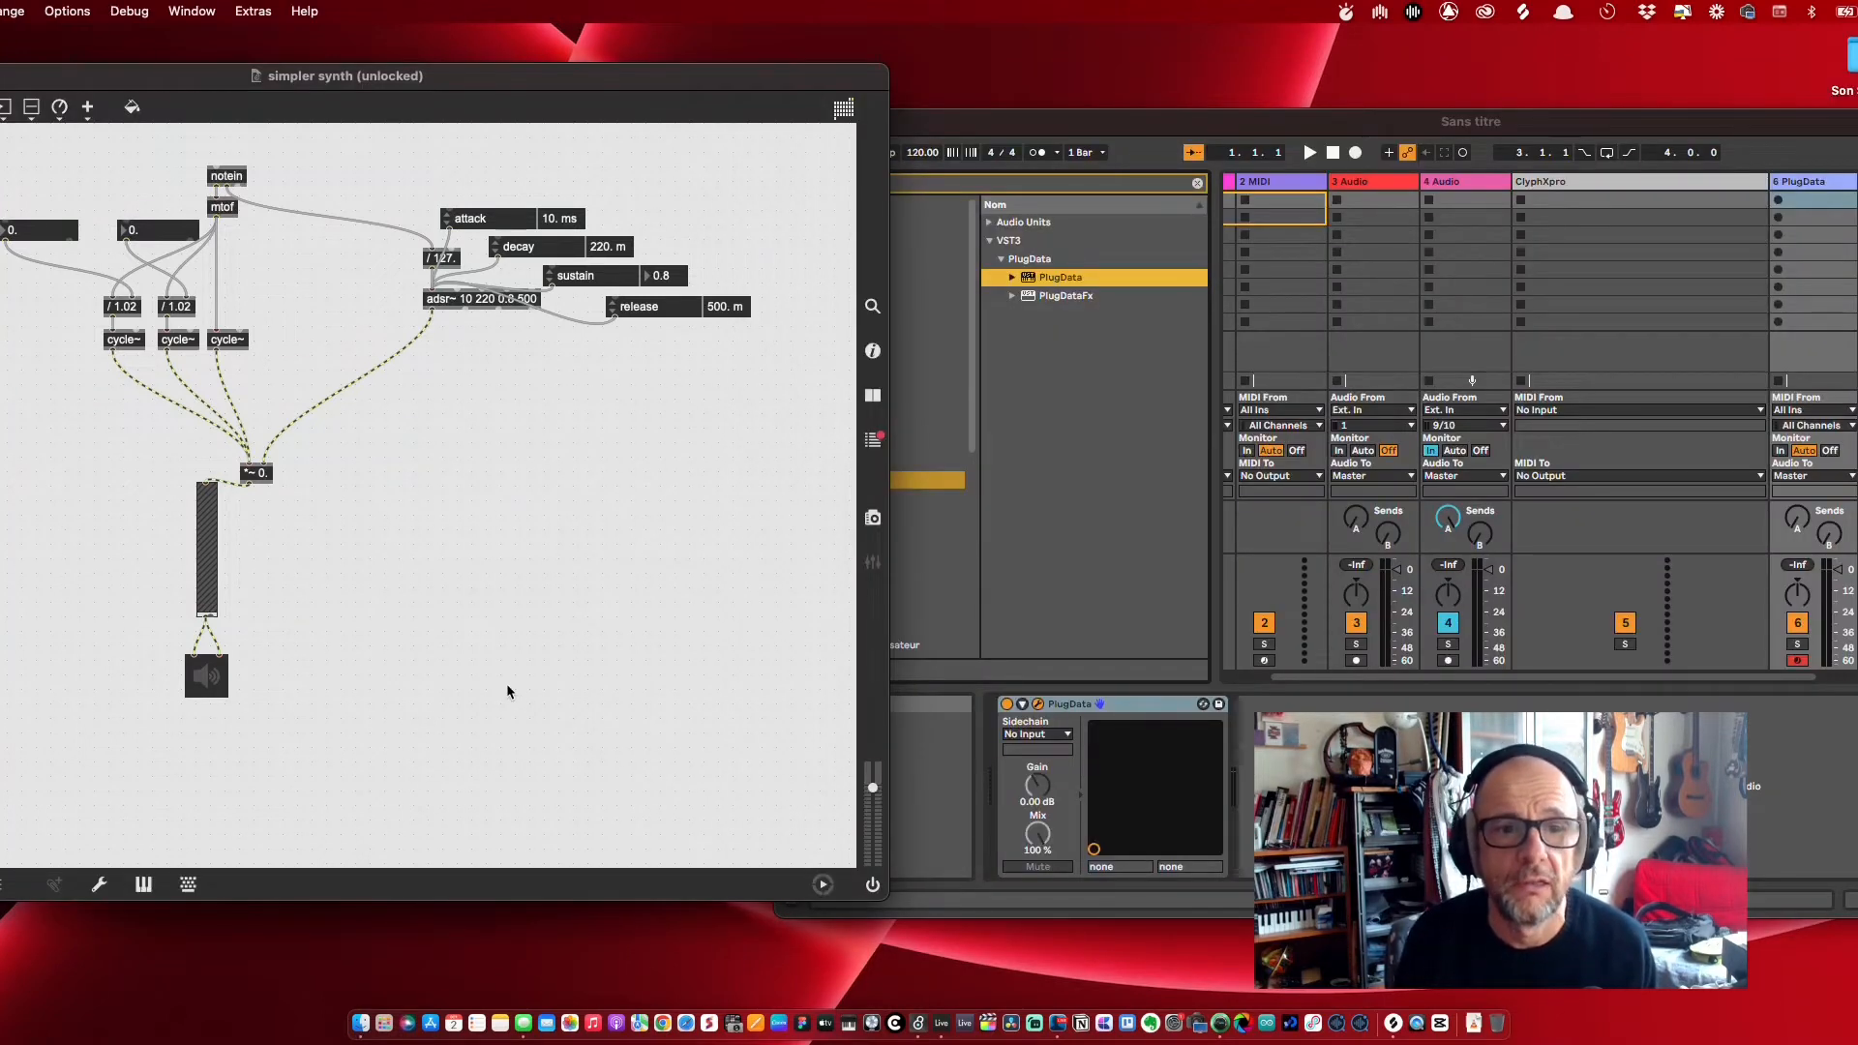
pyautogui.moveTo(948, 602)
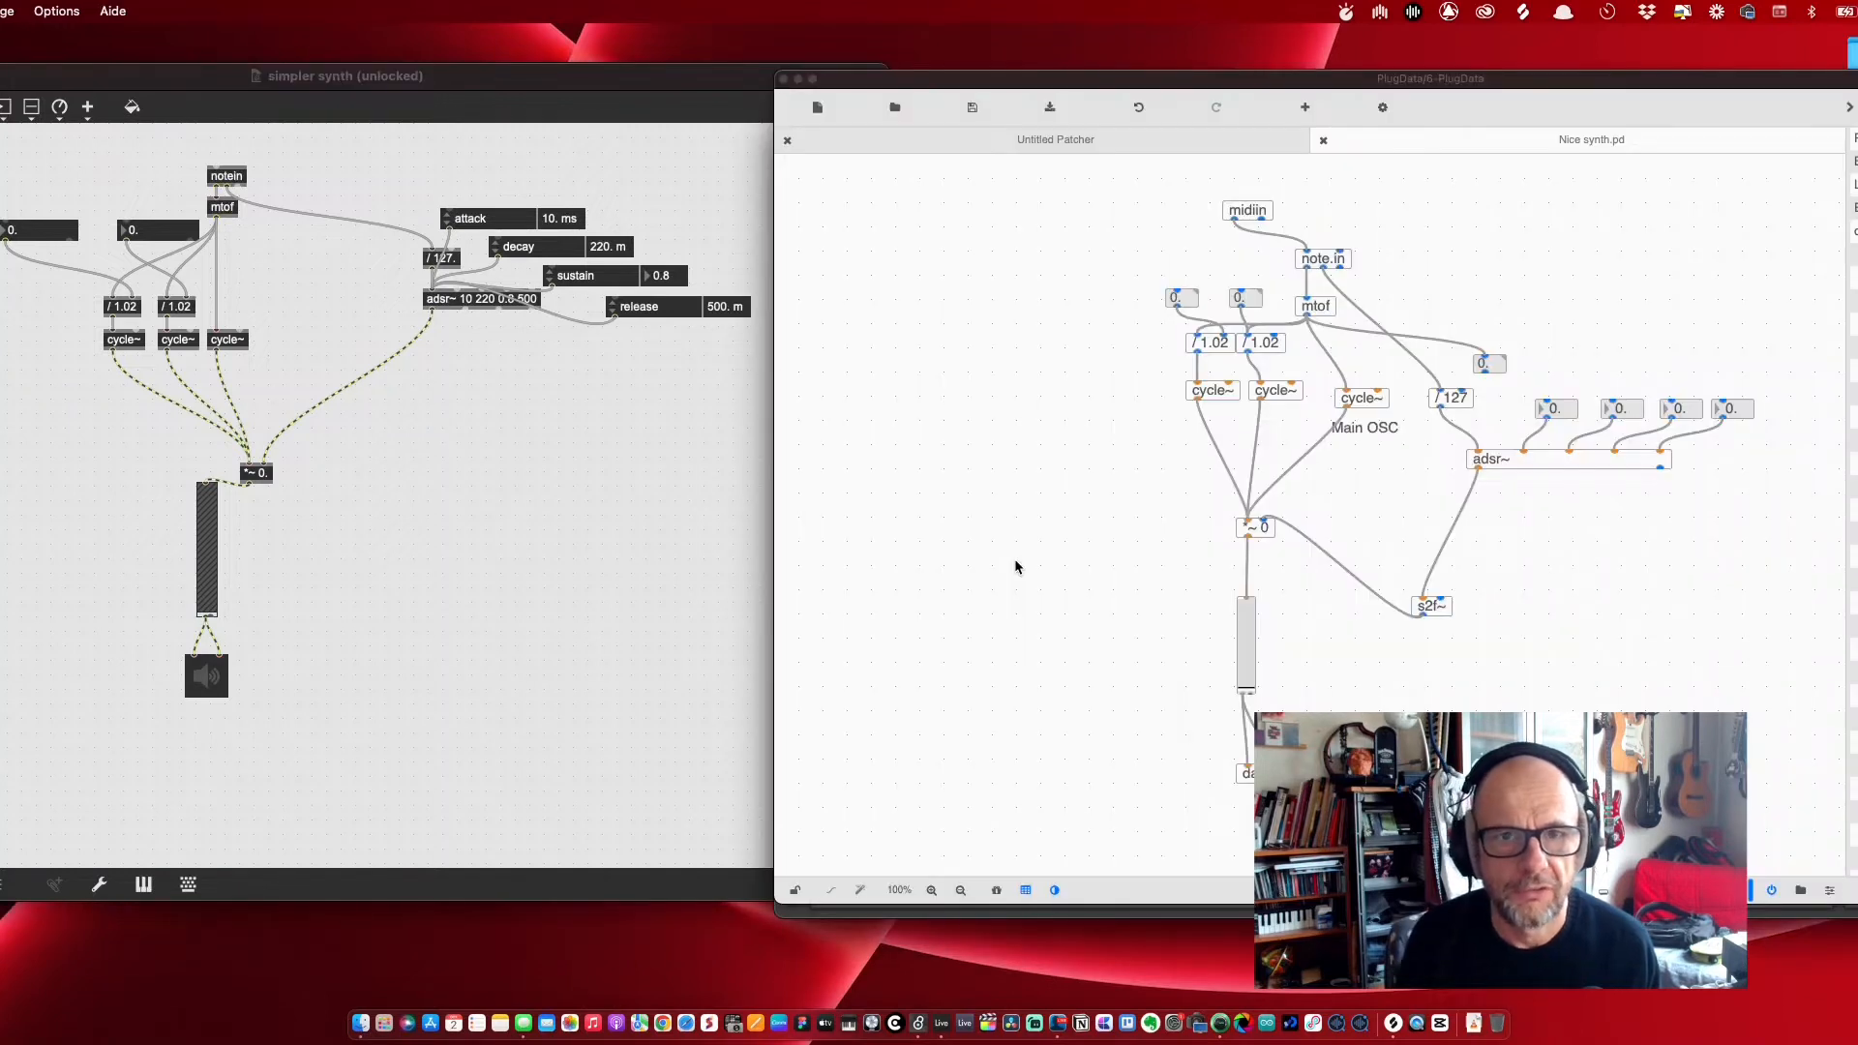
pyautogui.moveTo(1509, 637)
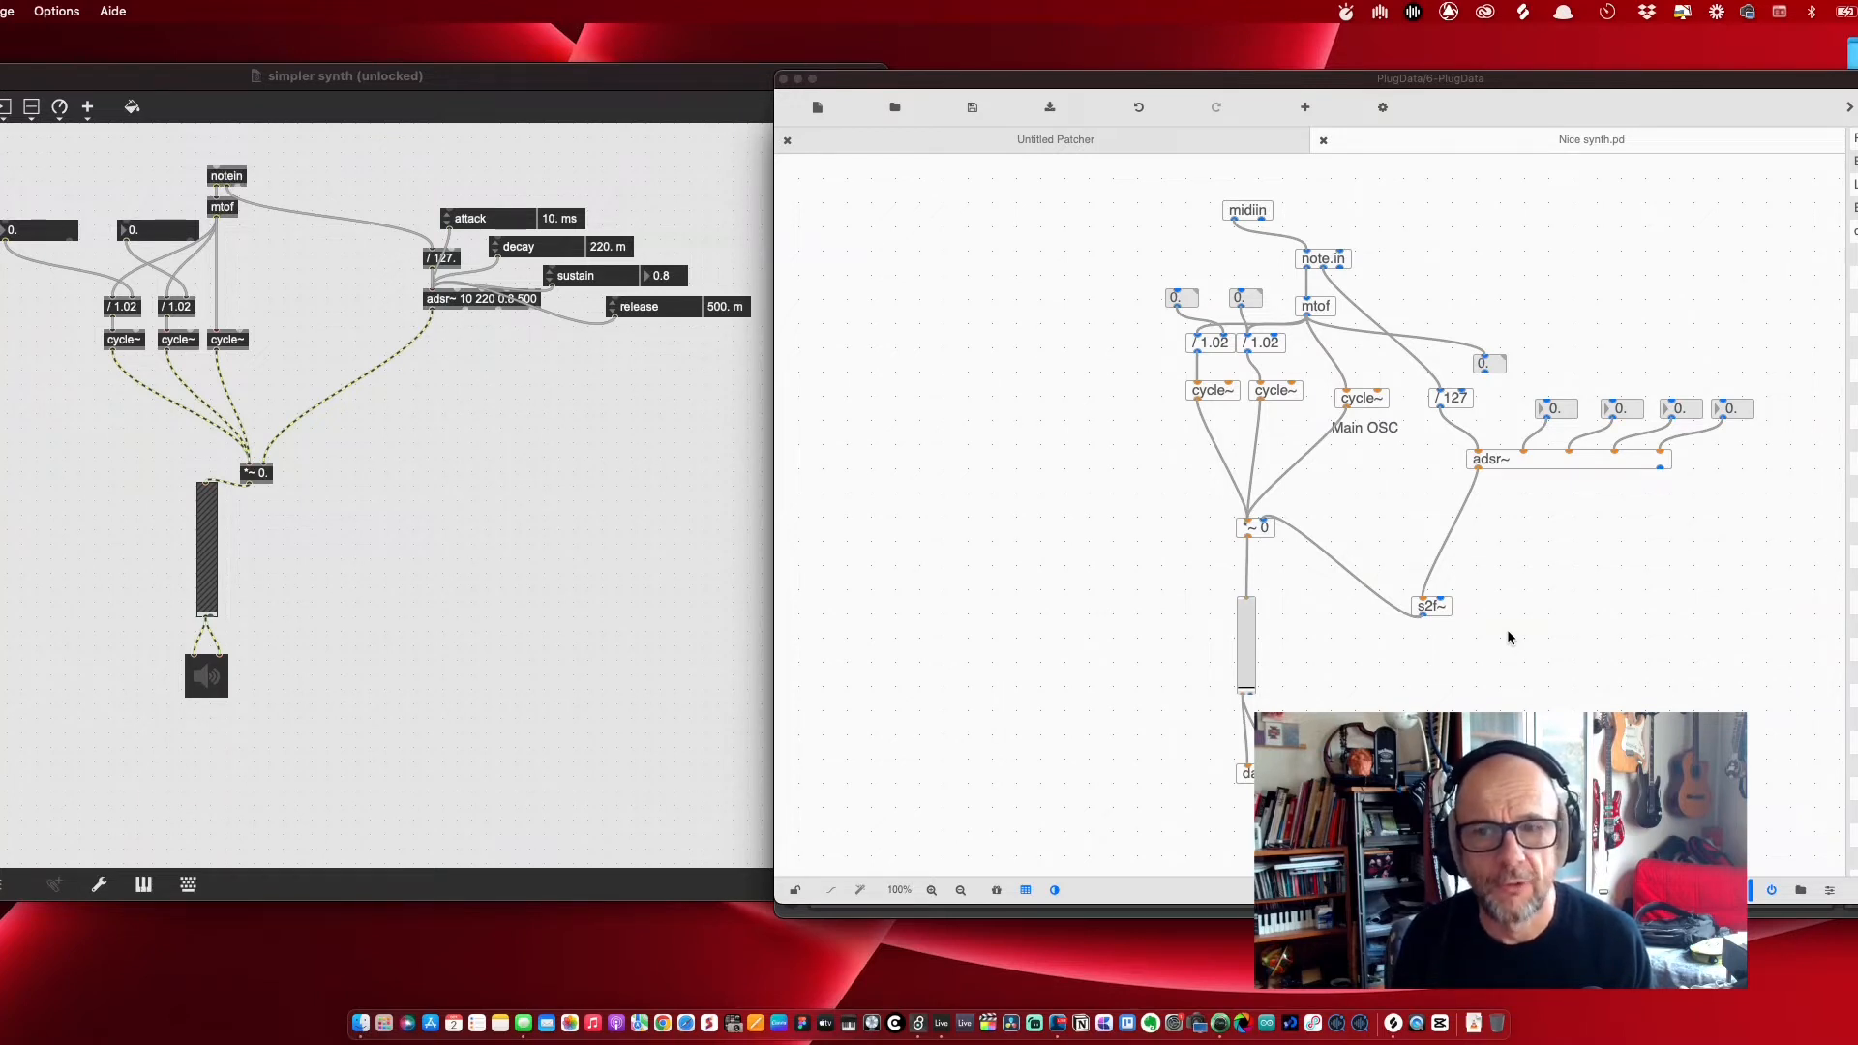
pyautogui.moveTo(1212, 190)
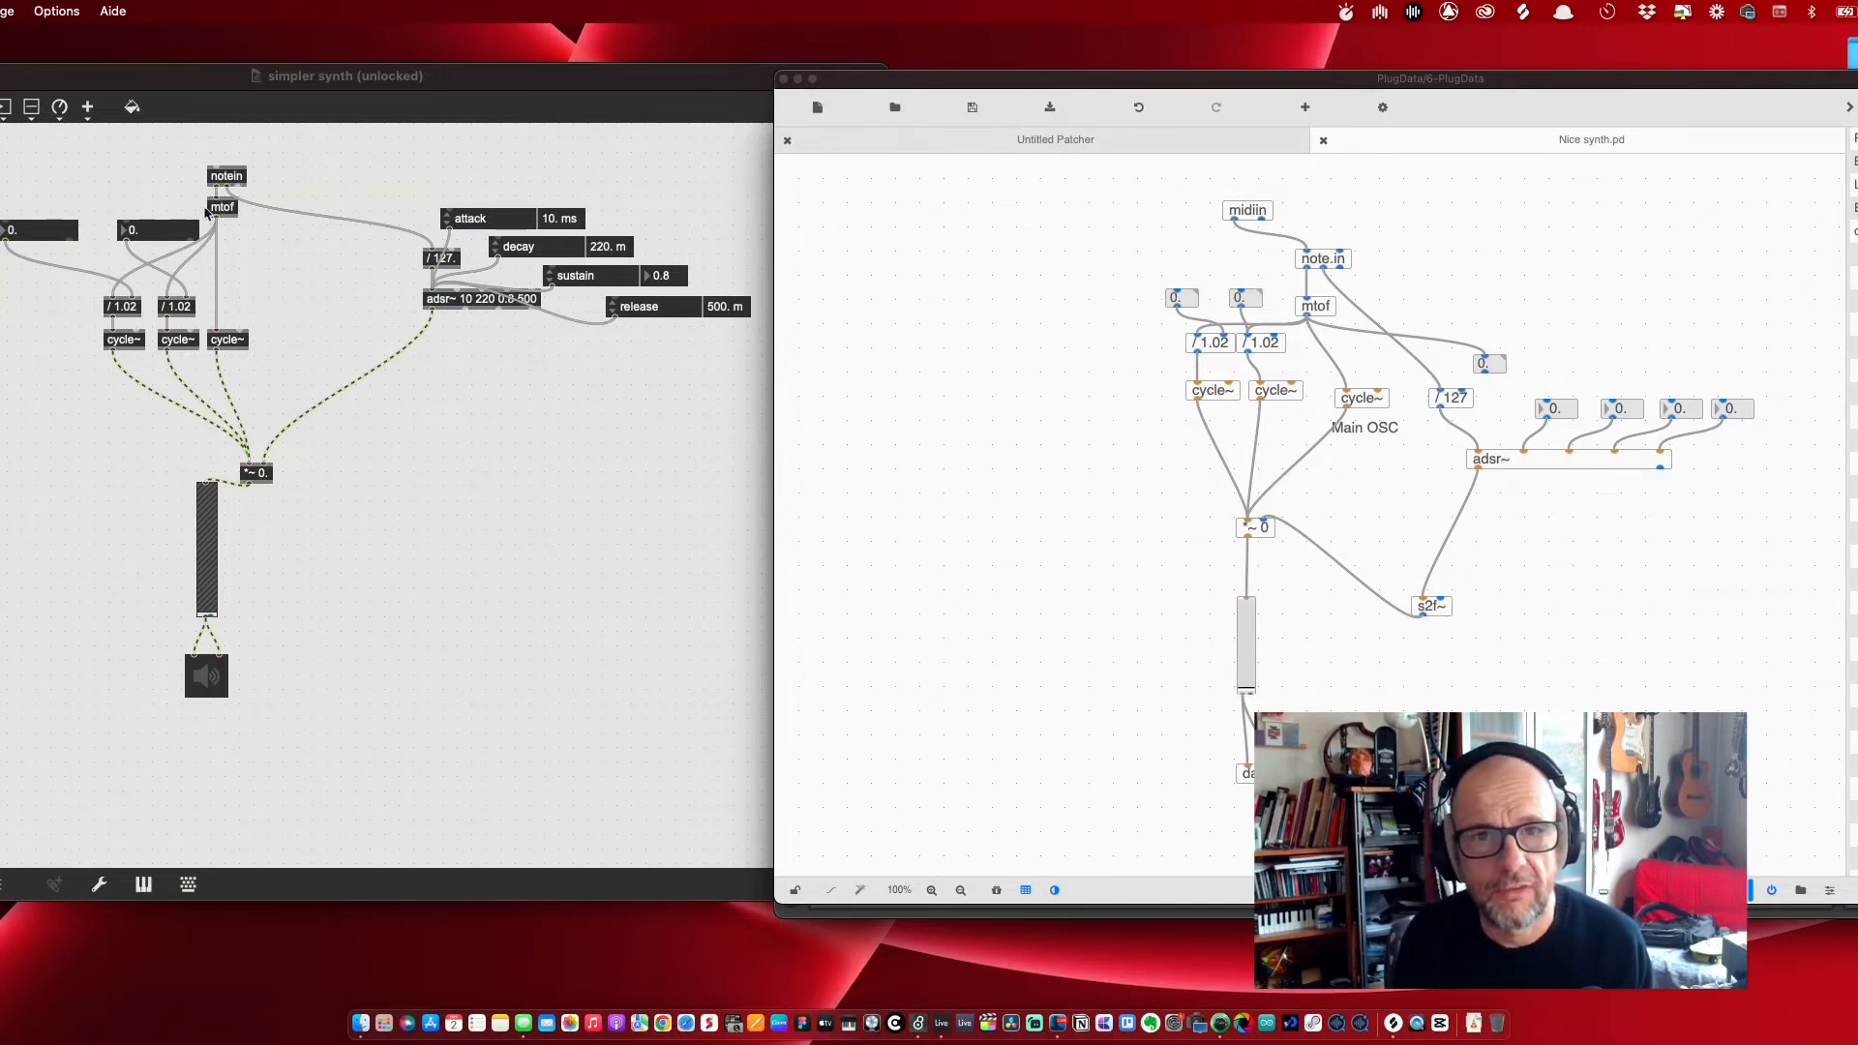
pyautogui.moveTo(1312, 222)
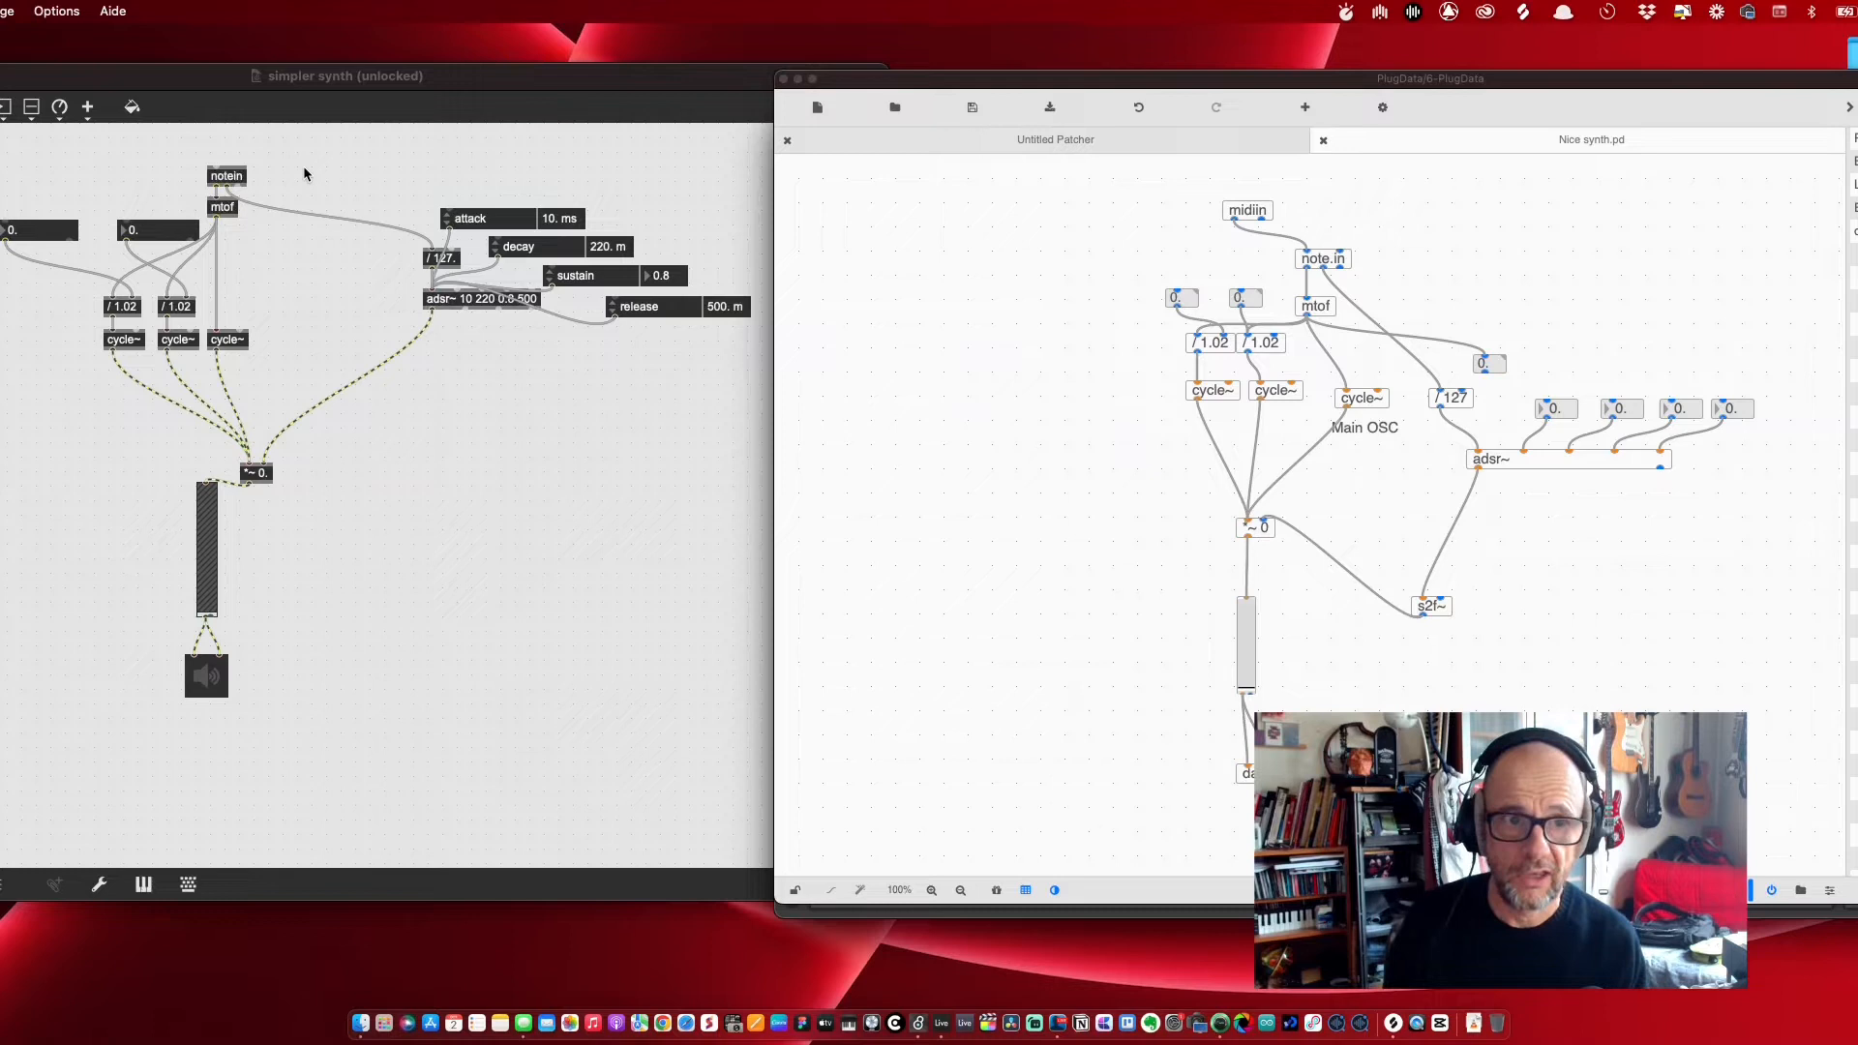
pyautogui.moveTo(1167, 240)
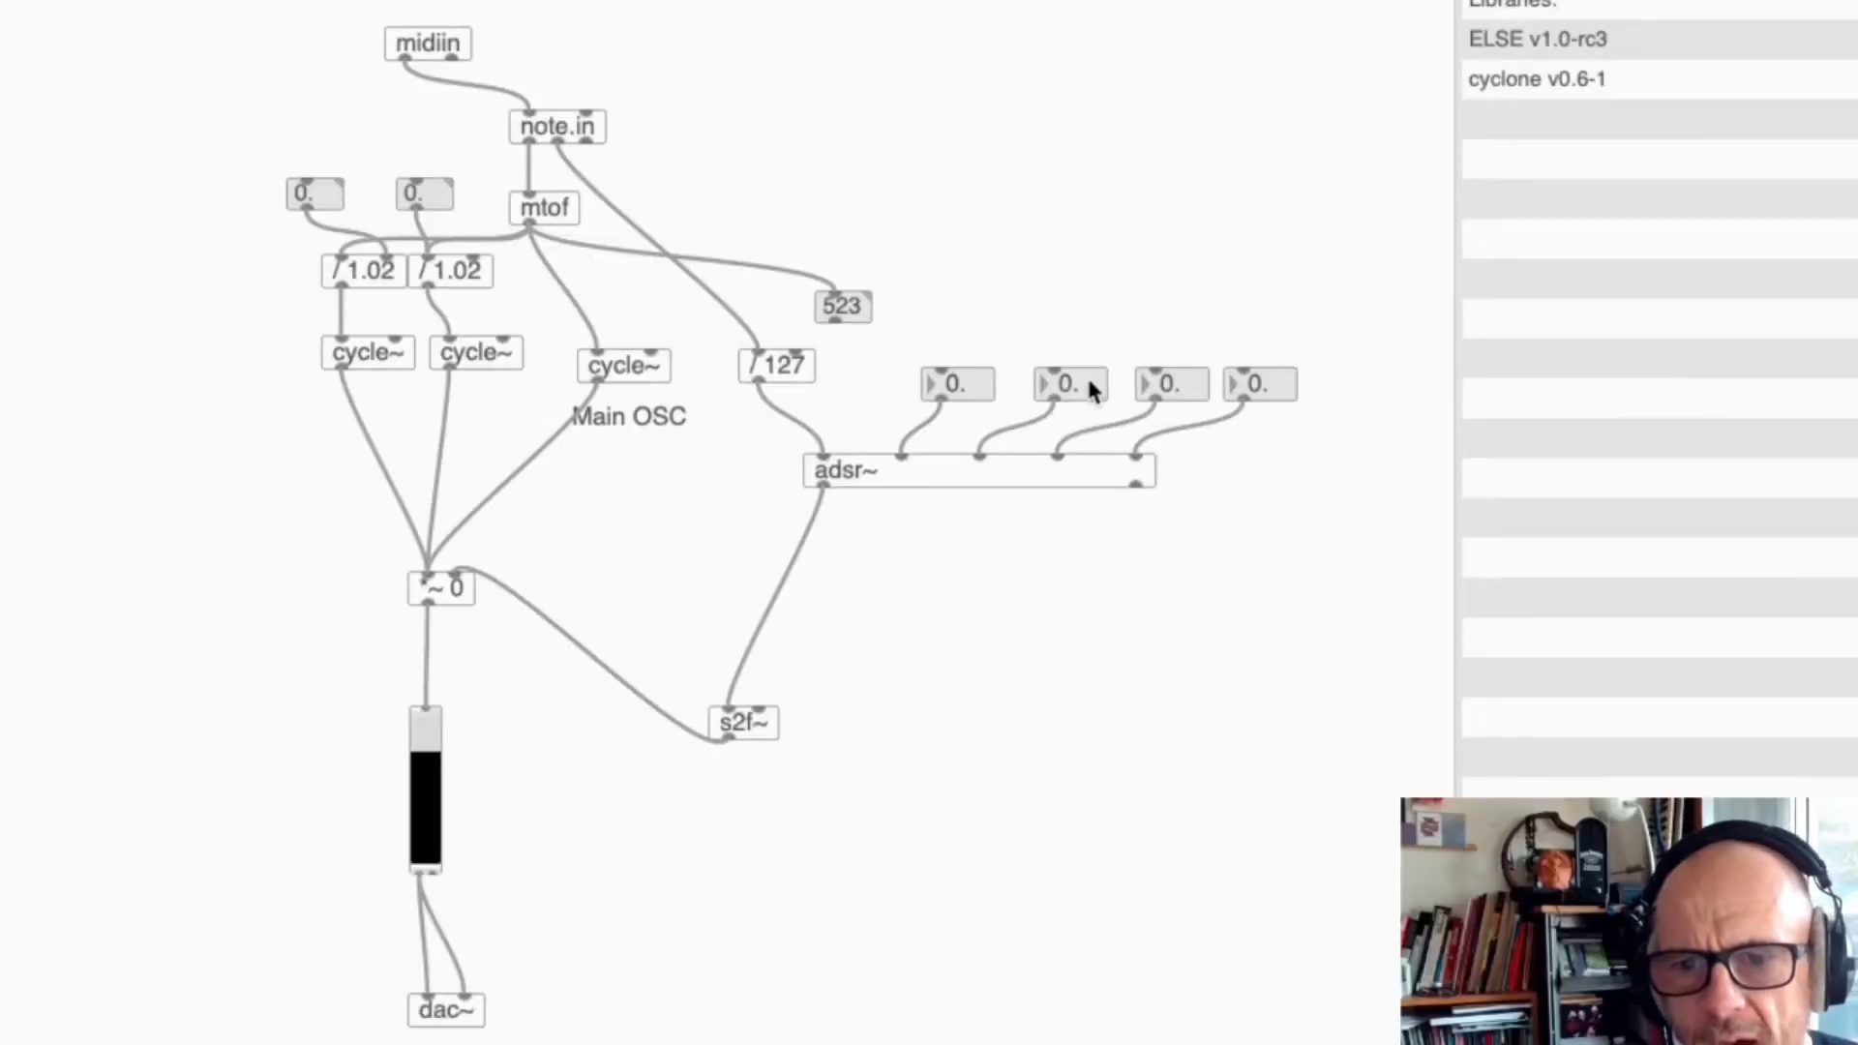
pyautogui.moveTo(435, 776)
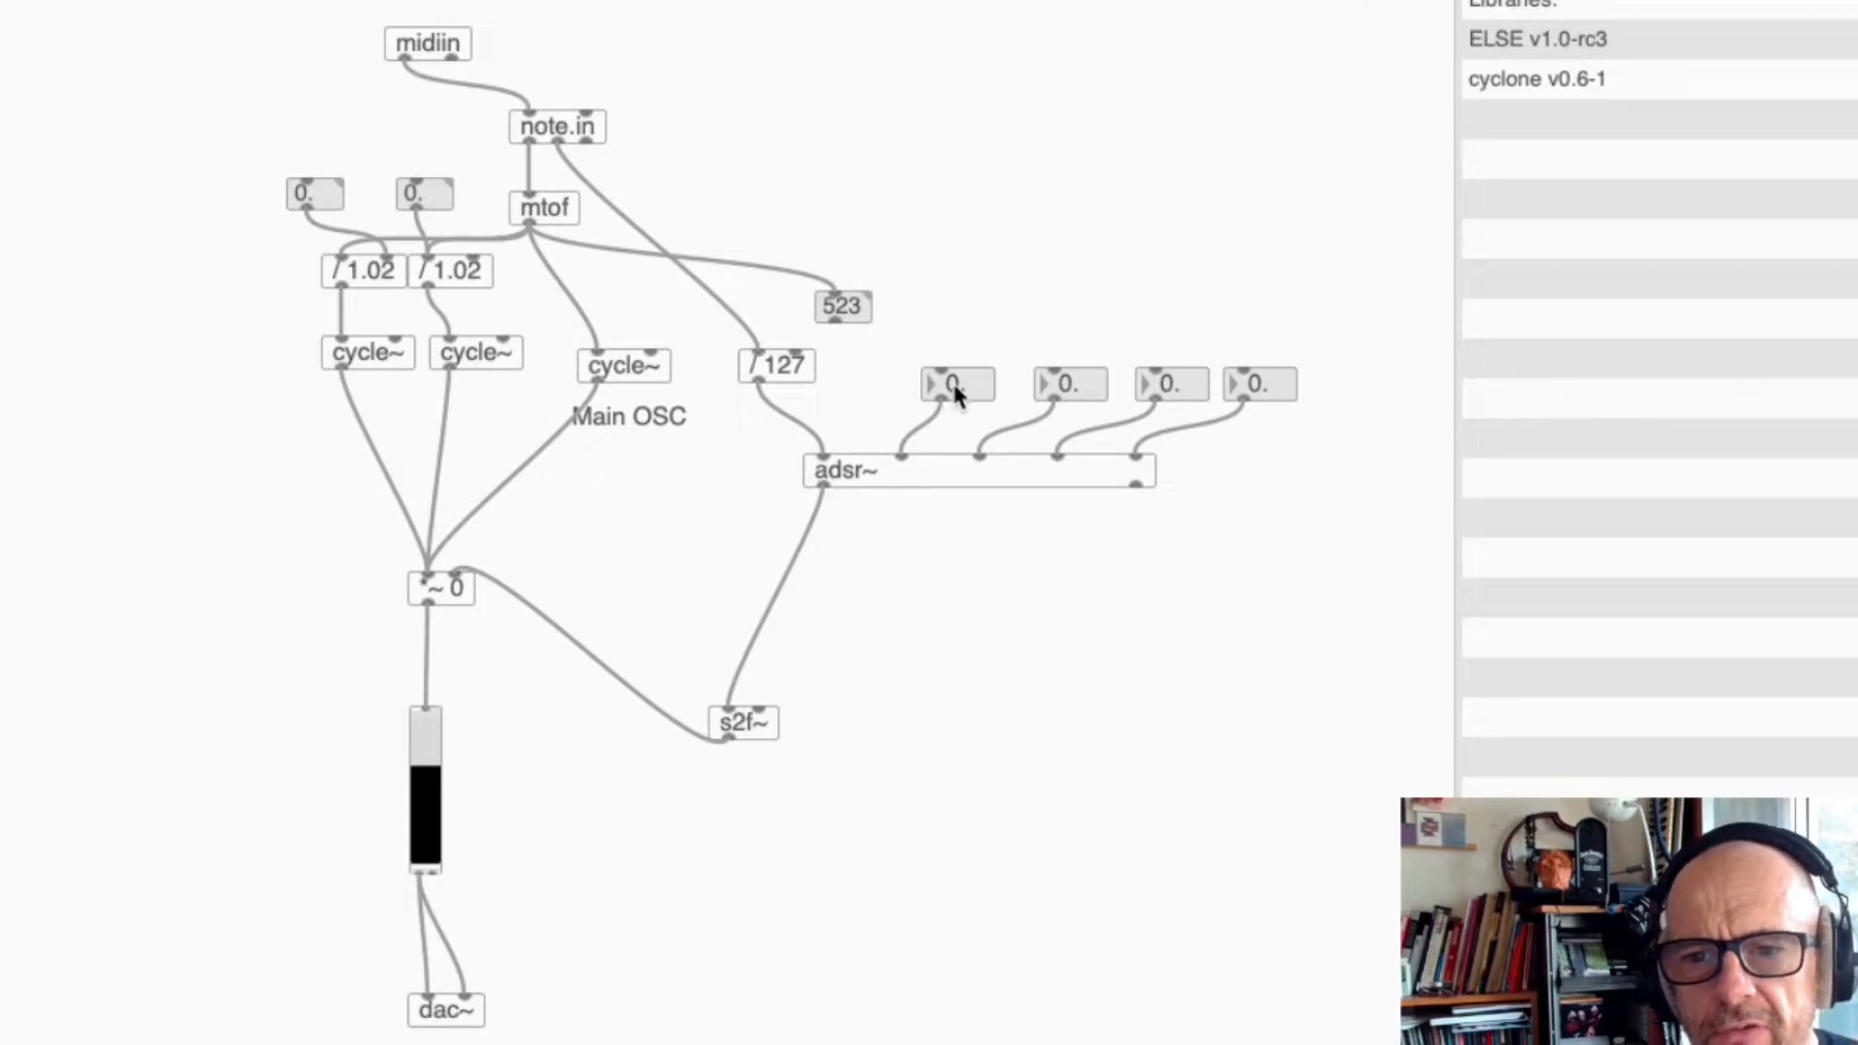
# Enter attack 100, decay 120, sustain 0.80 and release 500 in the adsr~ number boxes
pyautogui.write('100')
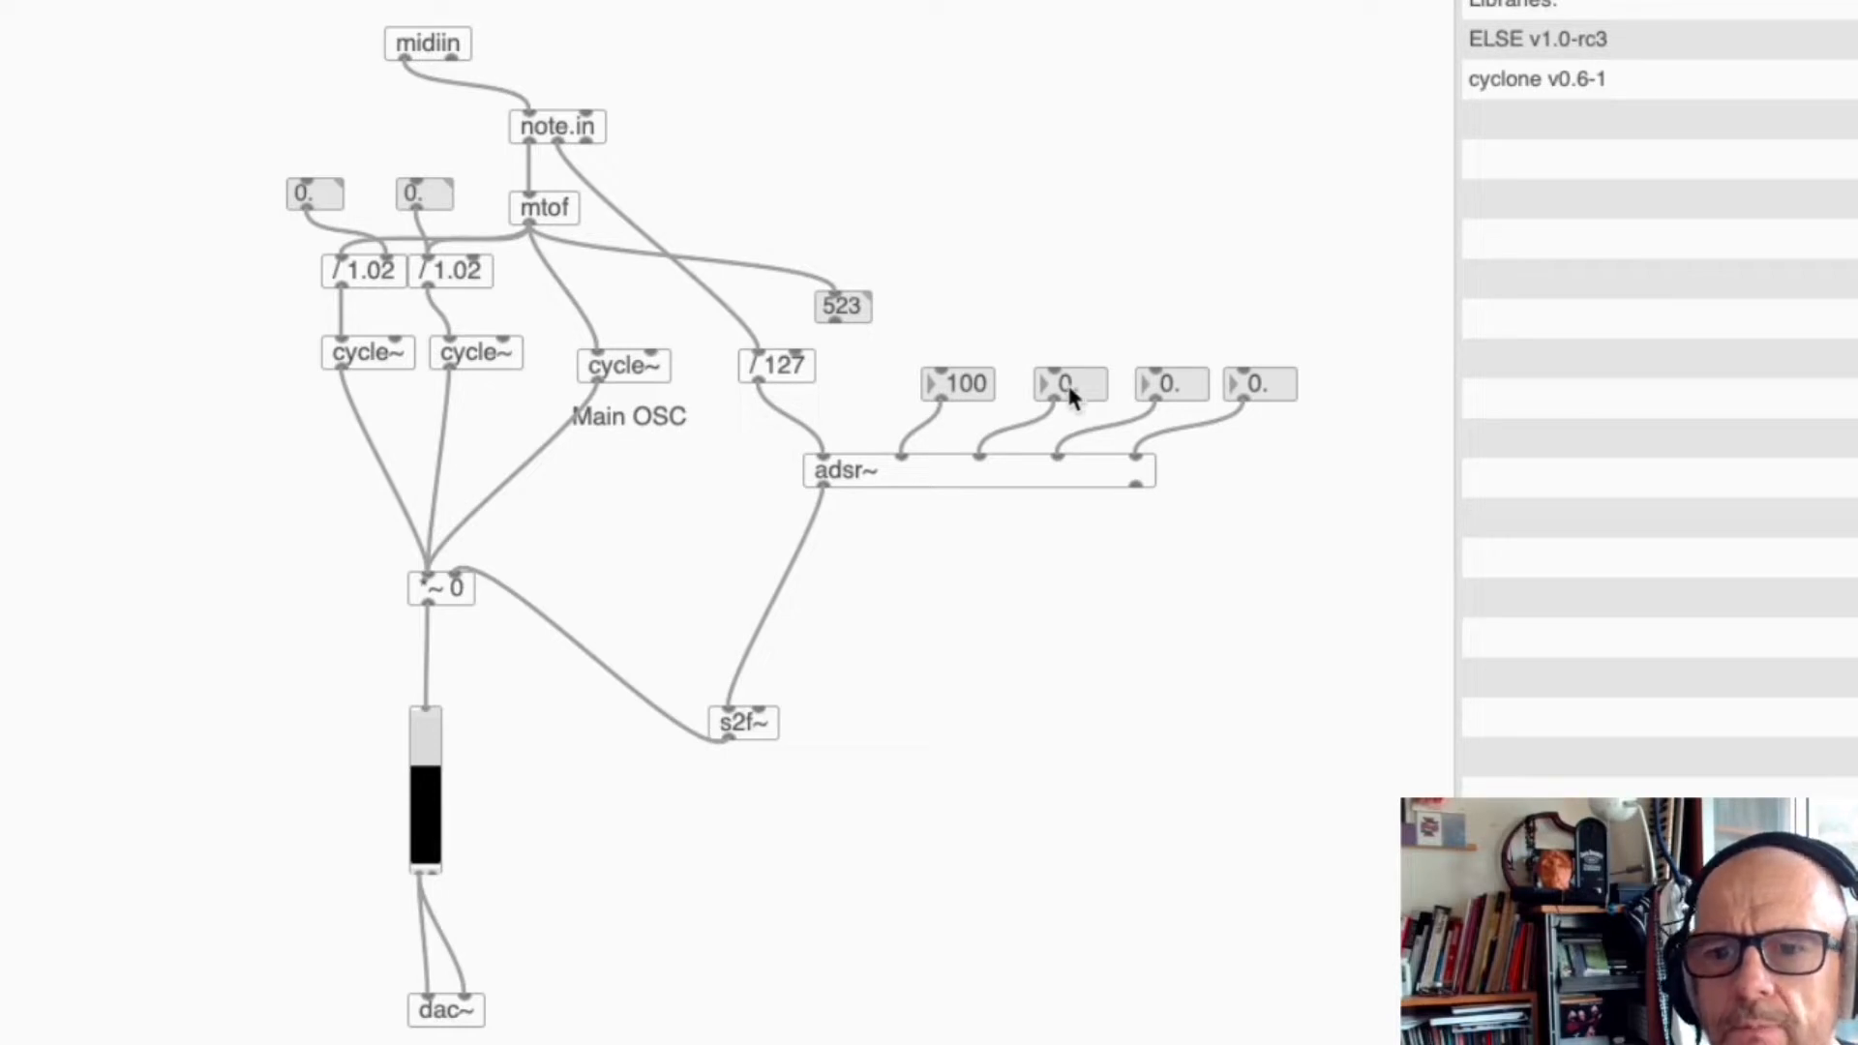
pyautogui.click(1061, 386)
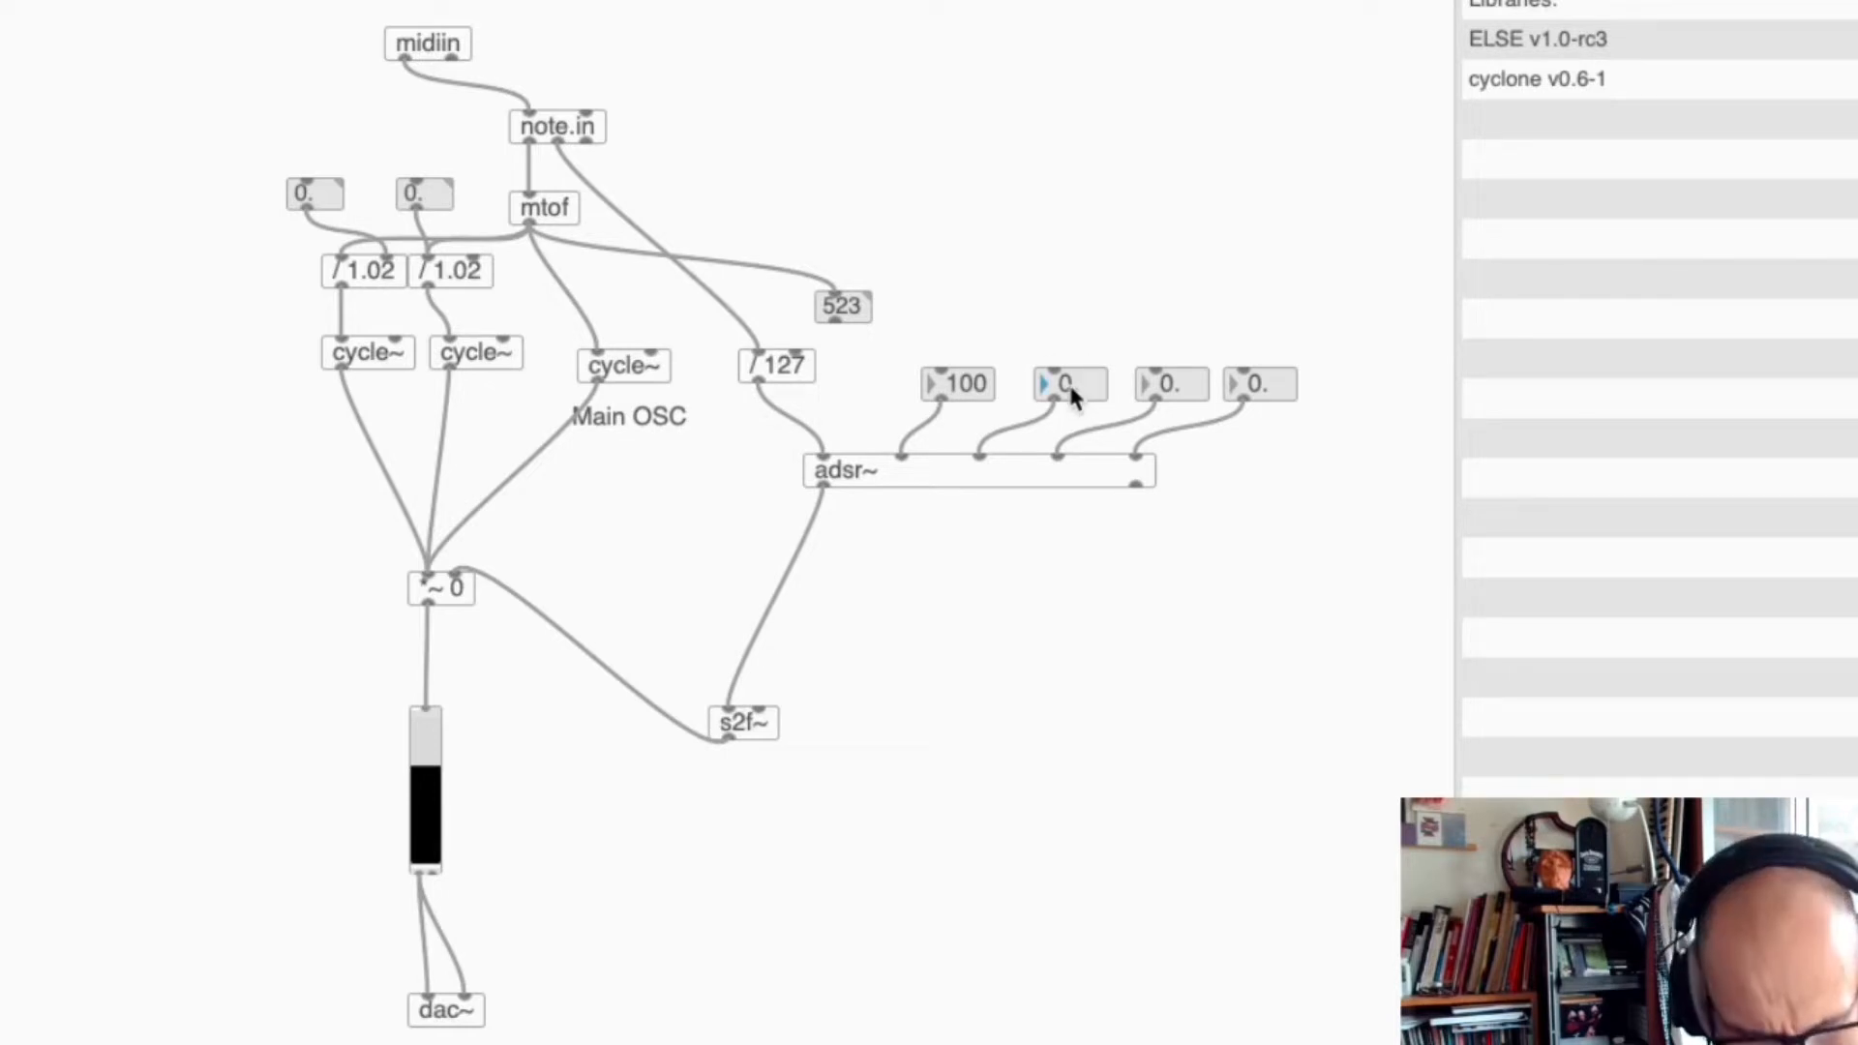
pyautogui.write('120')
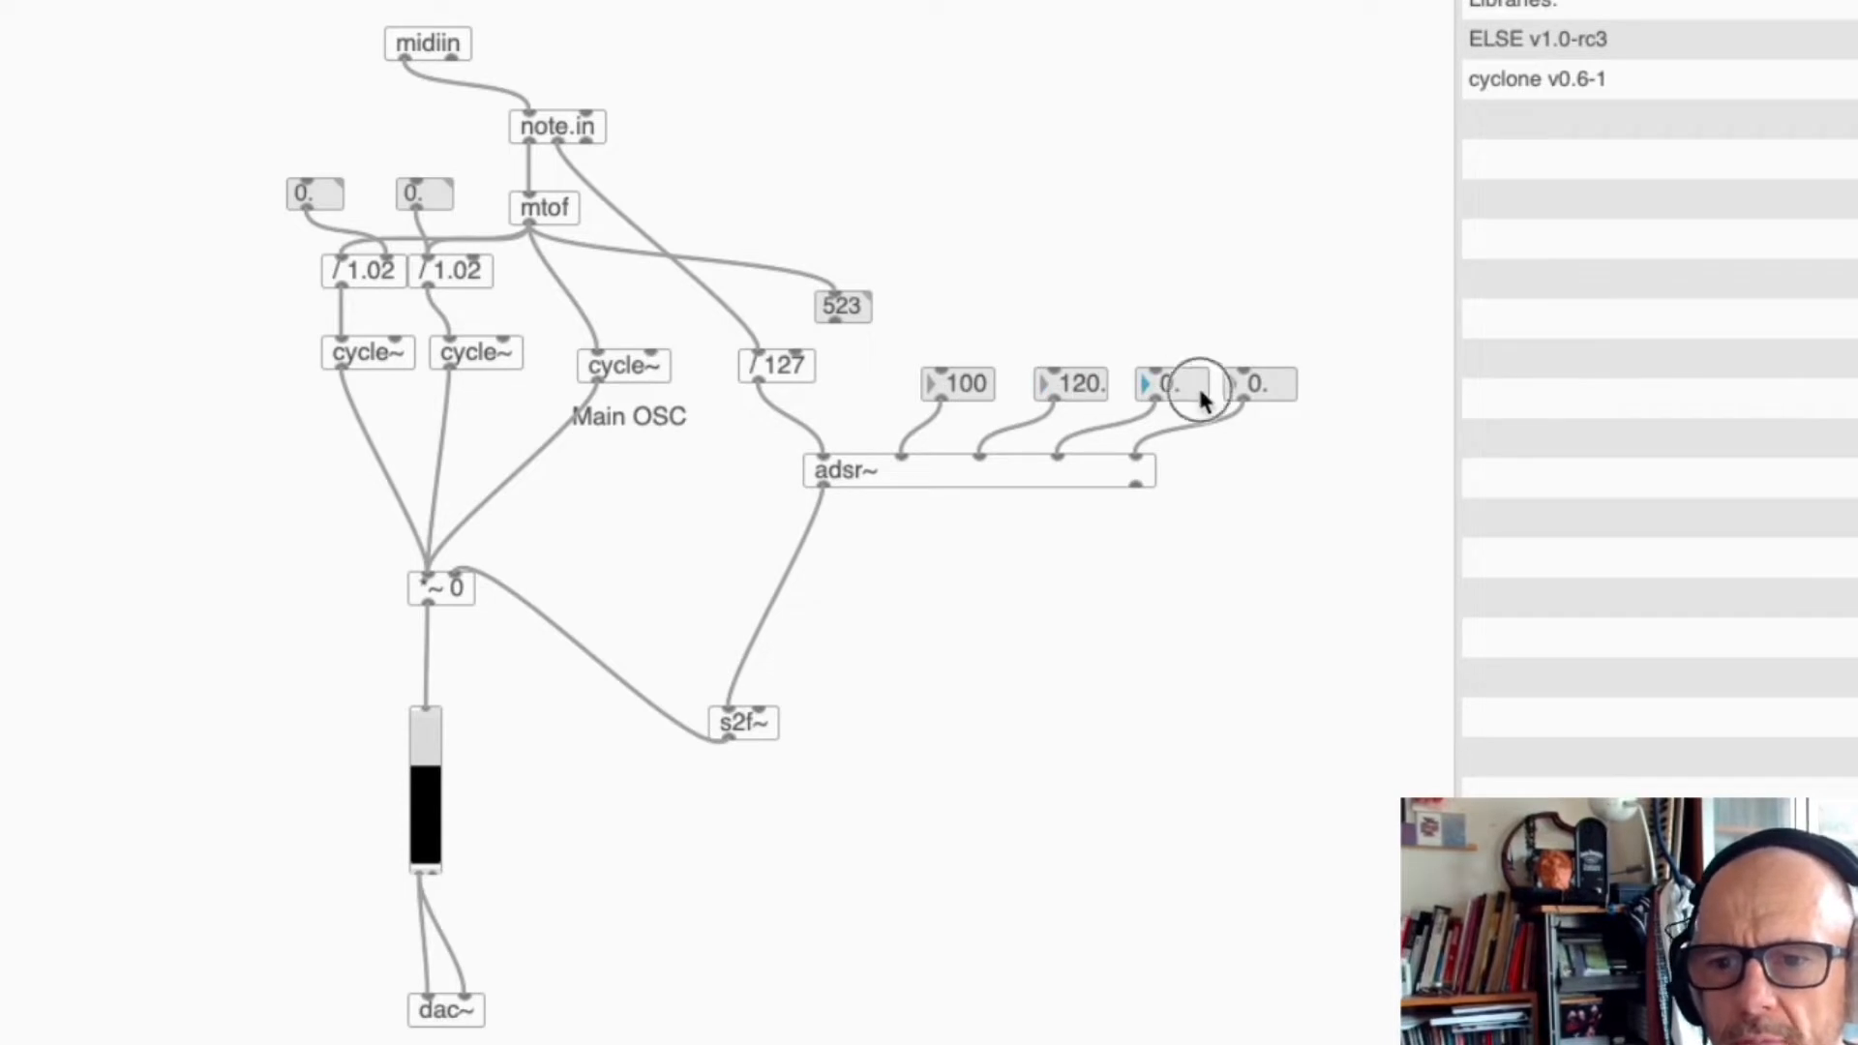
pyautogui.moveTo(1171, 383); pyautogui.dragTo(1165, 256)
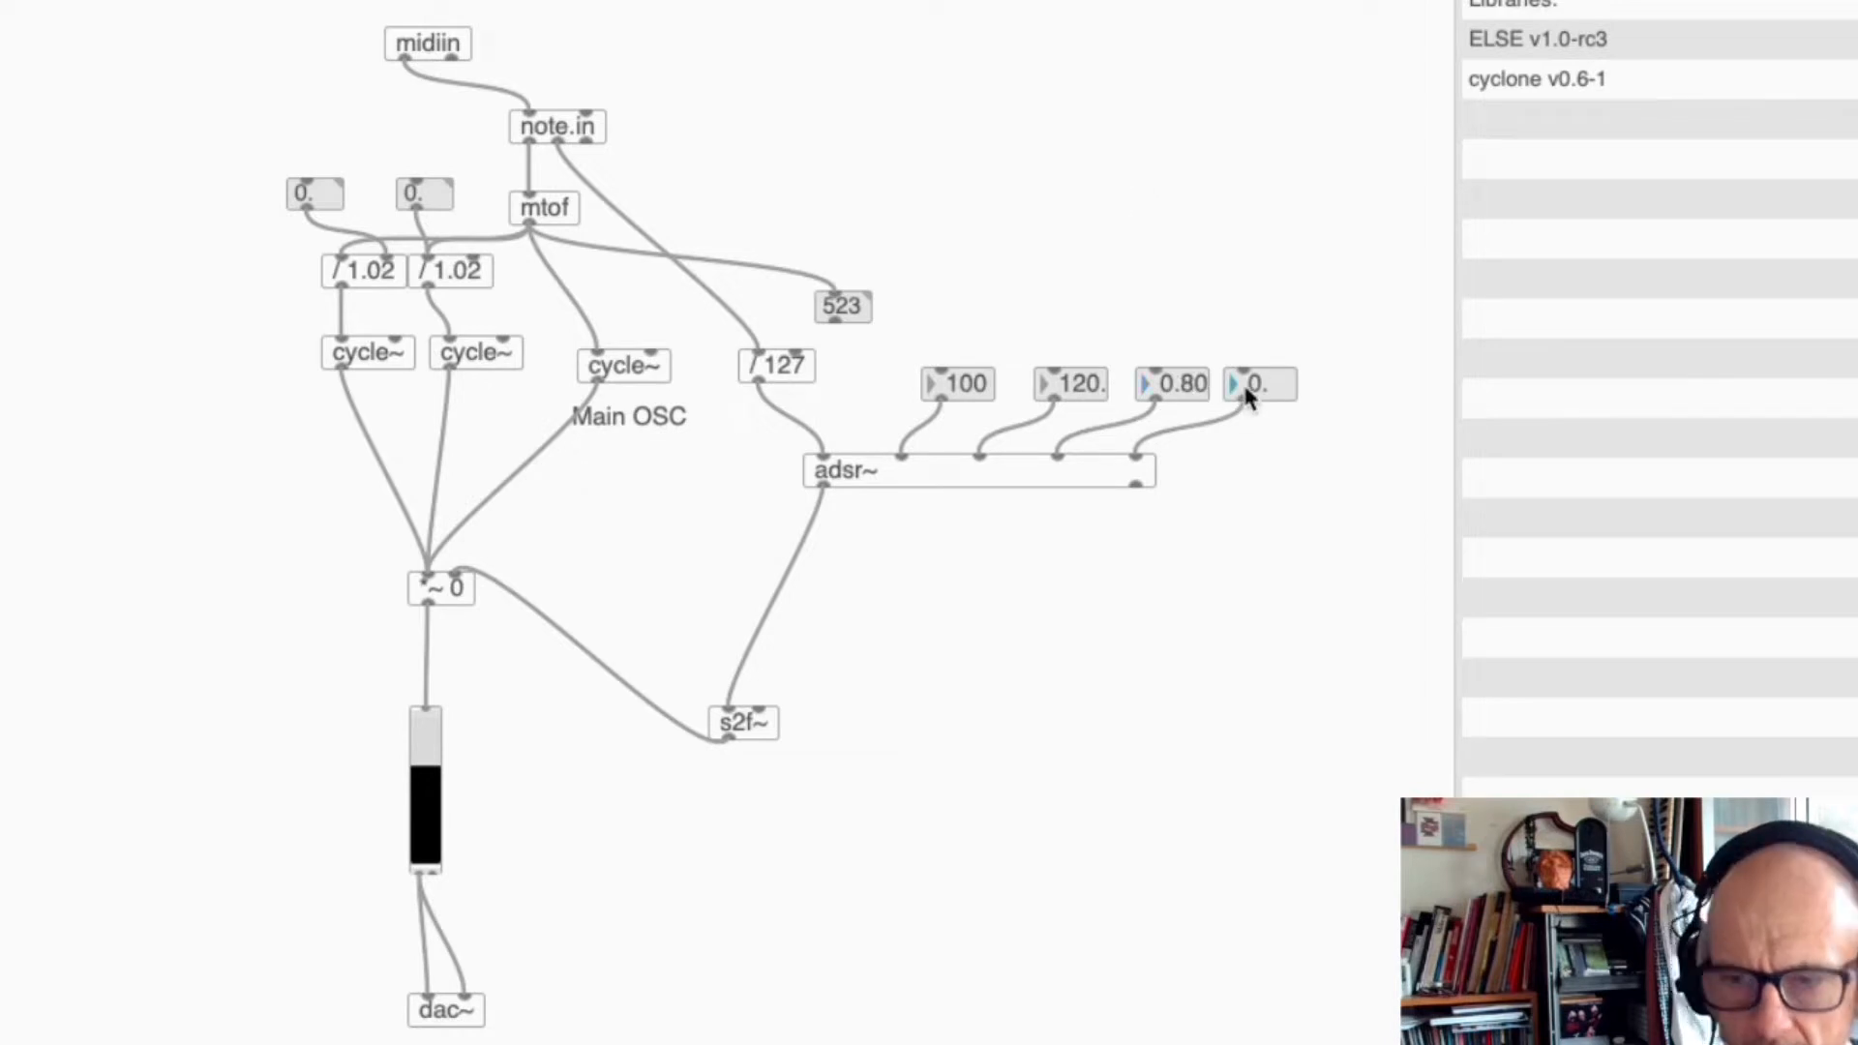
pyautogui.write('5')
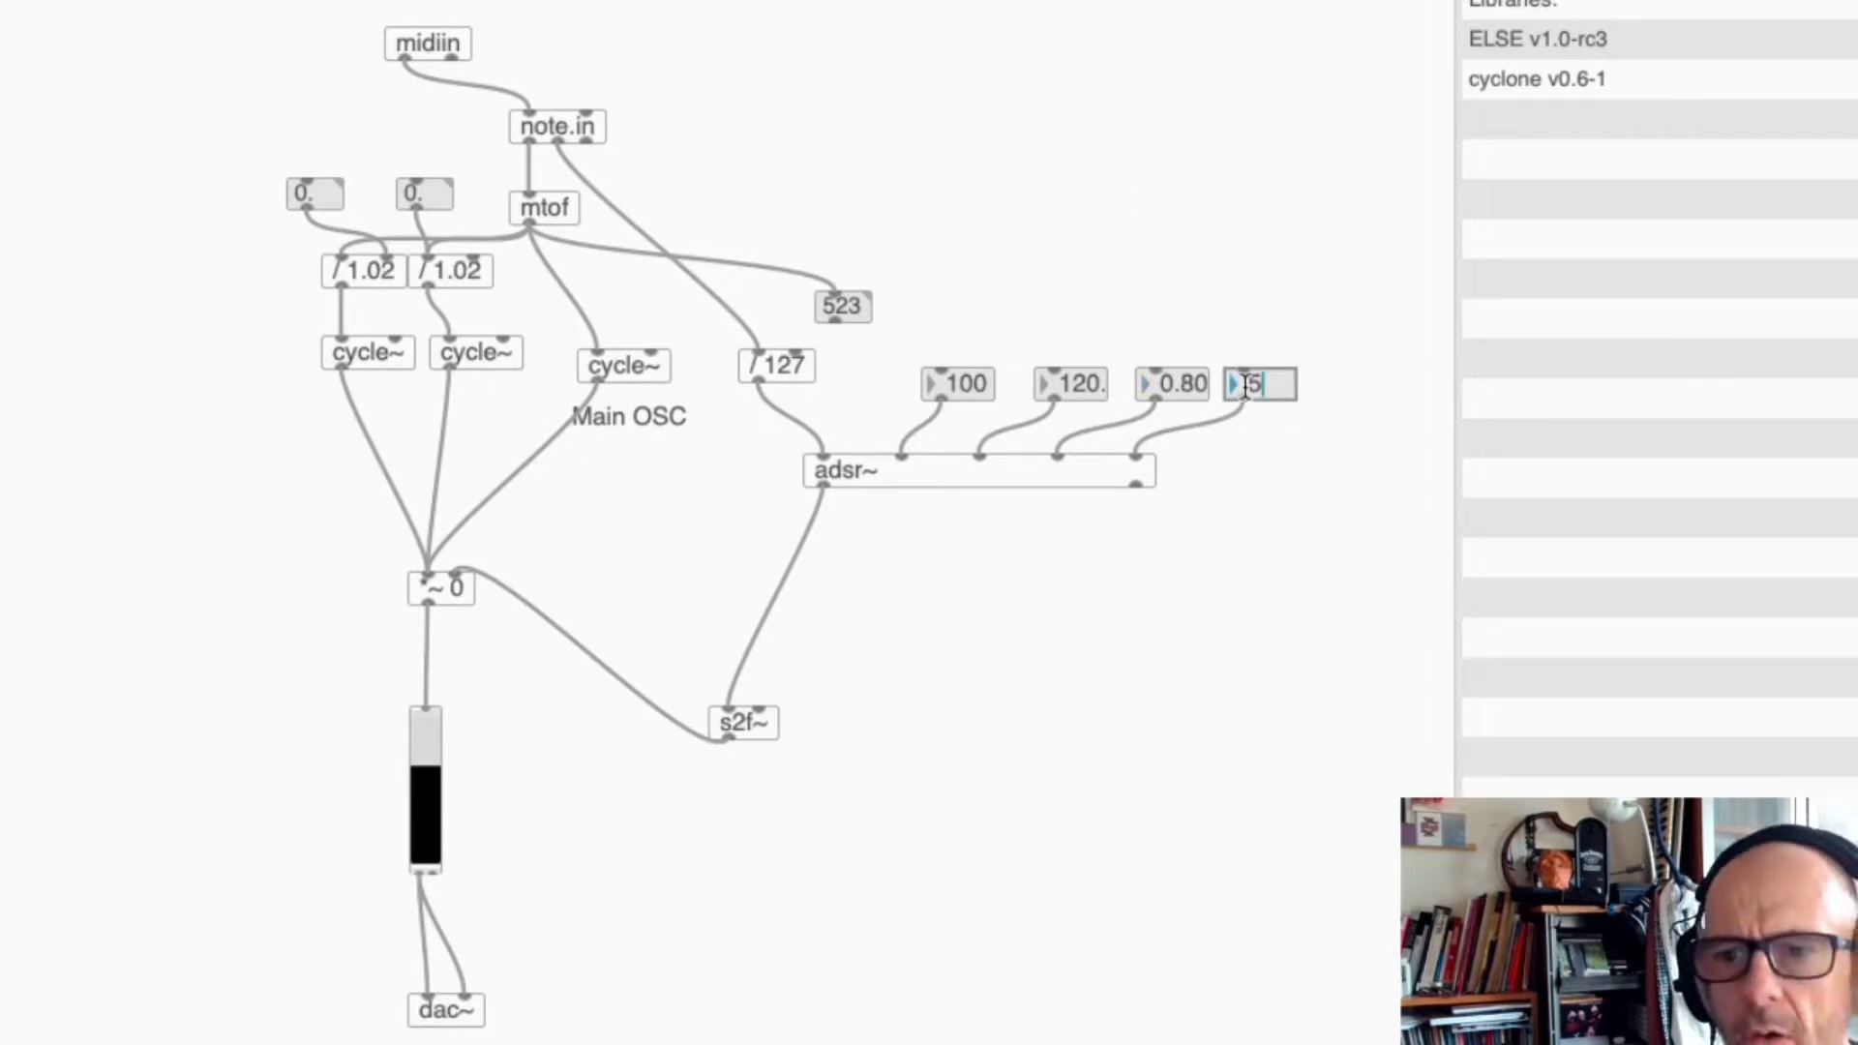
pyautogui.write('500.')
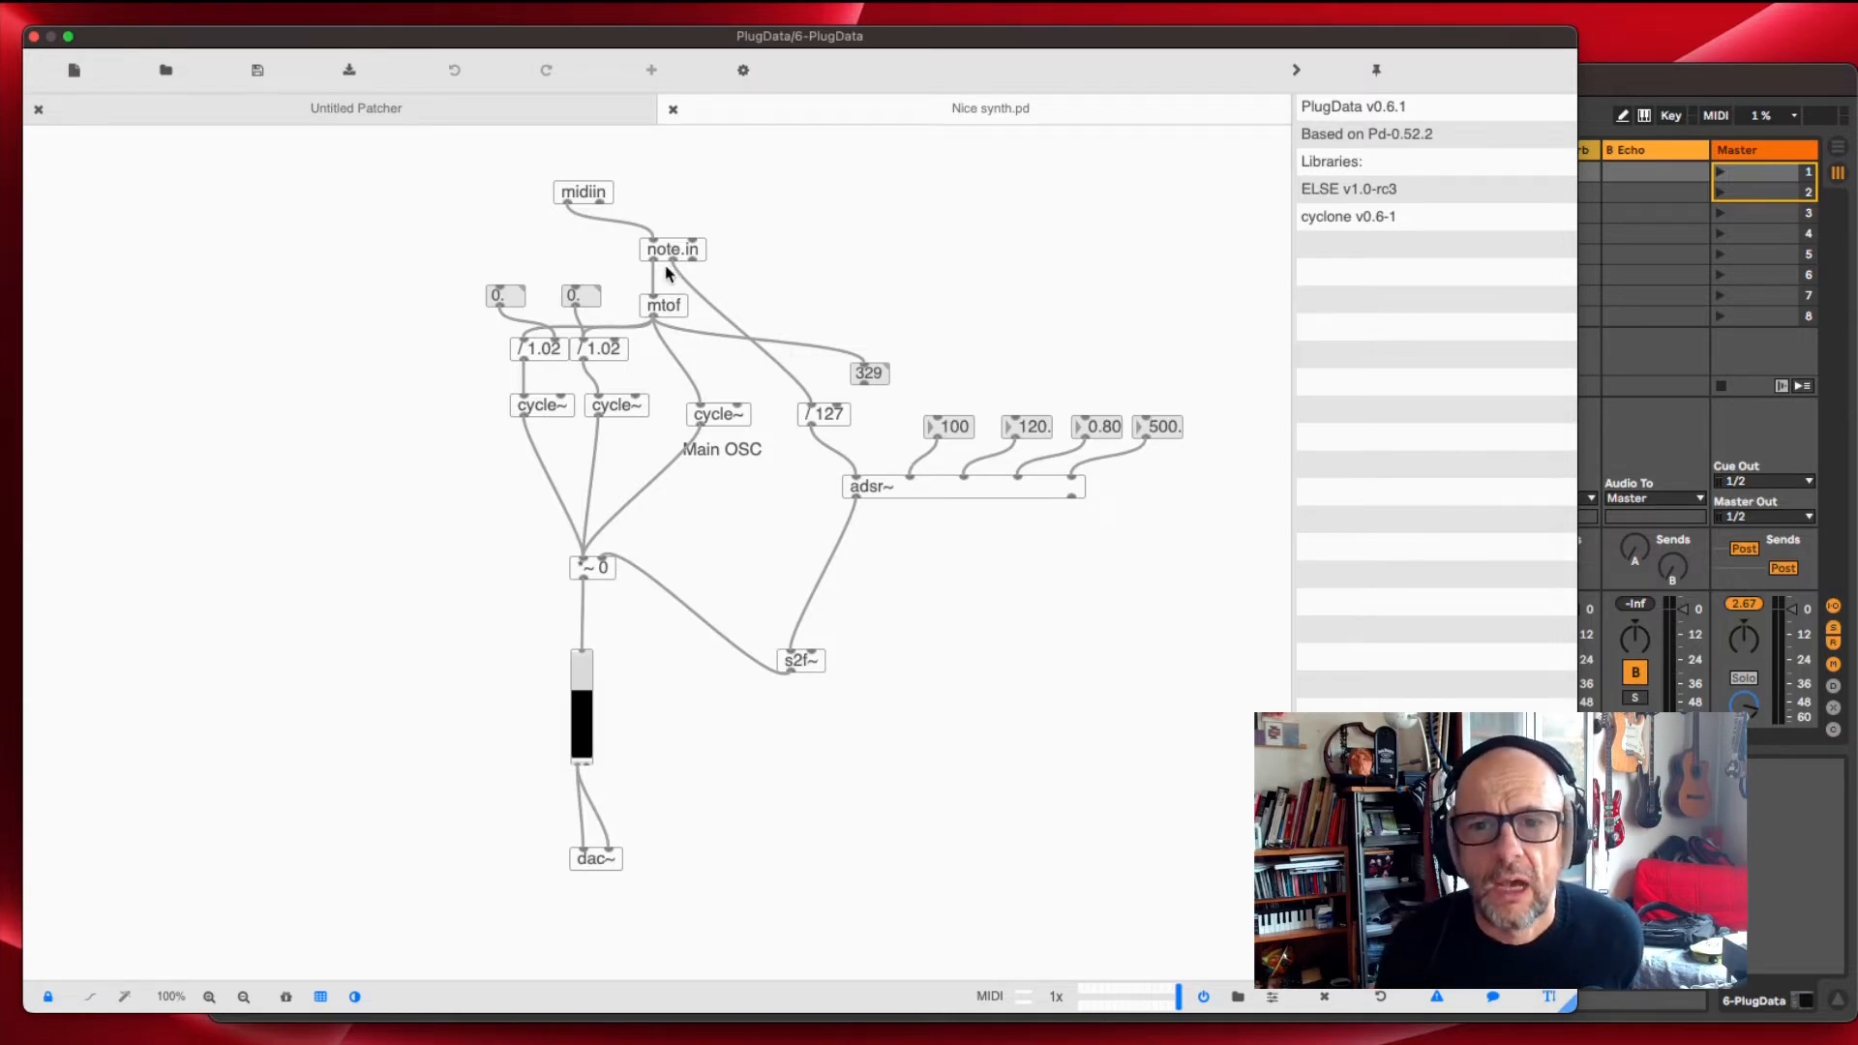
pyautogui.moveTo(894, 498)
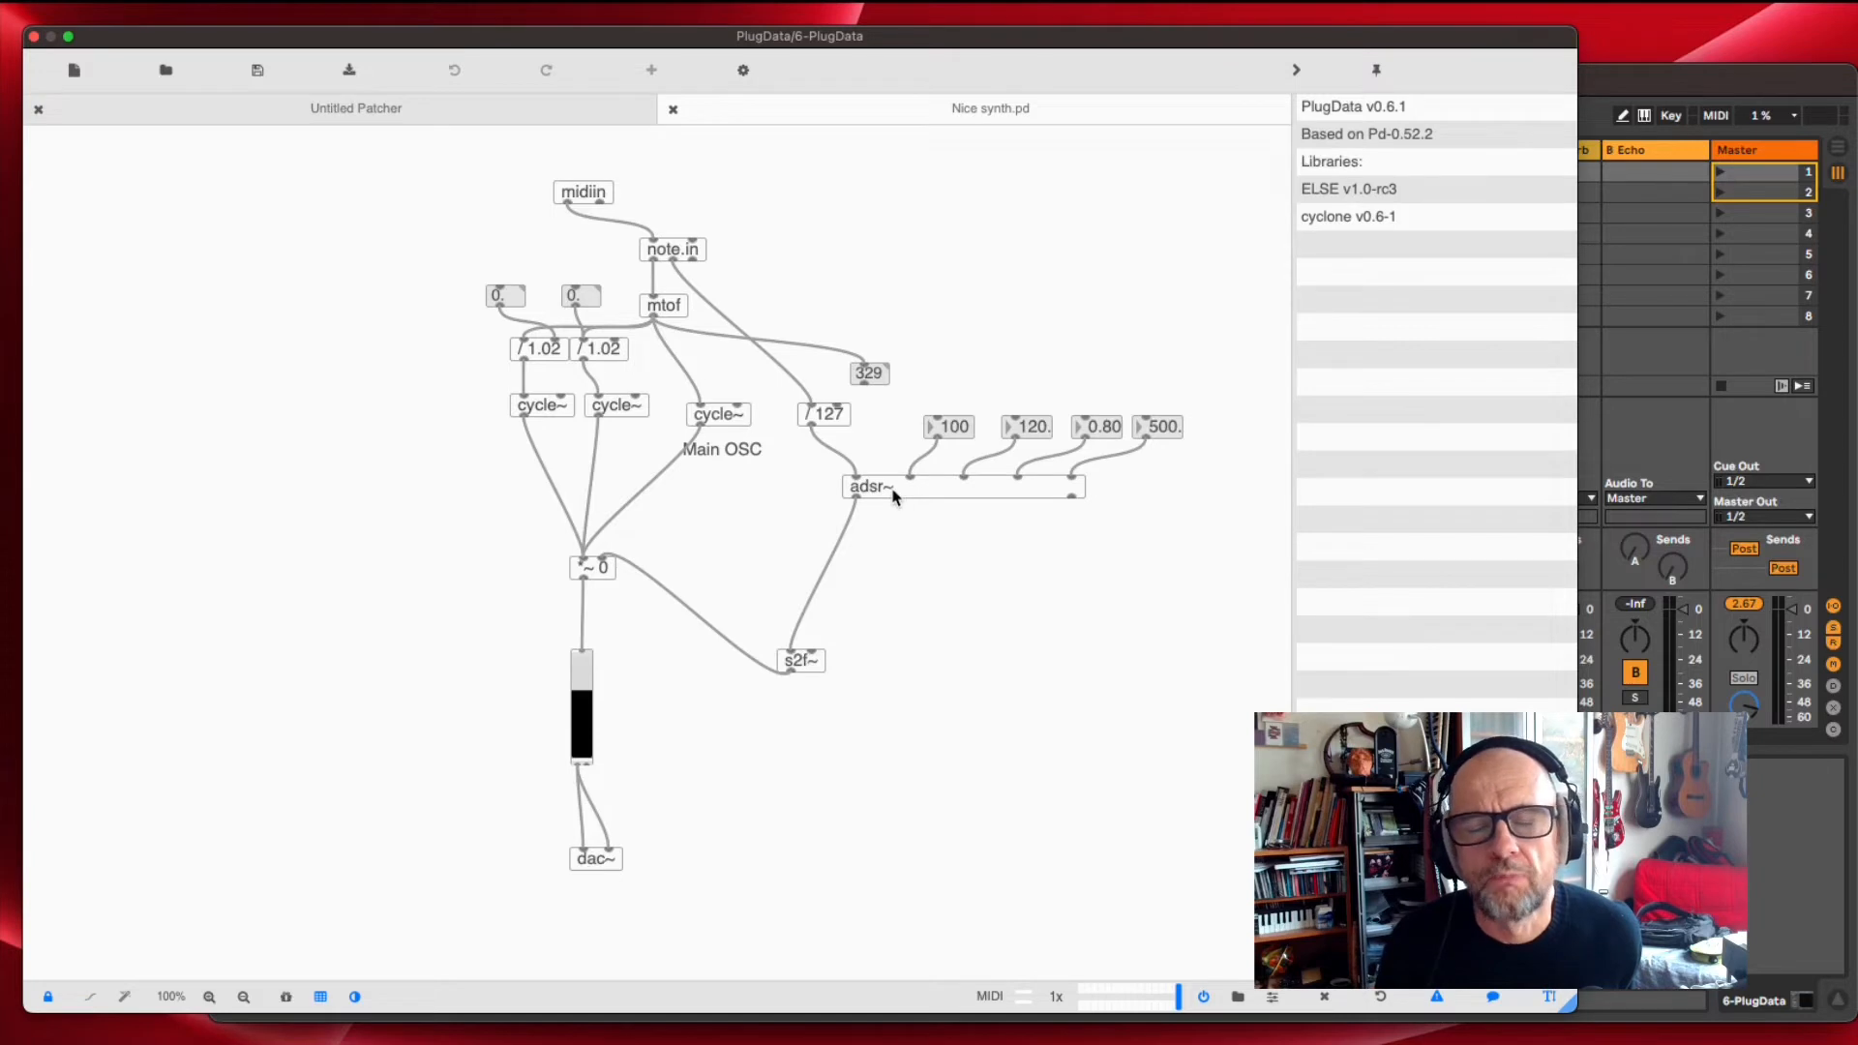
pyautogui.moveTo(1043, 382)
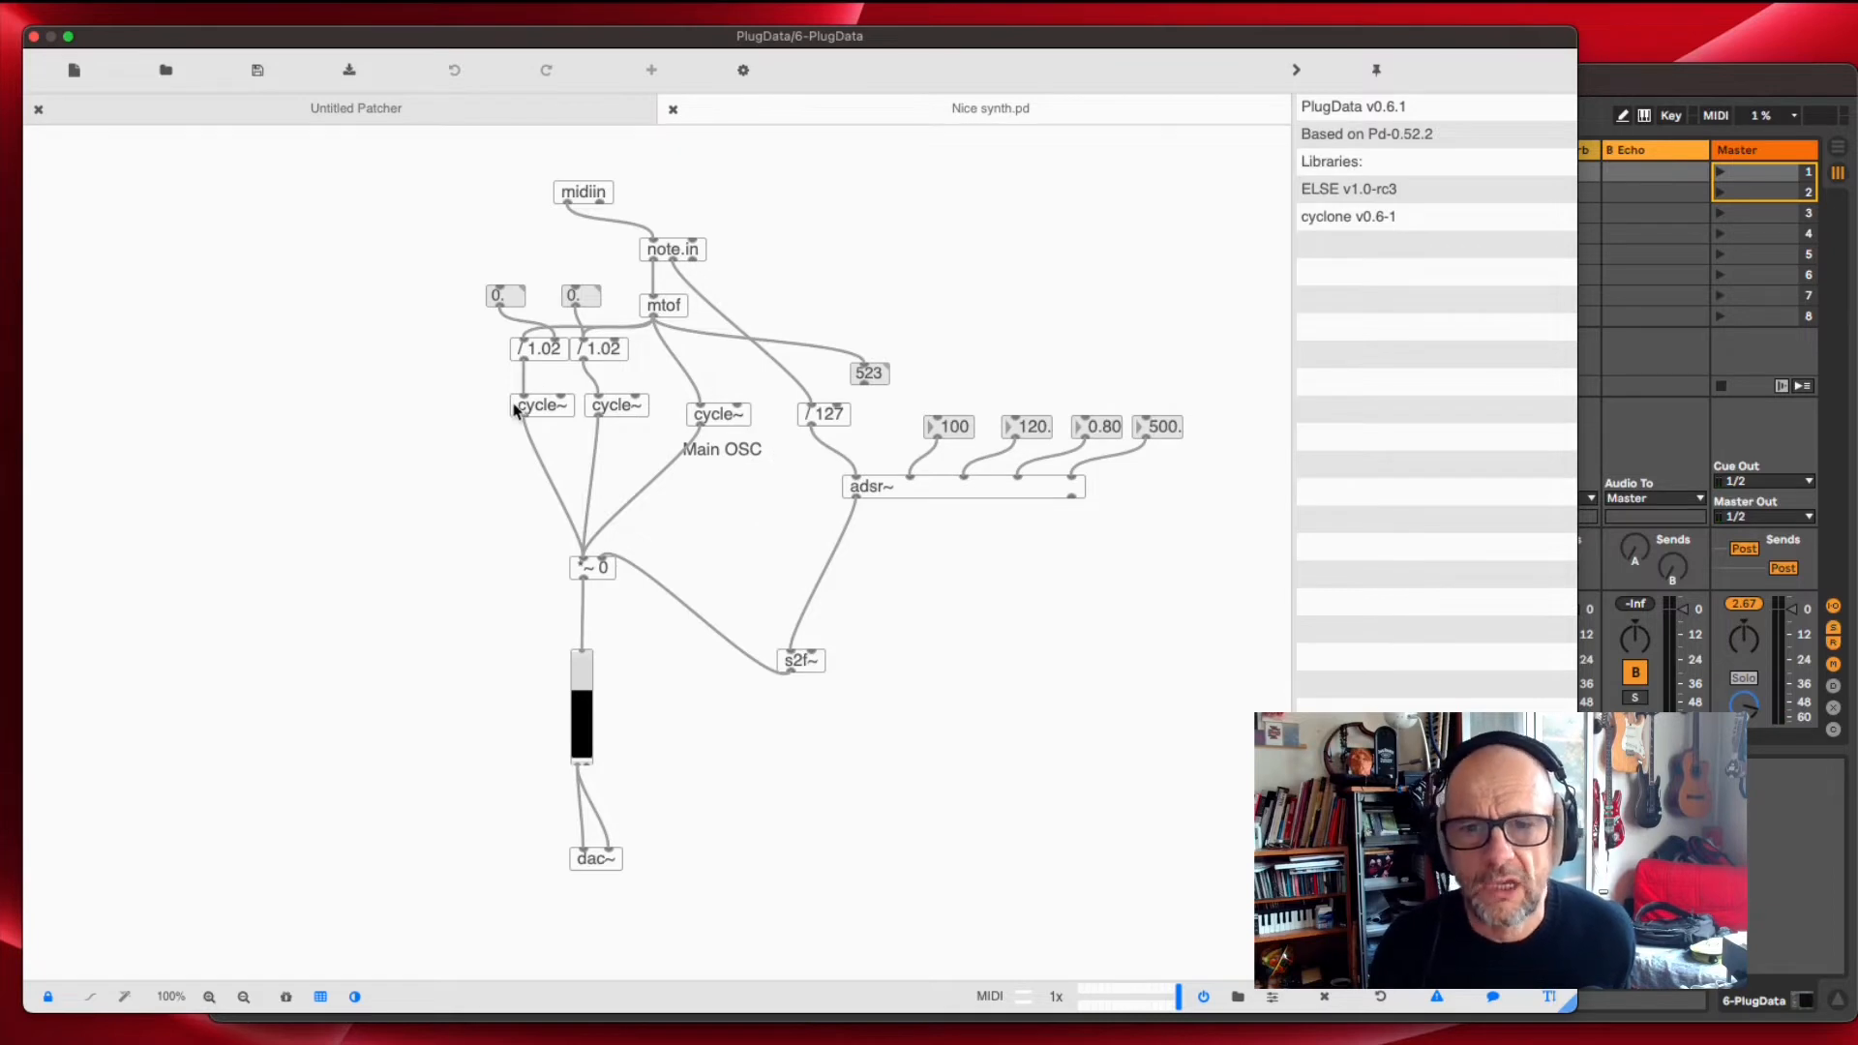
pyautogui.moveTo(631, 424)
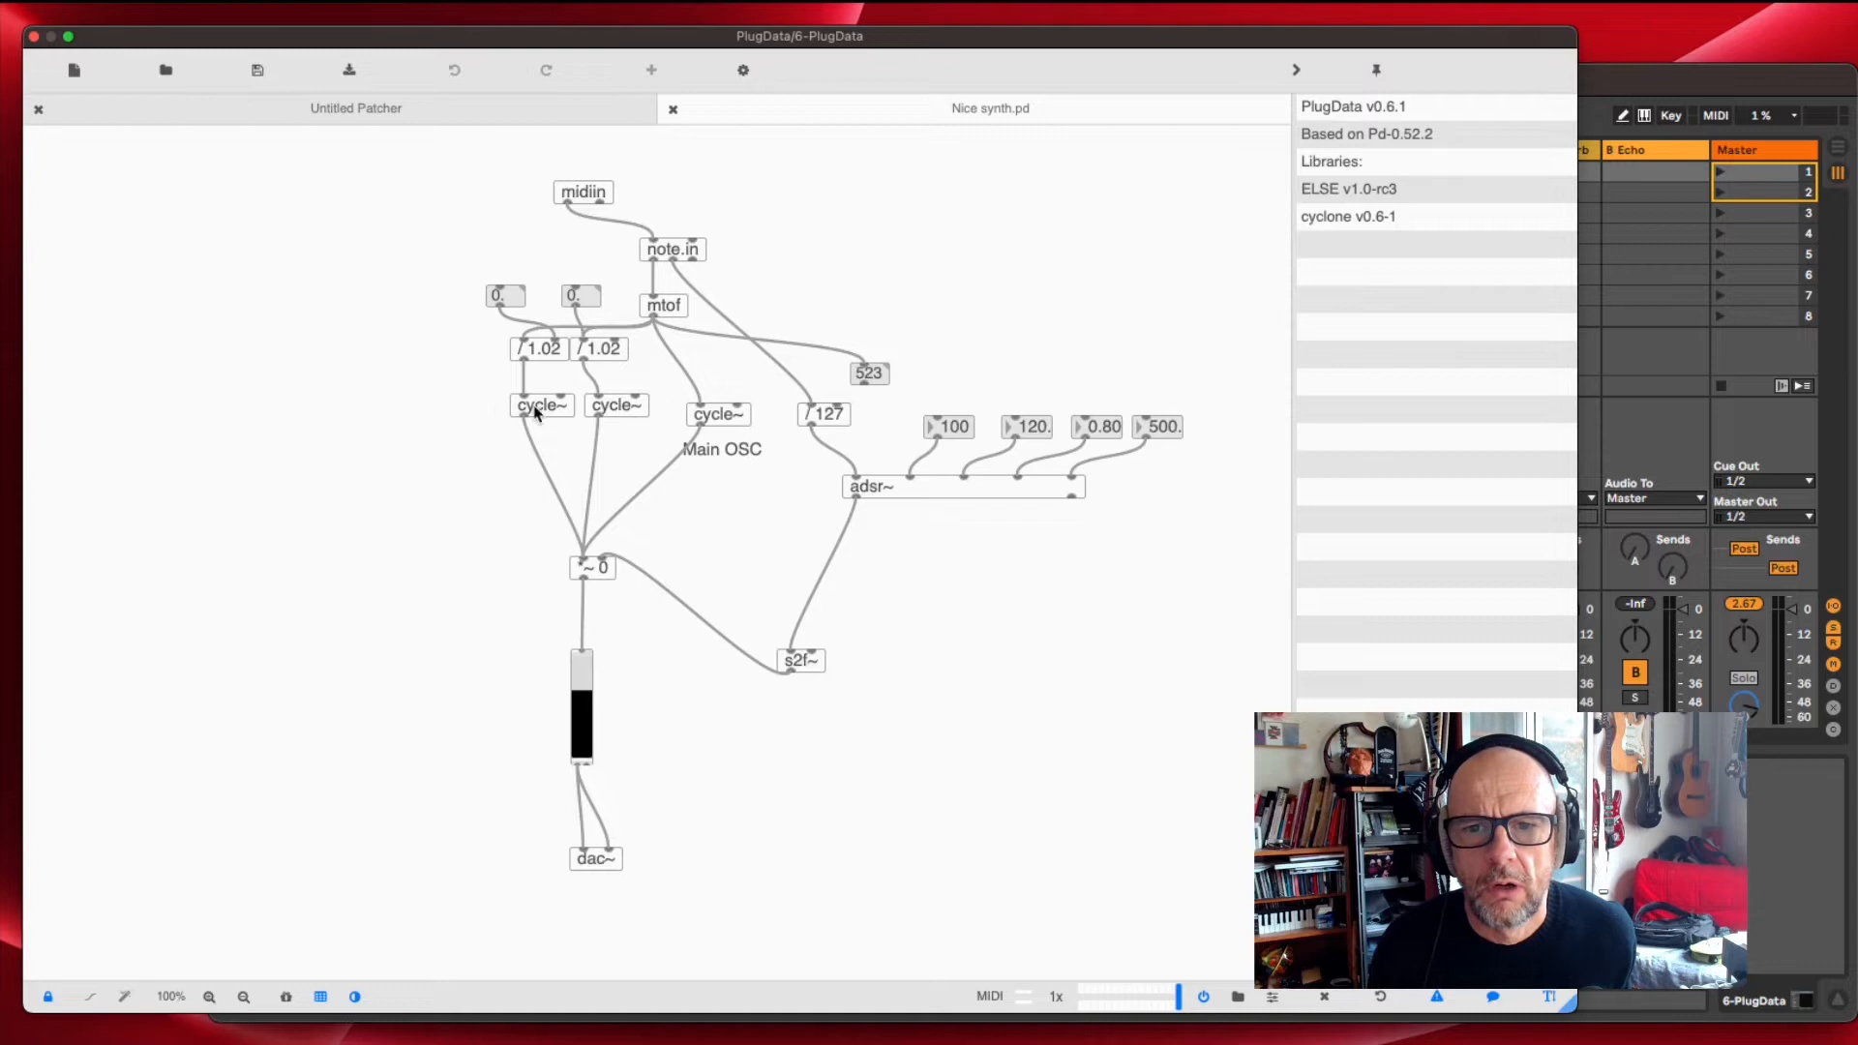
pyautogui.moveTo(610, 432)
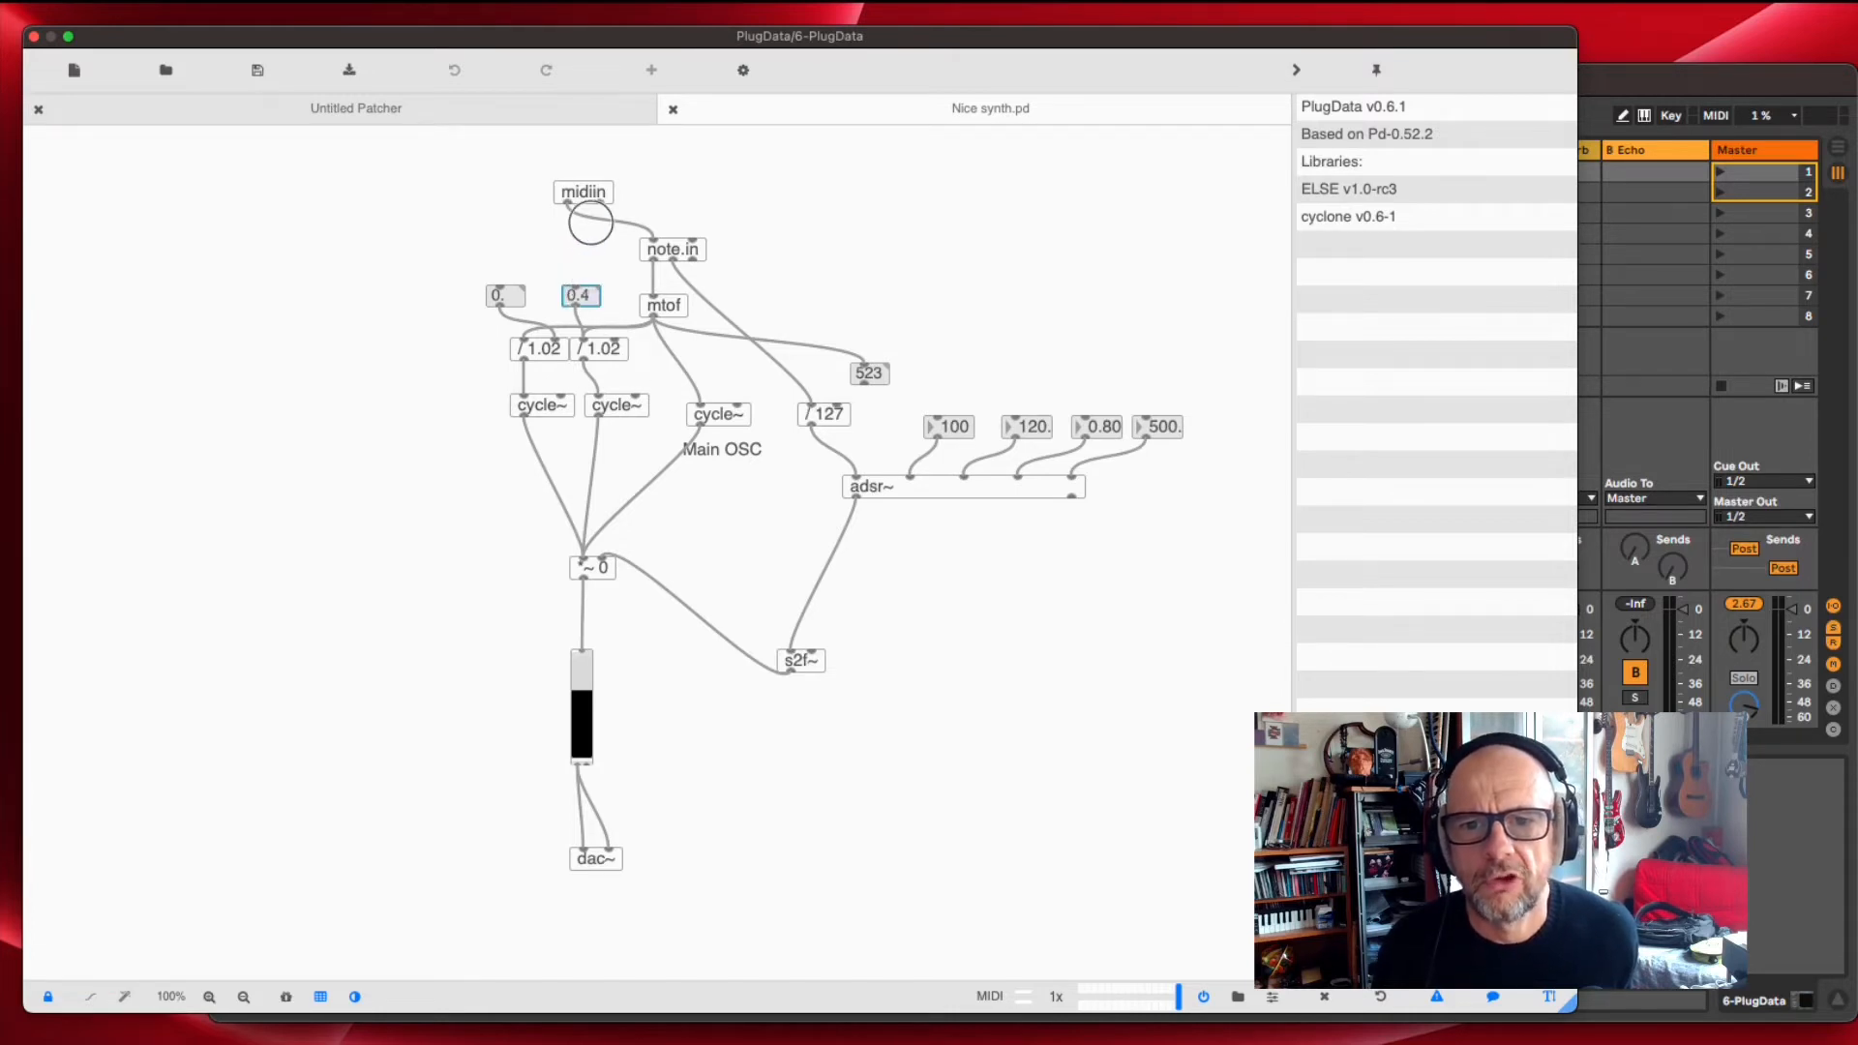
# Nudge the note.in object while fitting the MIDI note box (48) before mtof
pyautogui.moveTo(578, 294); pyautogui.dragTo(578, 284)
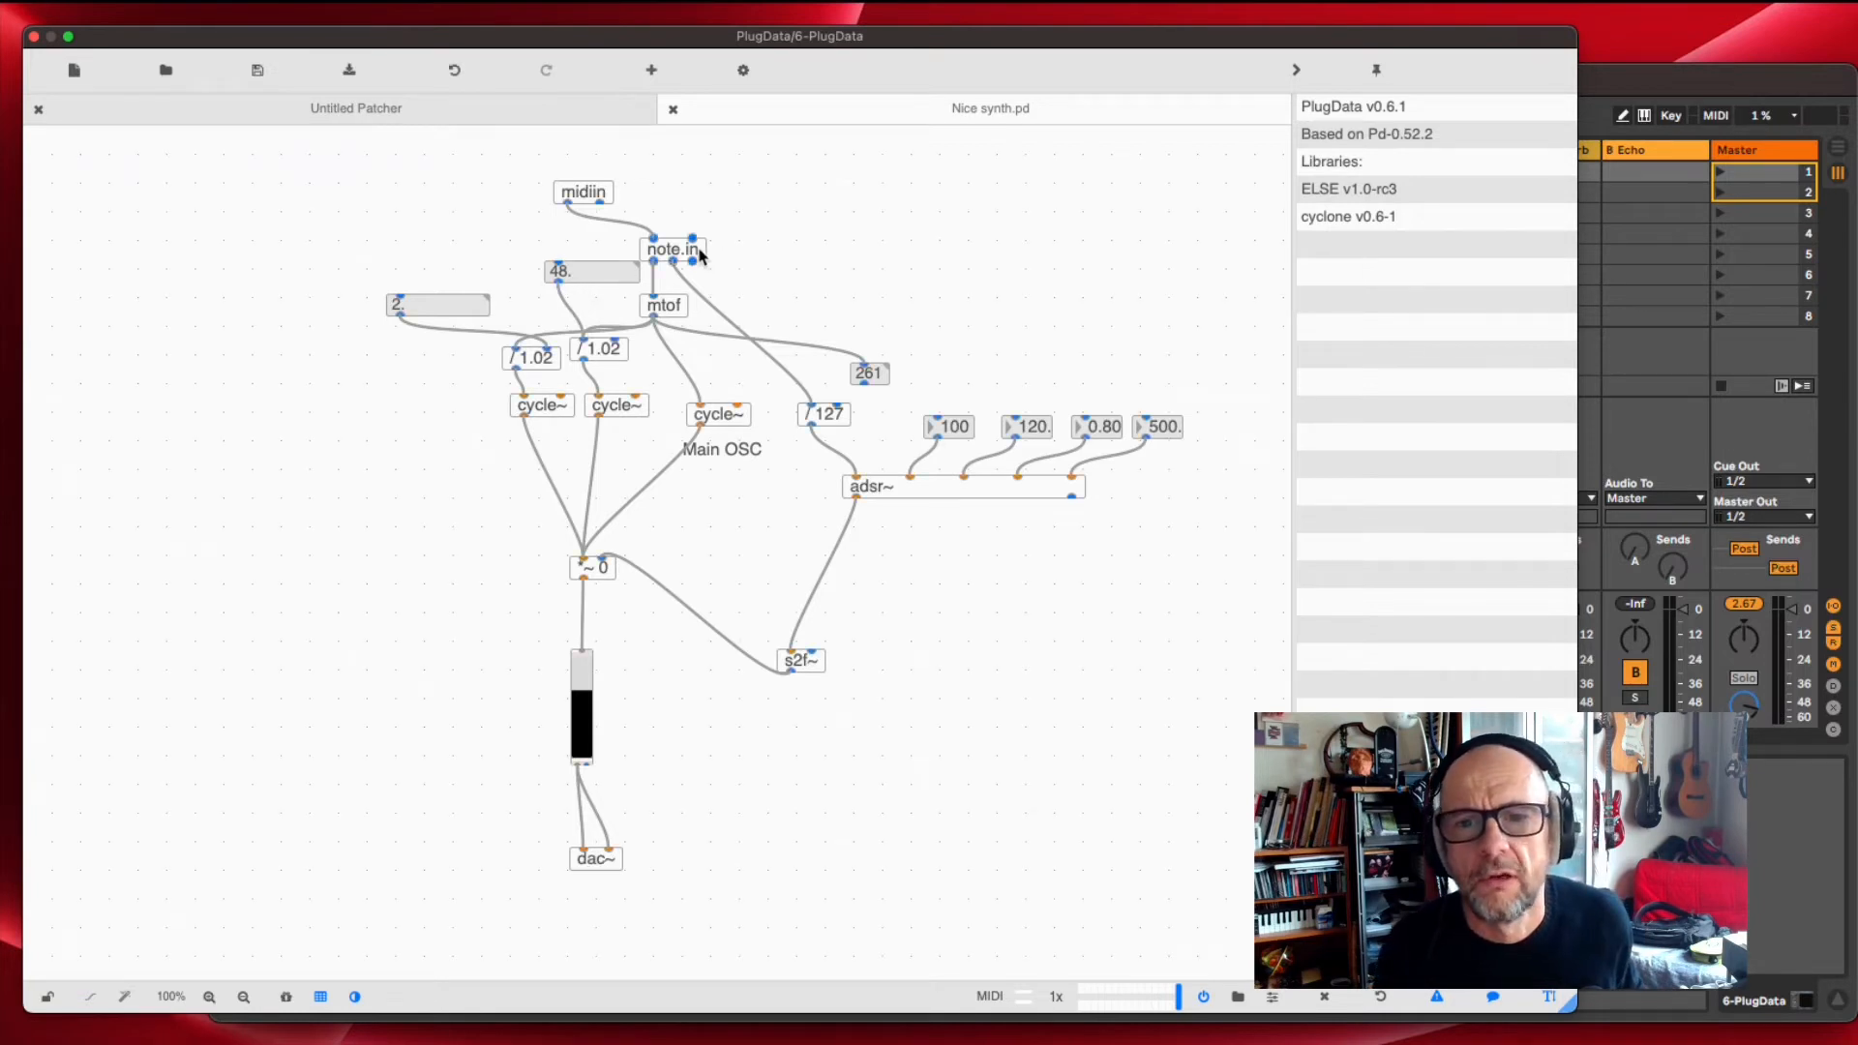
# Move midiin up and reconnect note.in directly to mtof, placing the 48 box by the detune box
pyautogui.moveTo(583, 192); pyautogui.dragTo(598, 166)
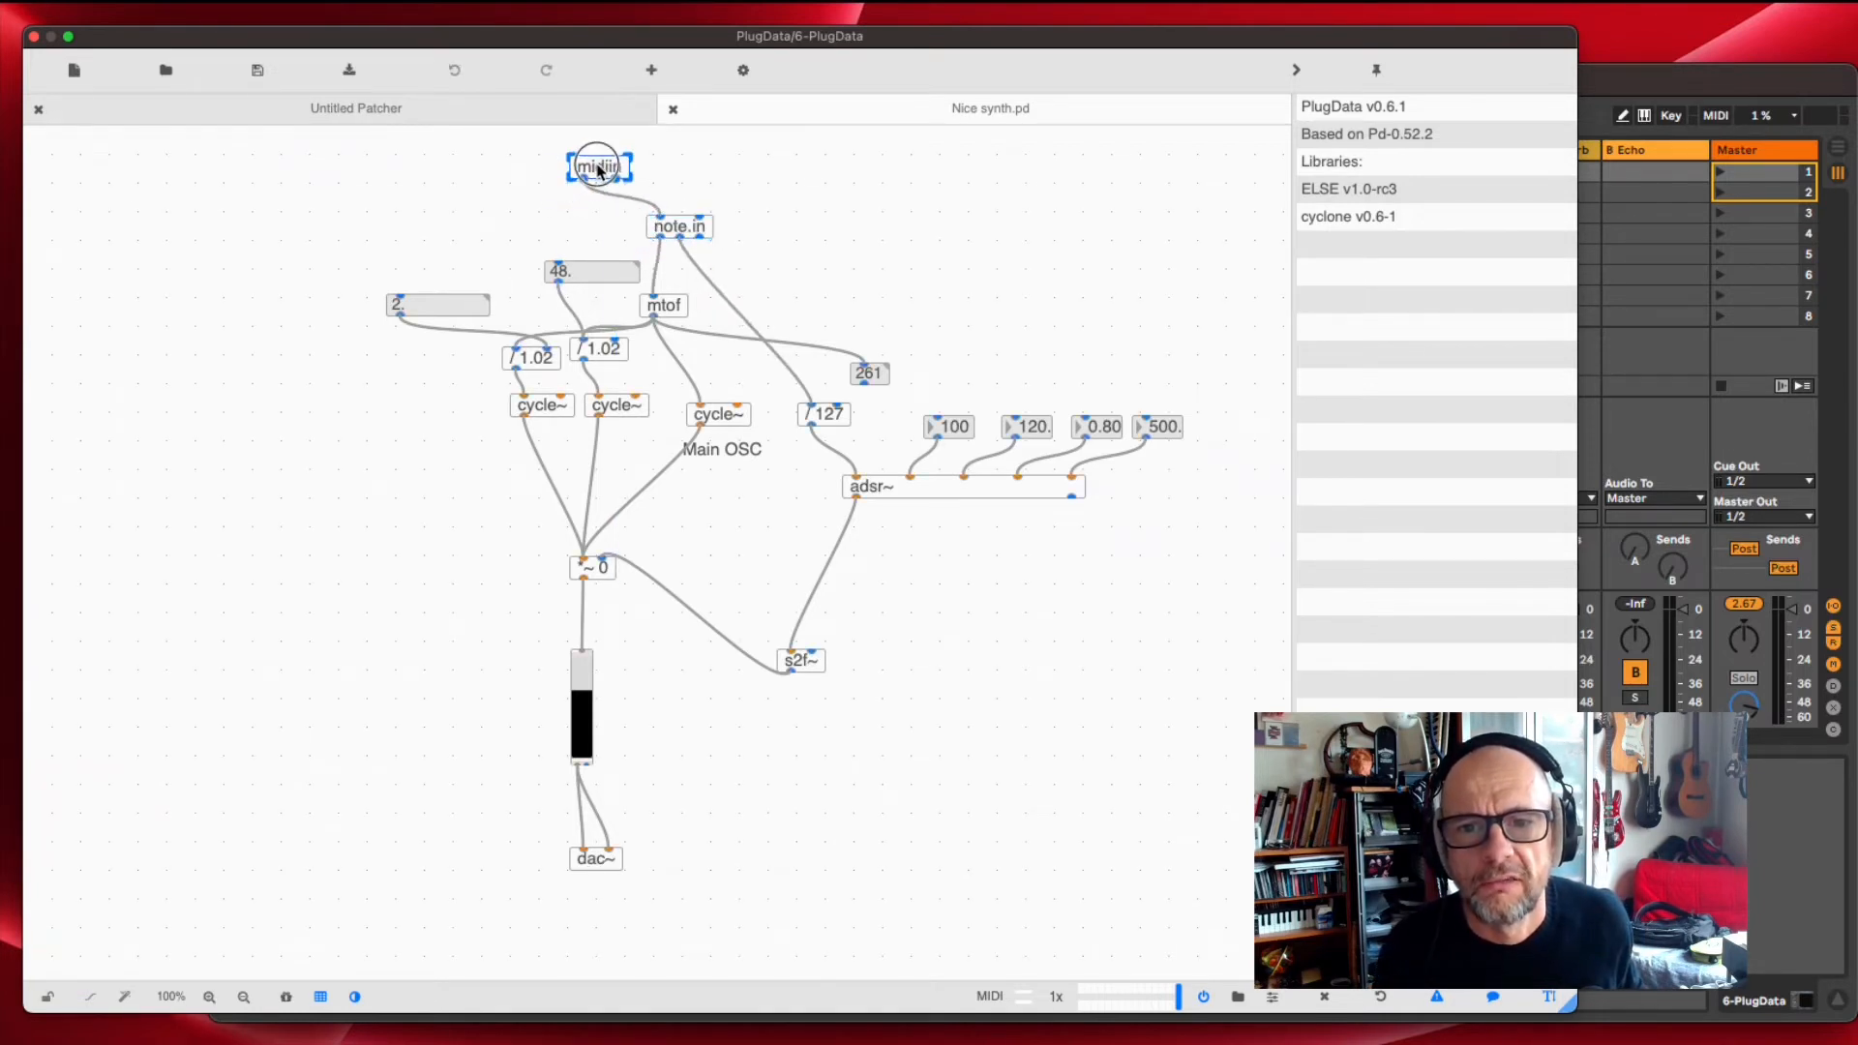
pyautogui.click(524, 304)
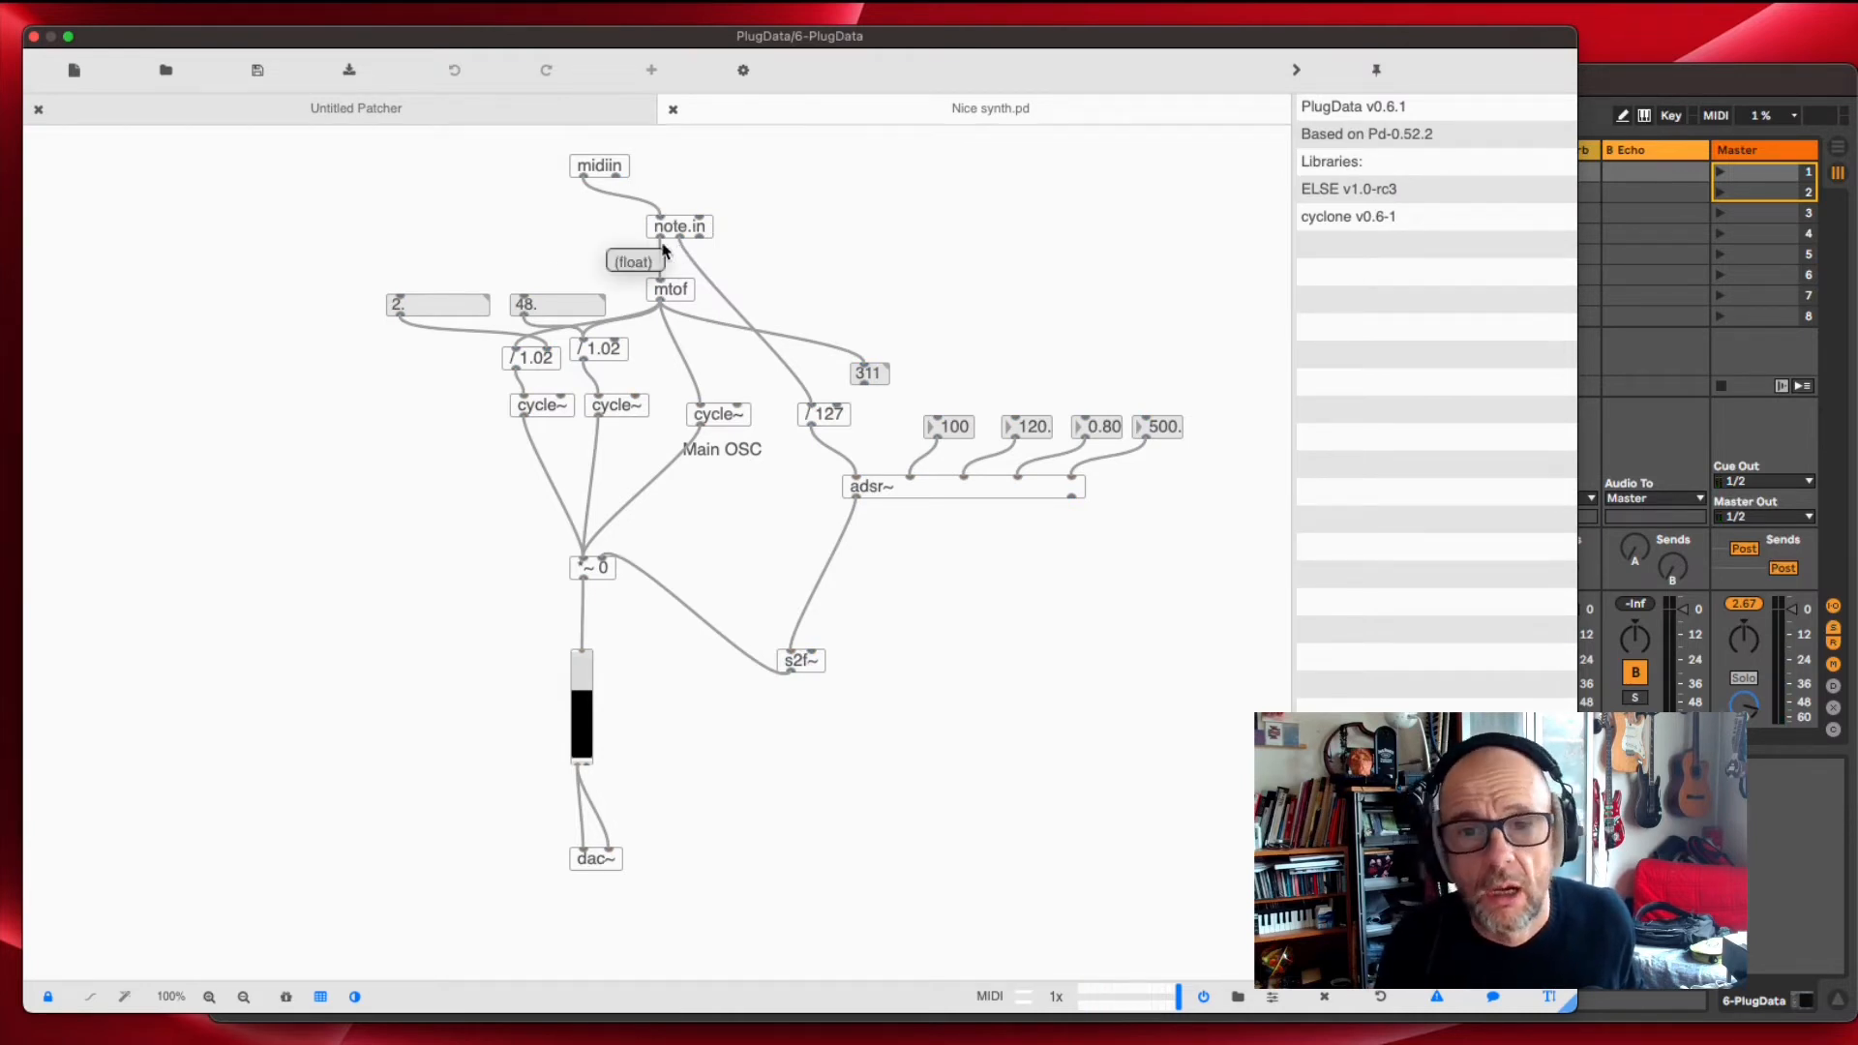
pyautogui.moveTo(681, 313)
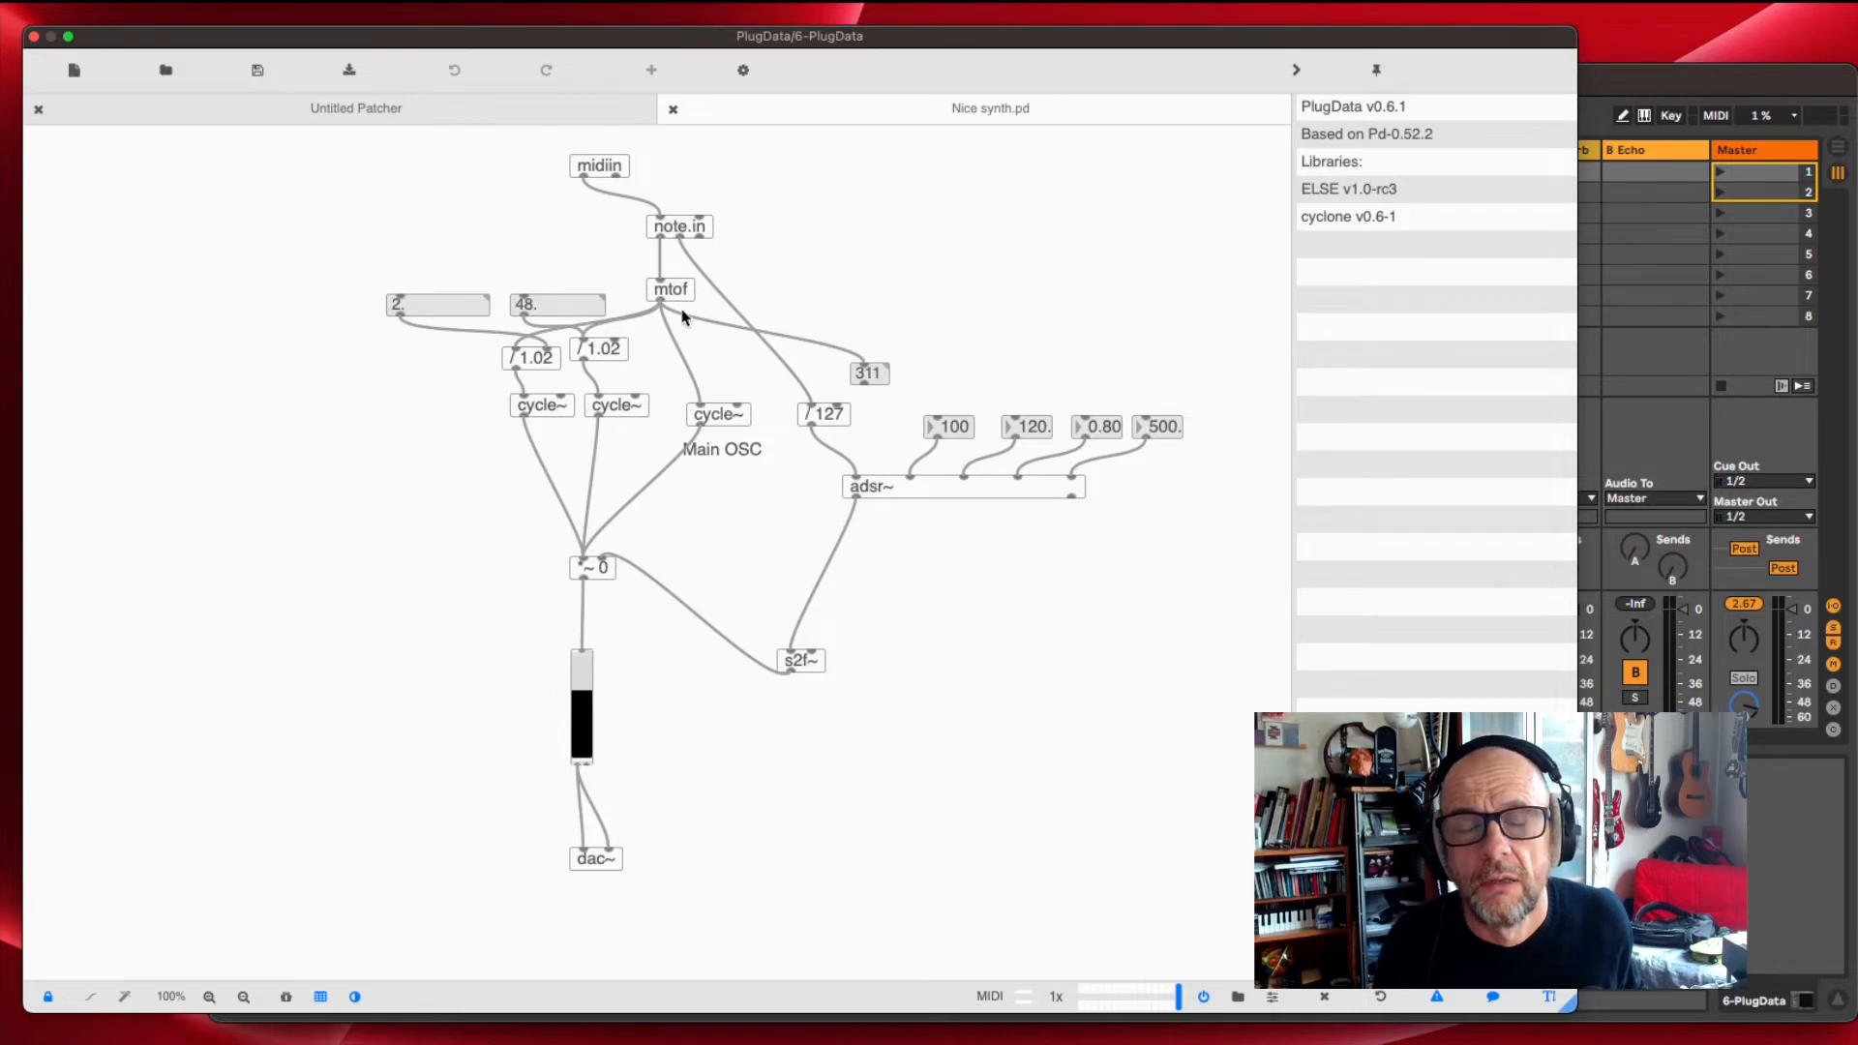
pyautogui.click(557, 304)
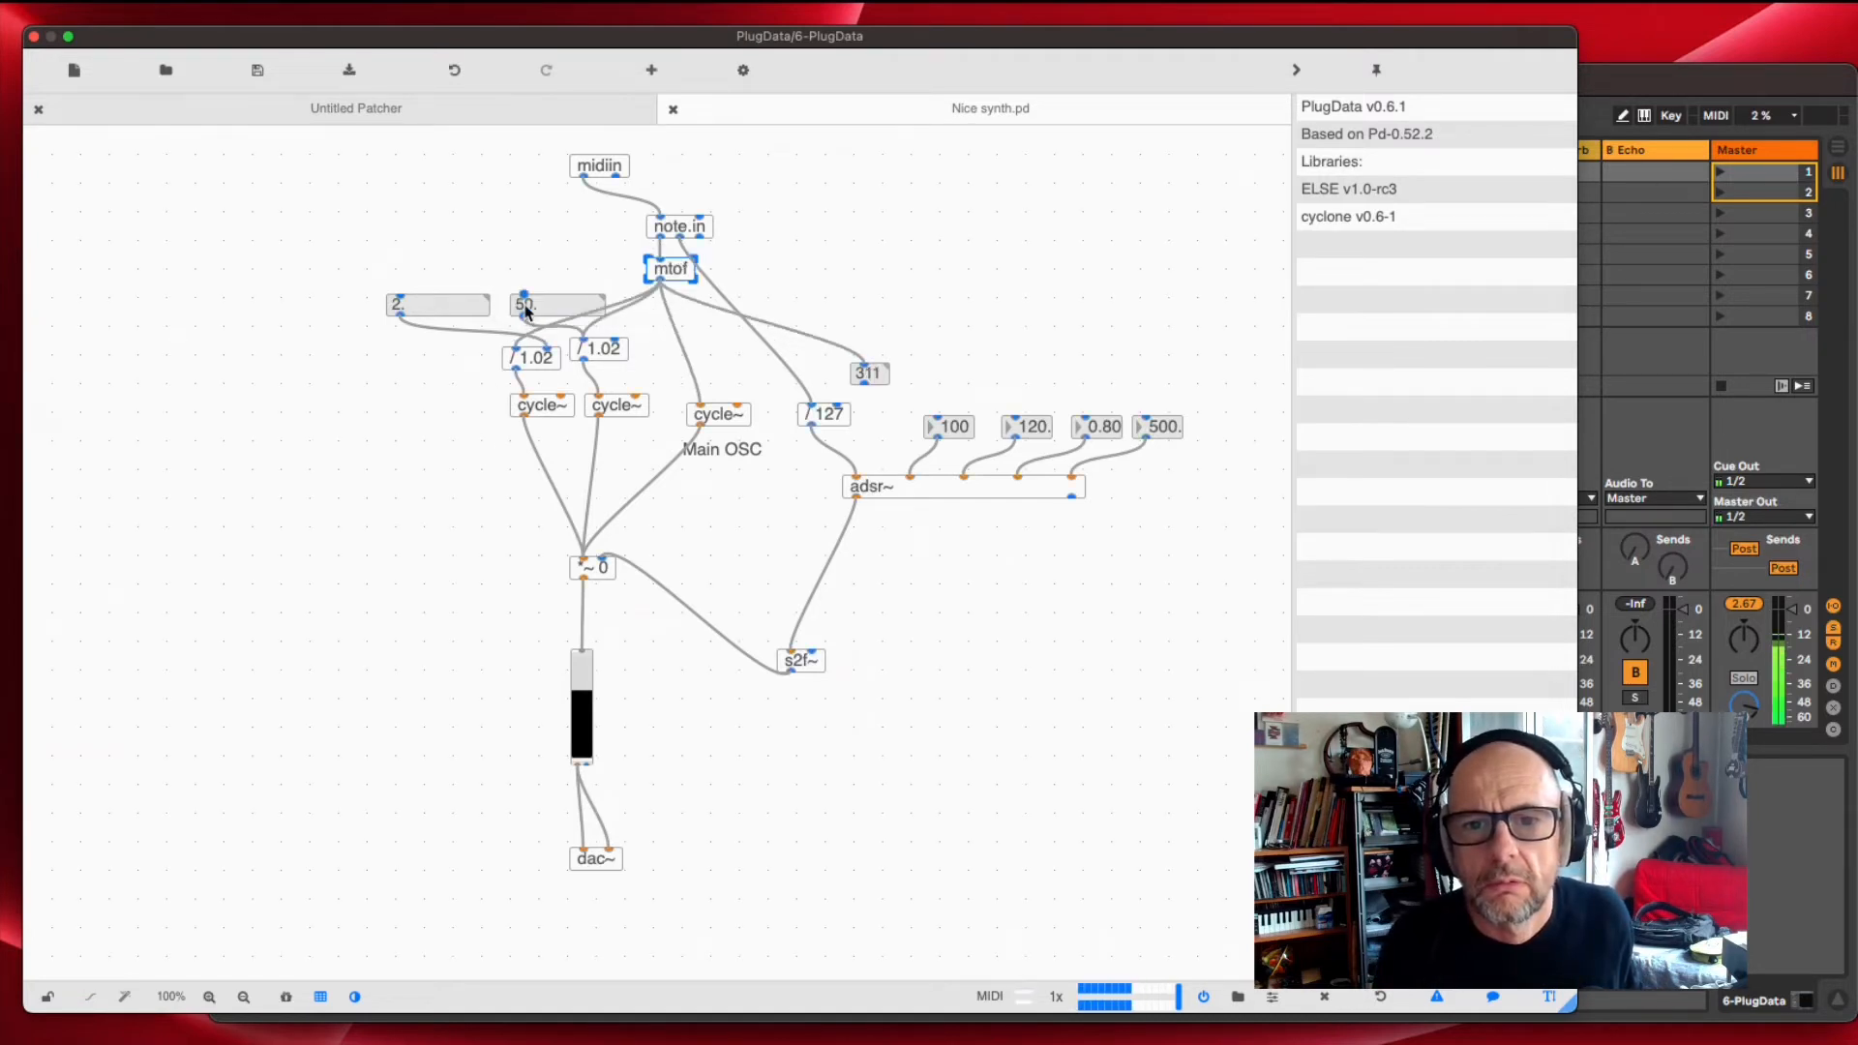
# Feed mtof's 311 Hz output into both number boxes and drag the two * 1.02 objects left
pyautogui.click(524, 304)
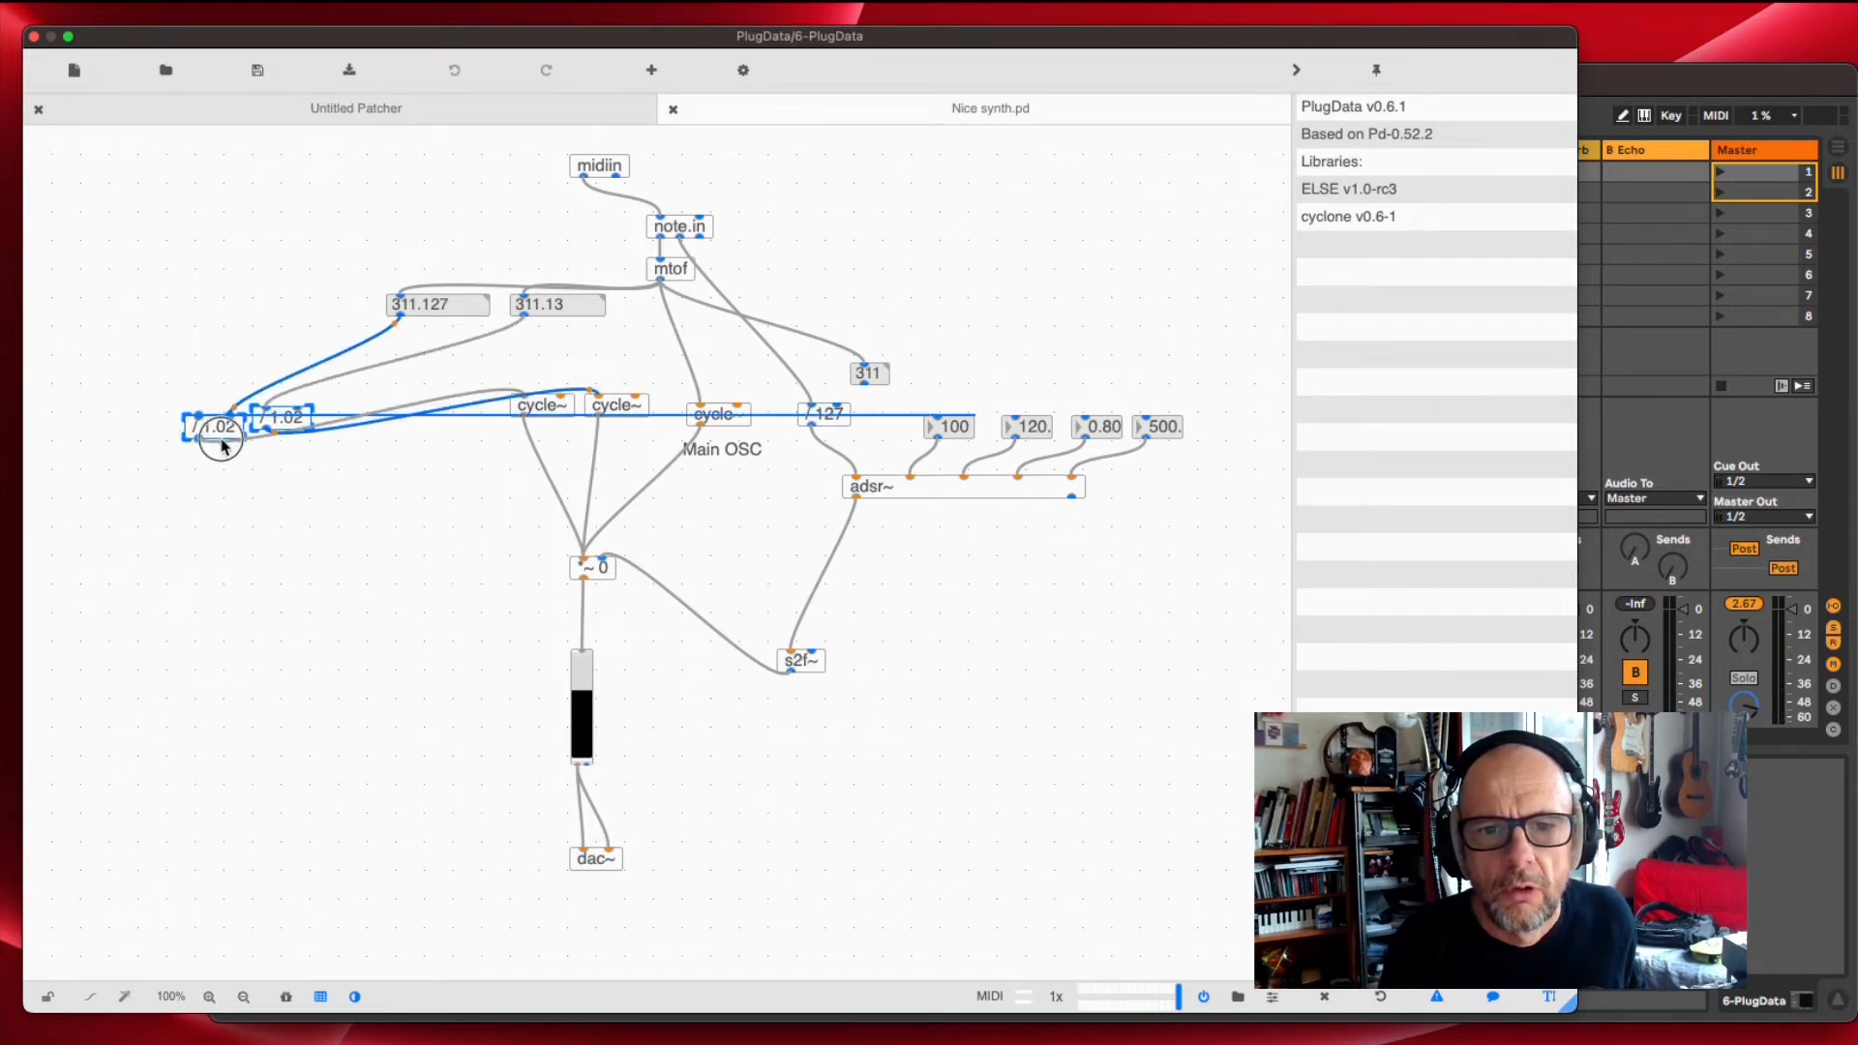
pyautogui.moveTo(219, 429); pyautogui.dragTo(261, 399)
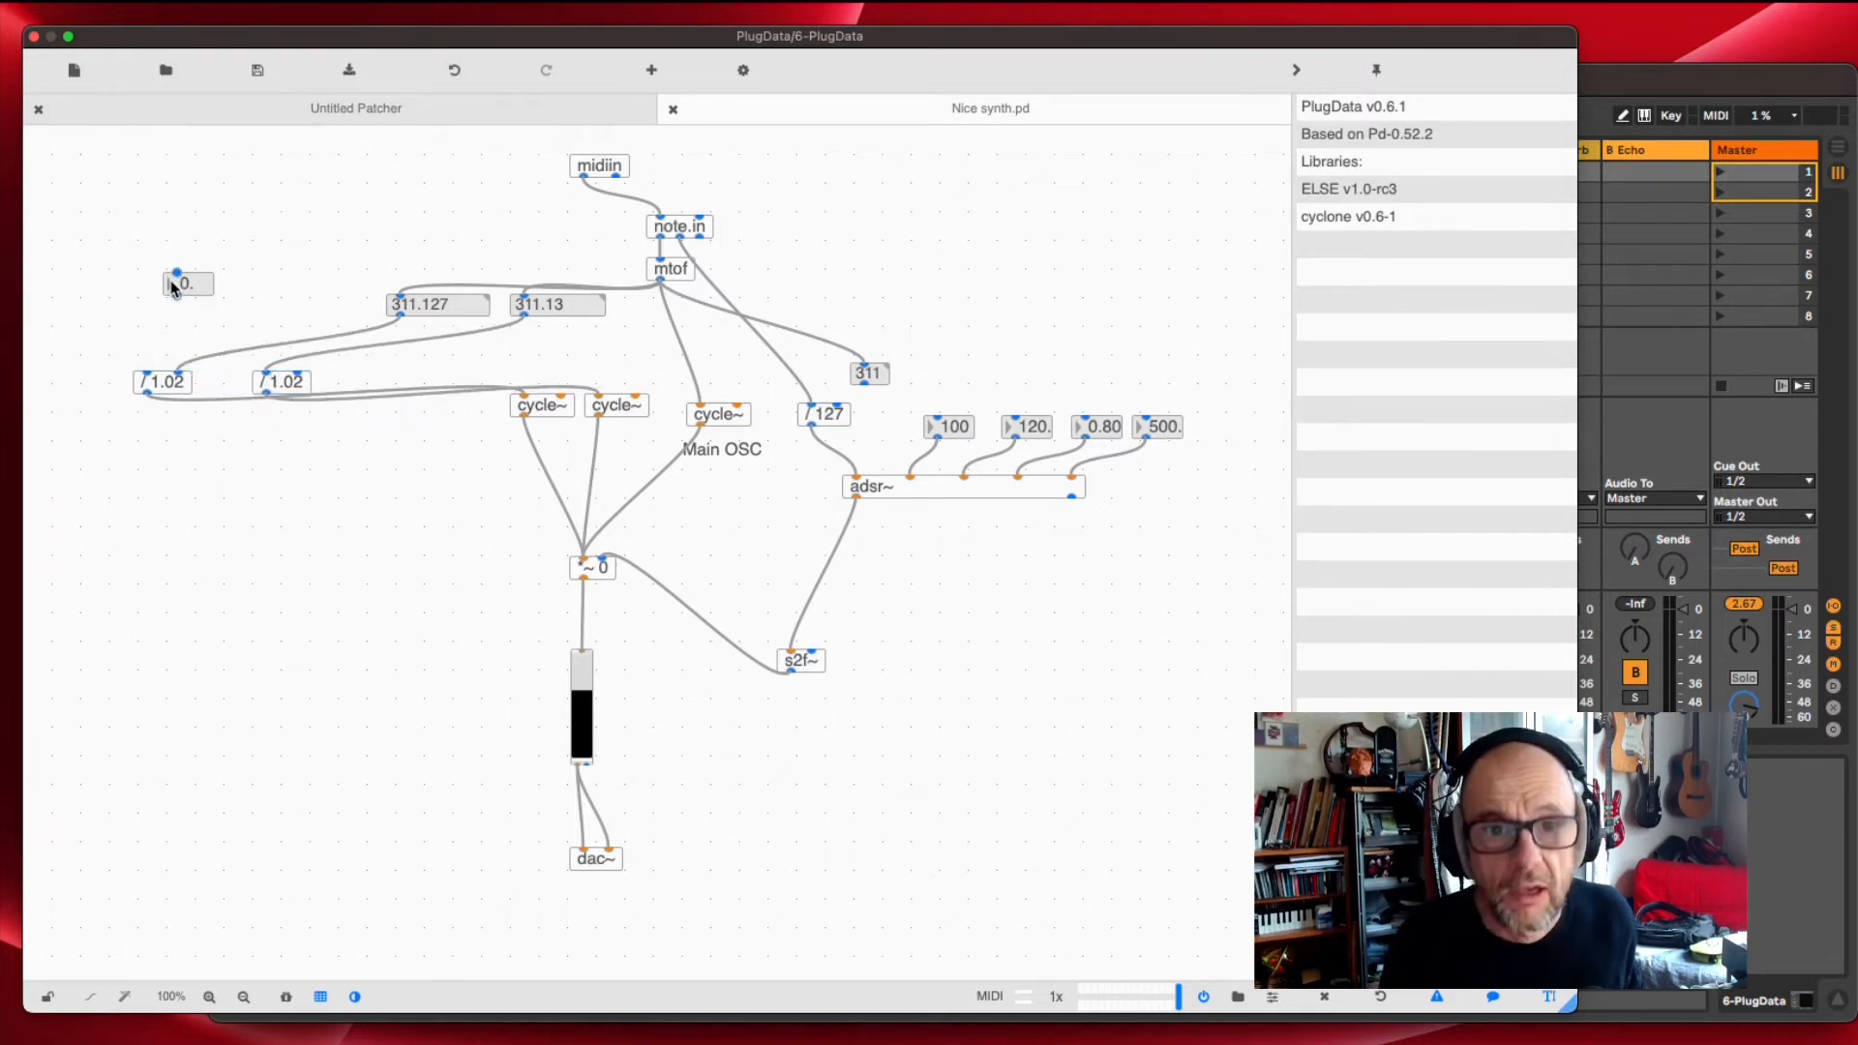
# Place a new detune number box at the far left, to be set to 1.02 for the first multiplier
pyautogui.click(183, 292)
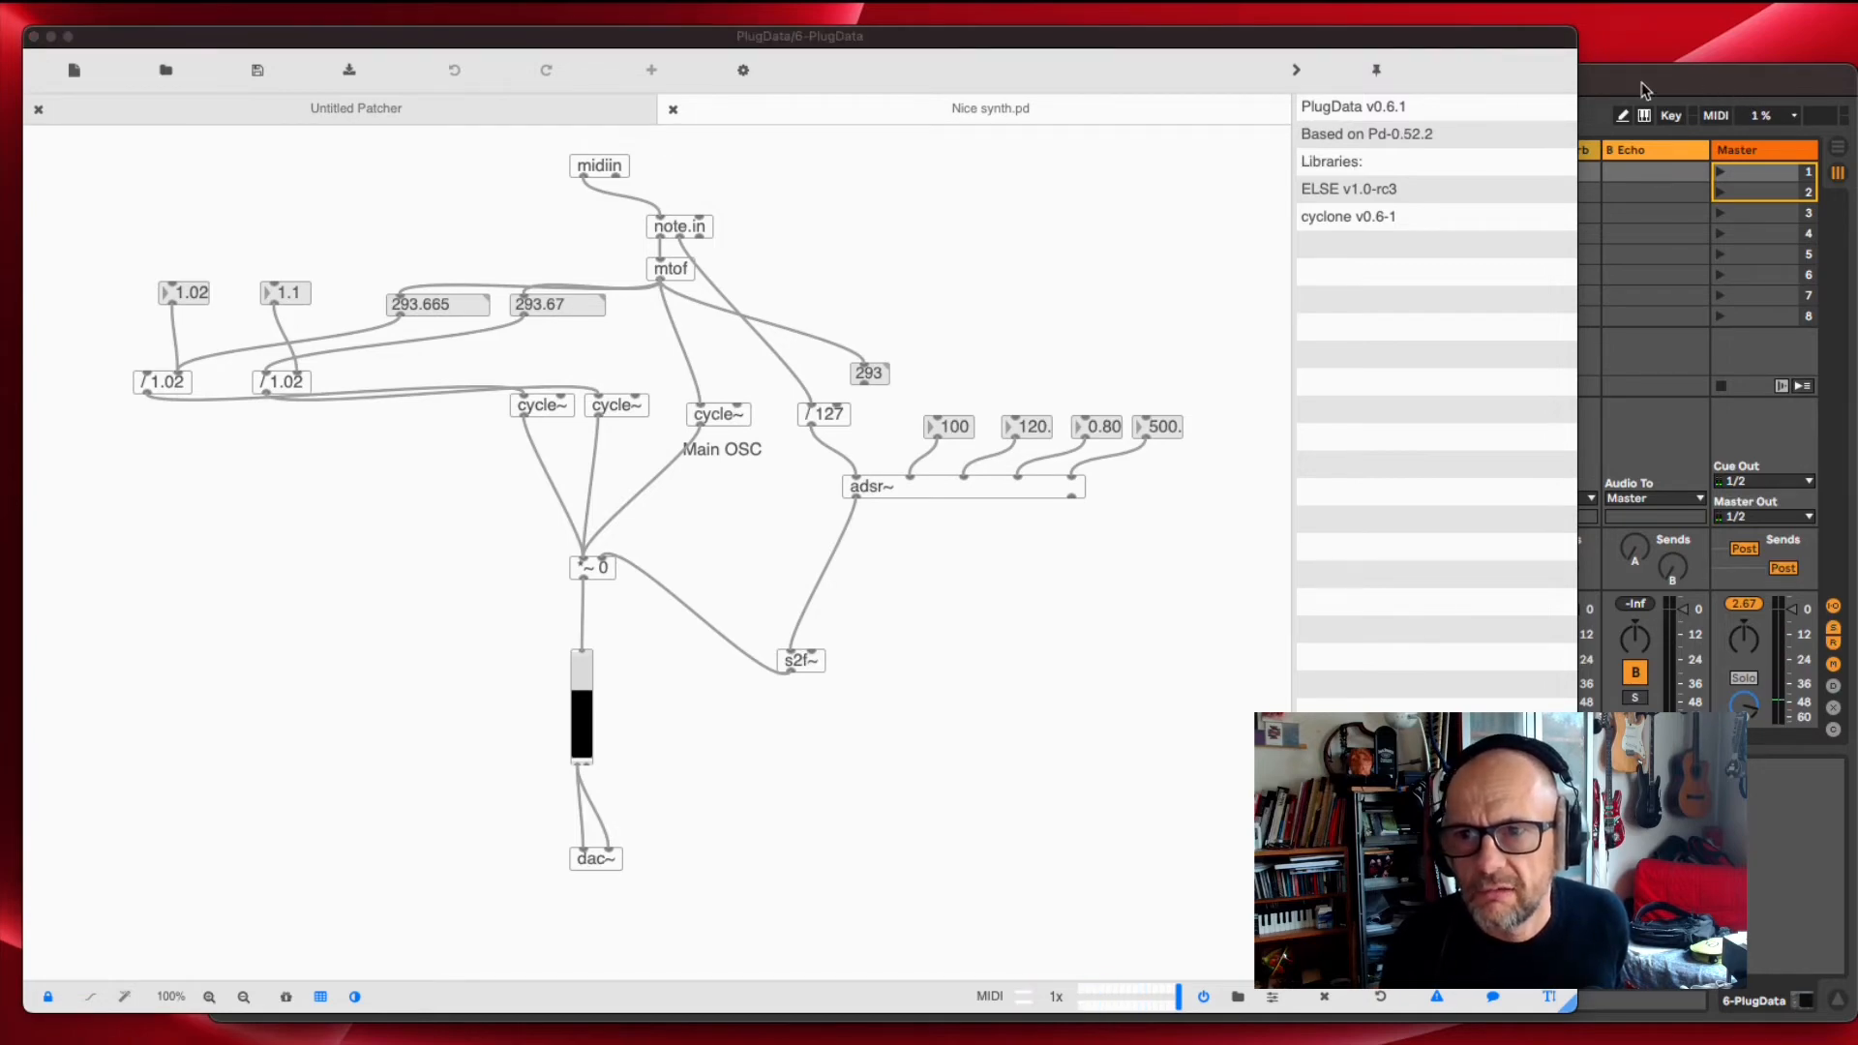
# View the B Echo and A Hybrid Reverb returns in Live and adjust the reverb's dry/wet
pyautogui.moveTo(801, 35); pyautogui.dragTo(581, 149)
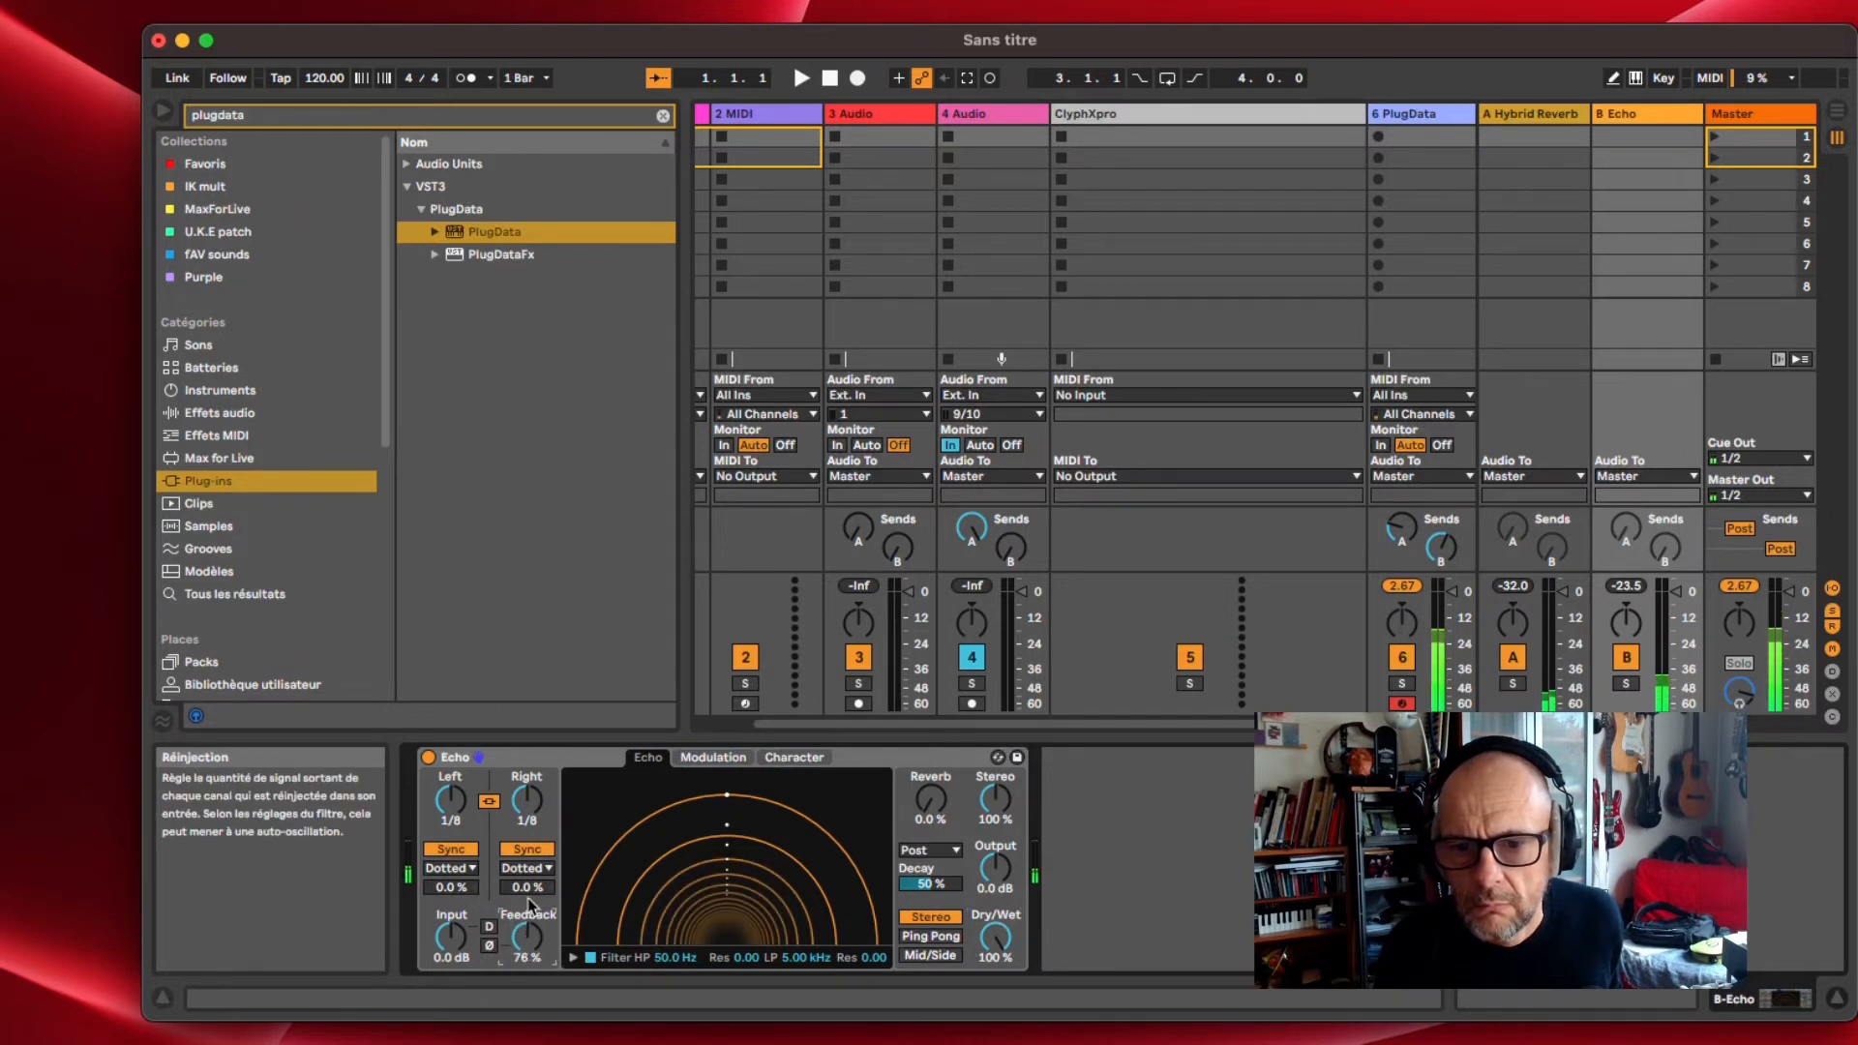
pyautogui.click(524, 867)
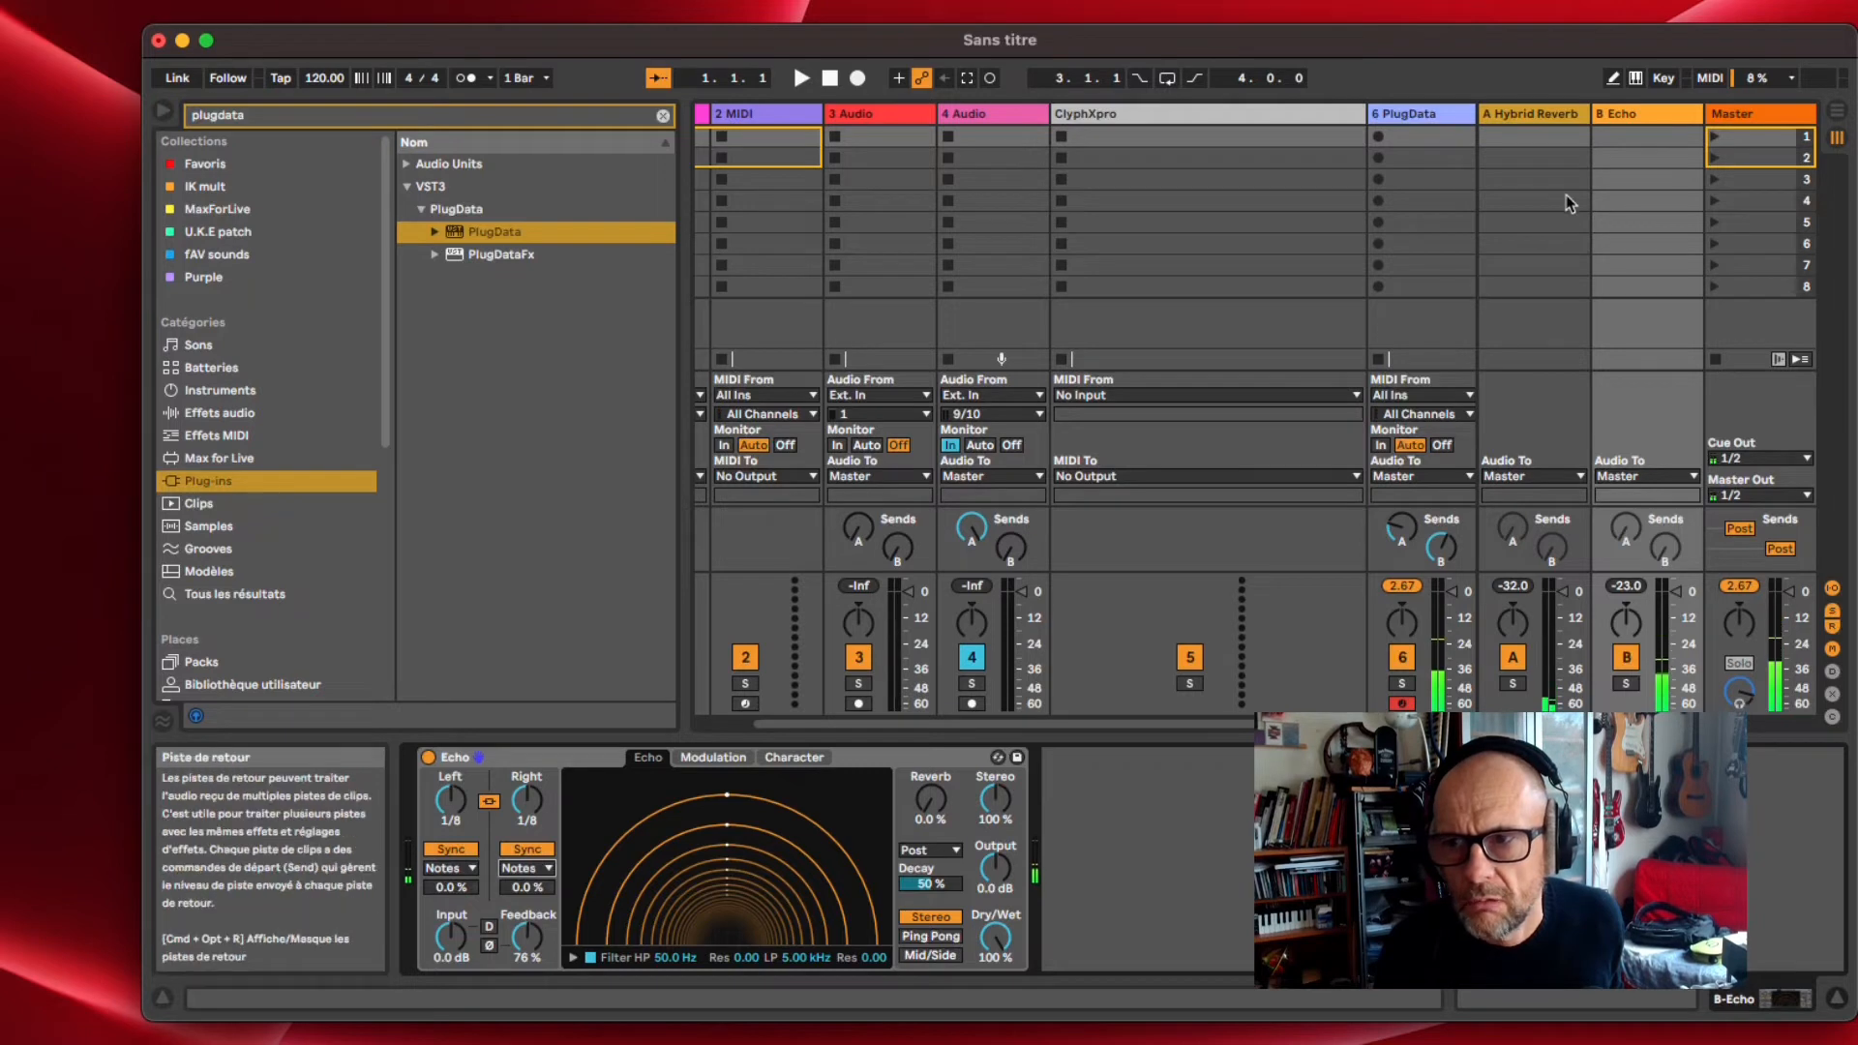
pyautogui.click(1531, 113)
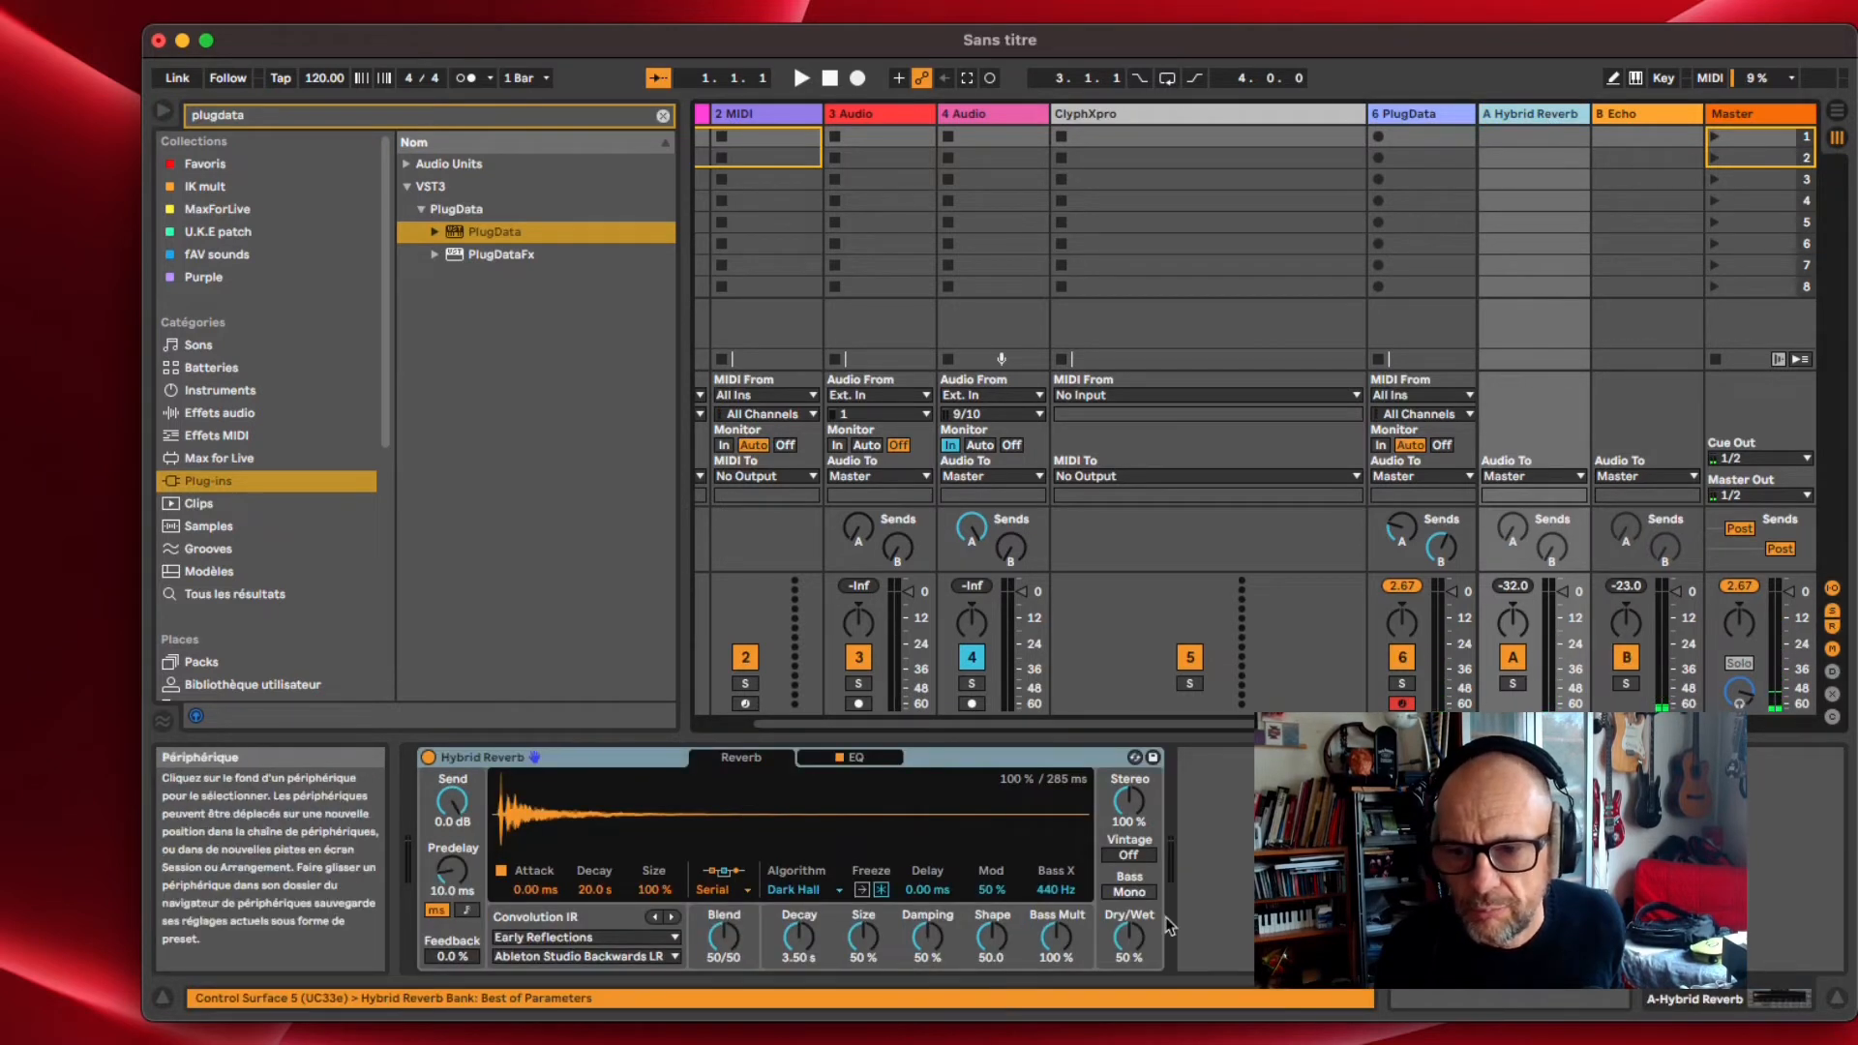
pyautogui.moveTo(1127, 940); pyautogui.dragTo(1129, 926)
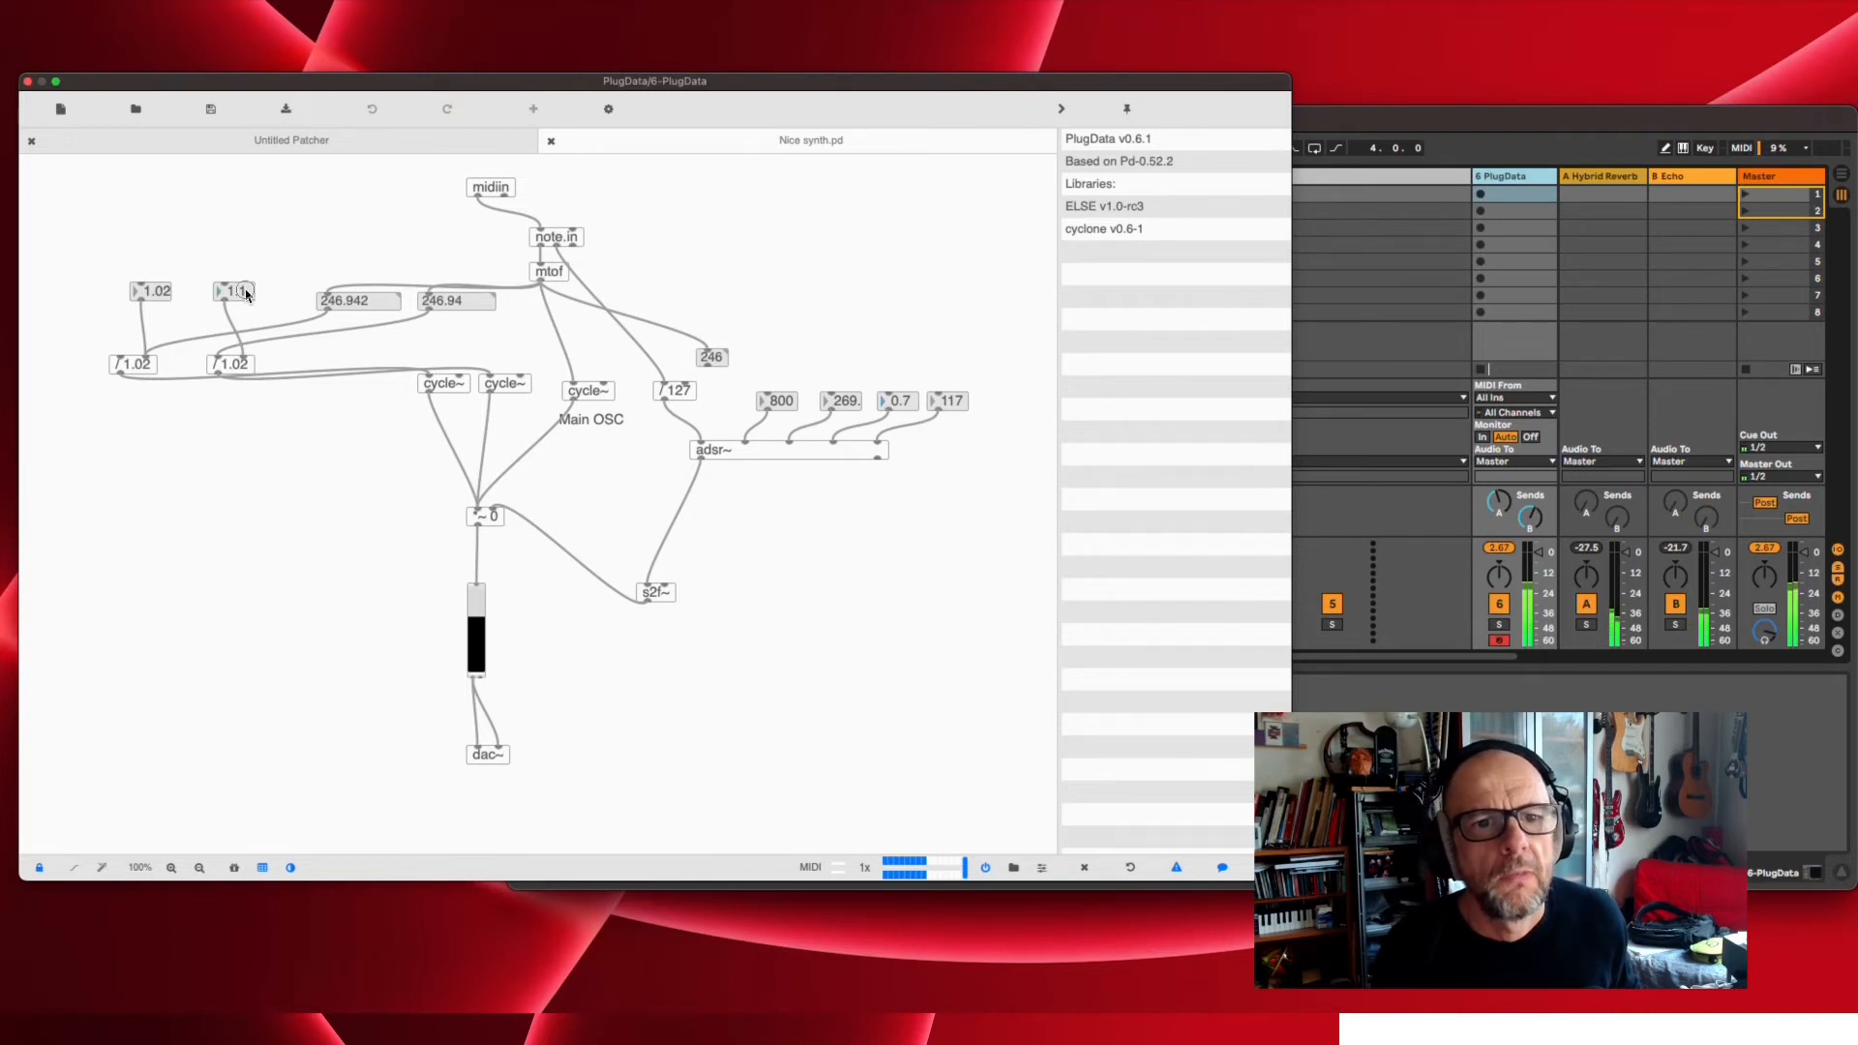
# Drag the second detune number box down from 1.1 to 0.8
pyautogui.moveTo(234, 292); pyautogui.dragTo(234, 331)
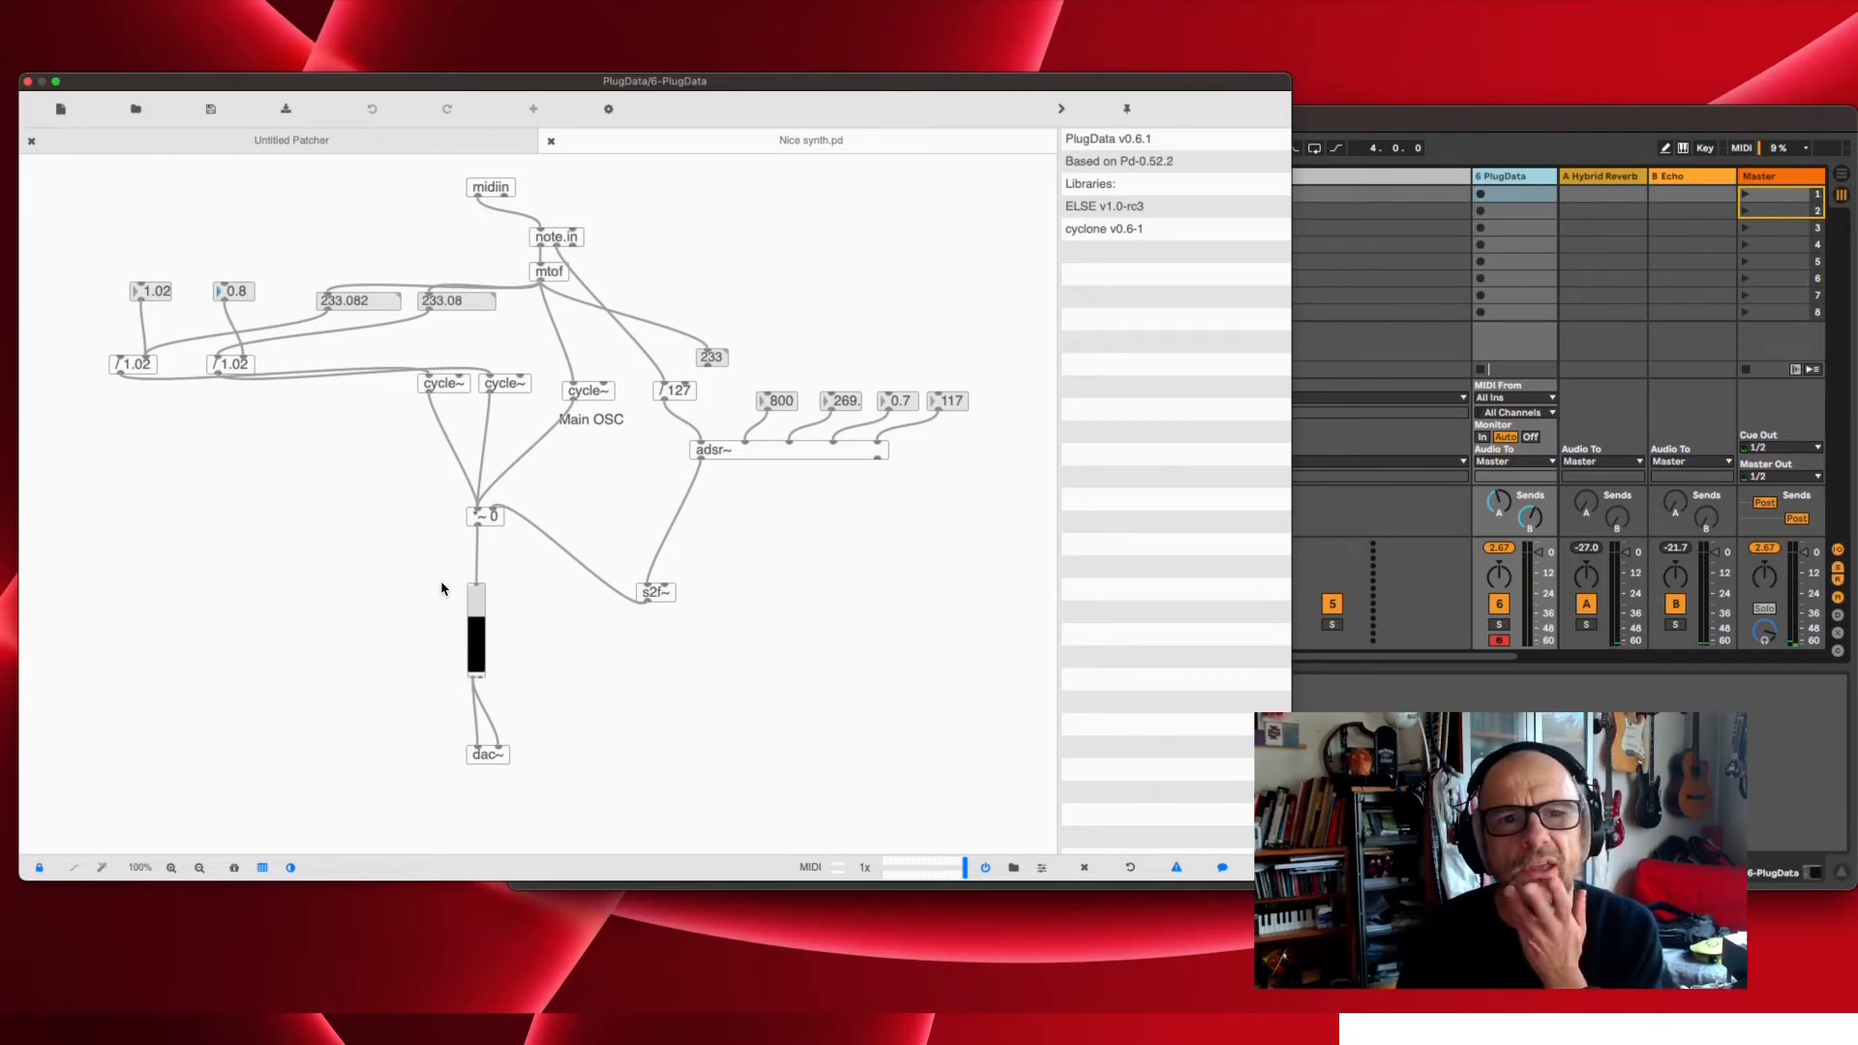
pyautogui.moveTo(139, 277)
pyautogui.write('cycle~ 0.1')
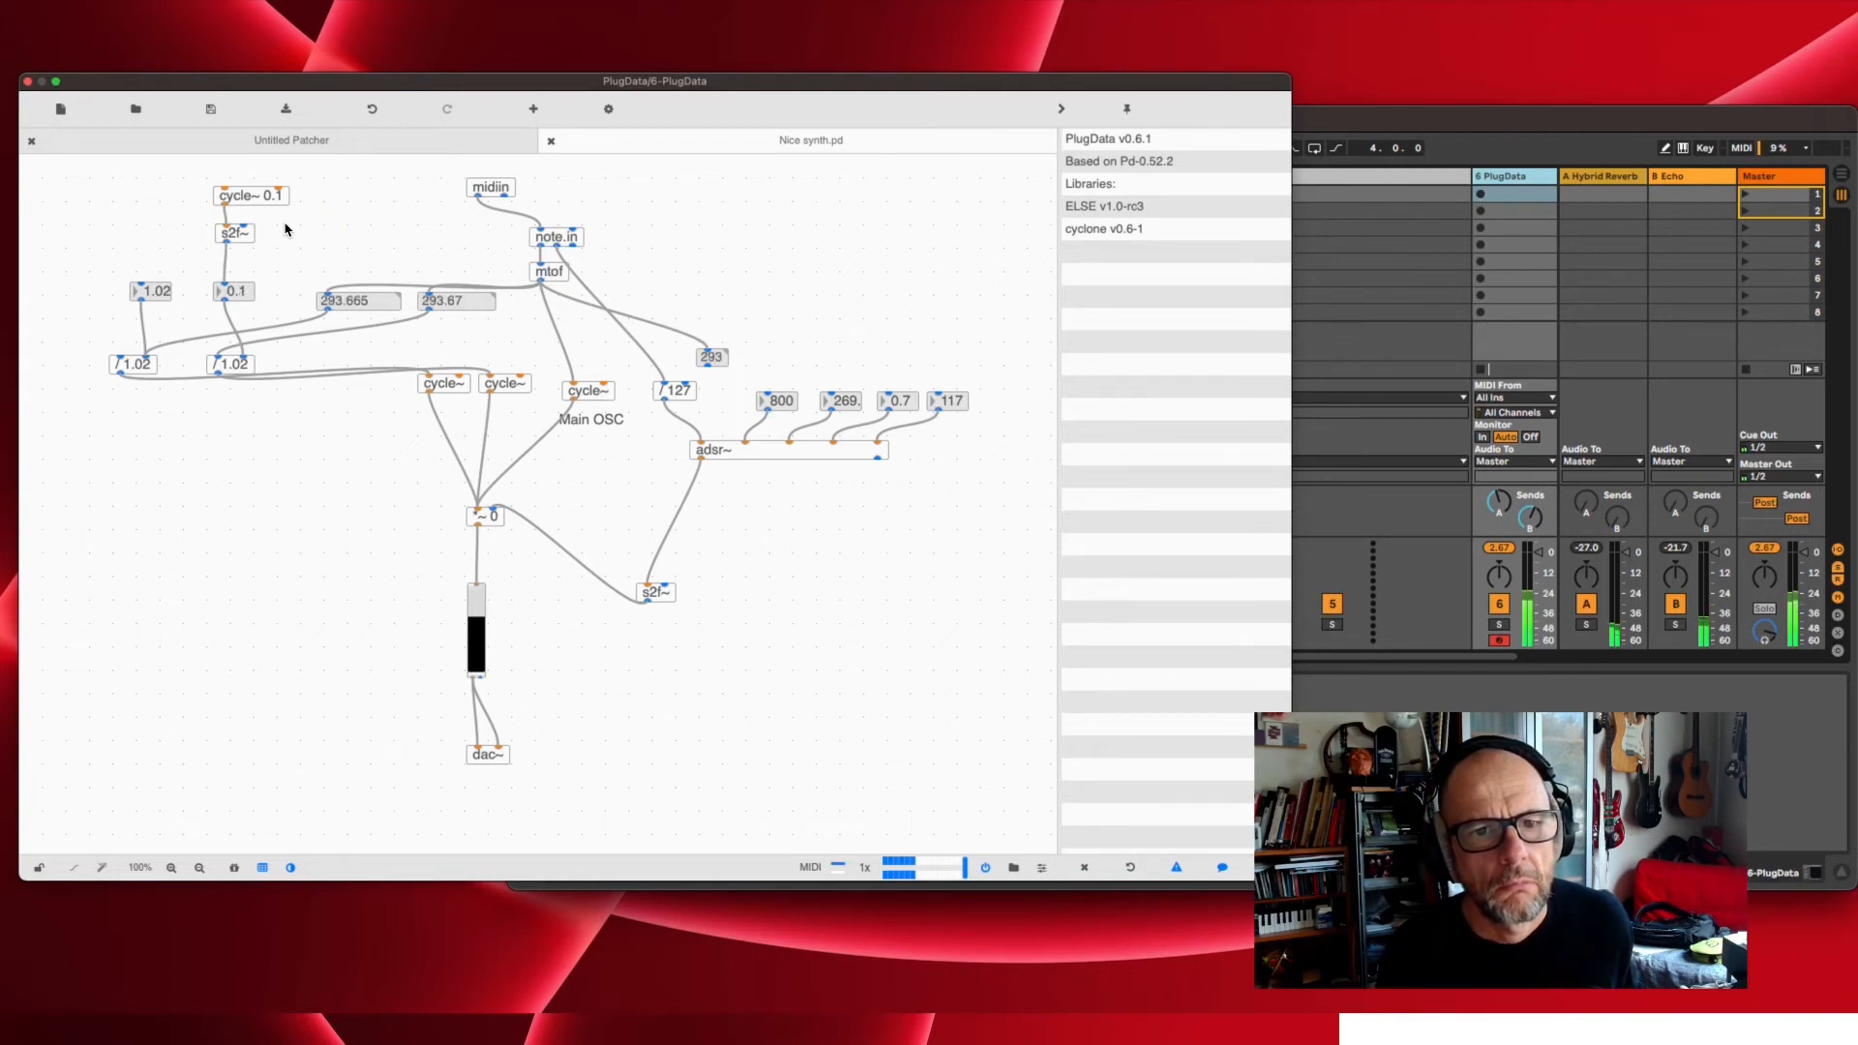
# Drag the first detune box down to 0.94 as the cycle~ 0.1 LFO sweeps the second
pyautogui.moveTo(234, 292); pyautogui.dragTo(234, 319)
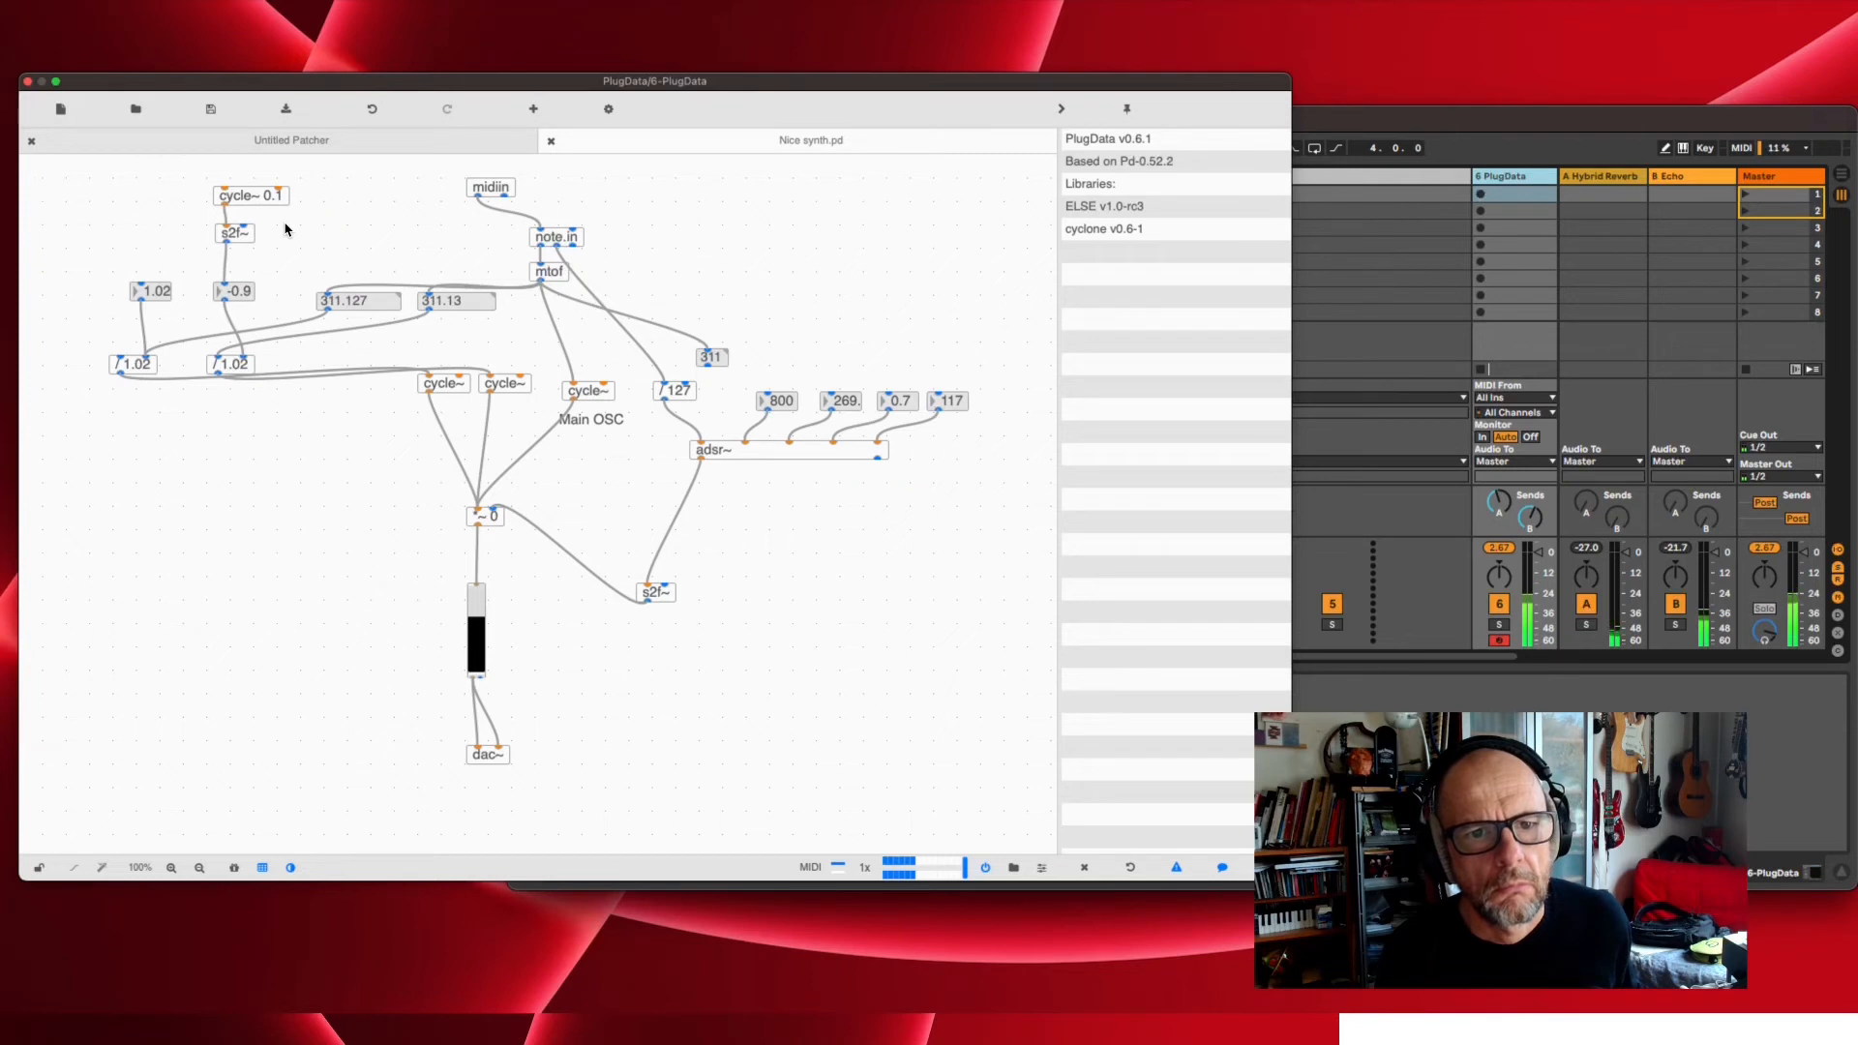
pyautogui.moveTo(235, 292); pyautogui.dragTo(234, 285)
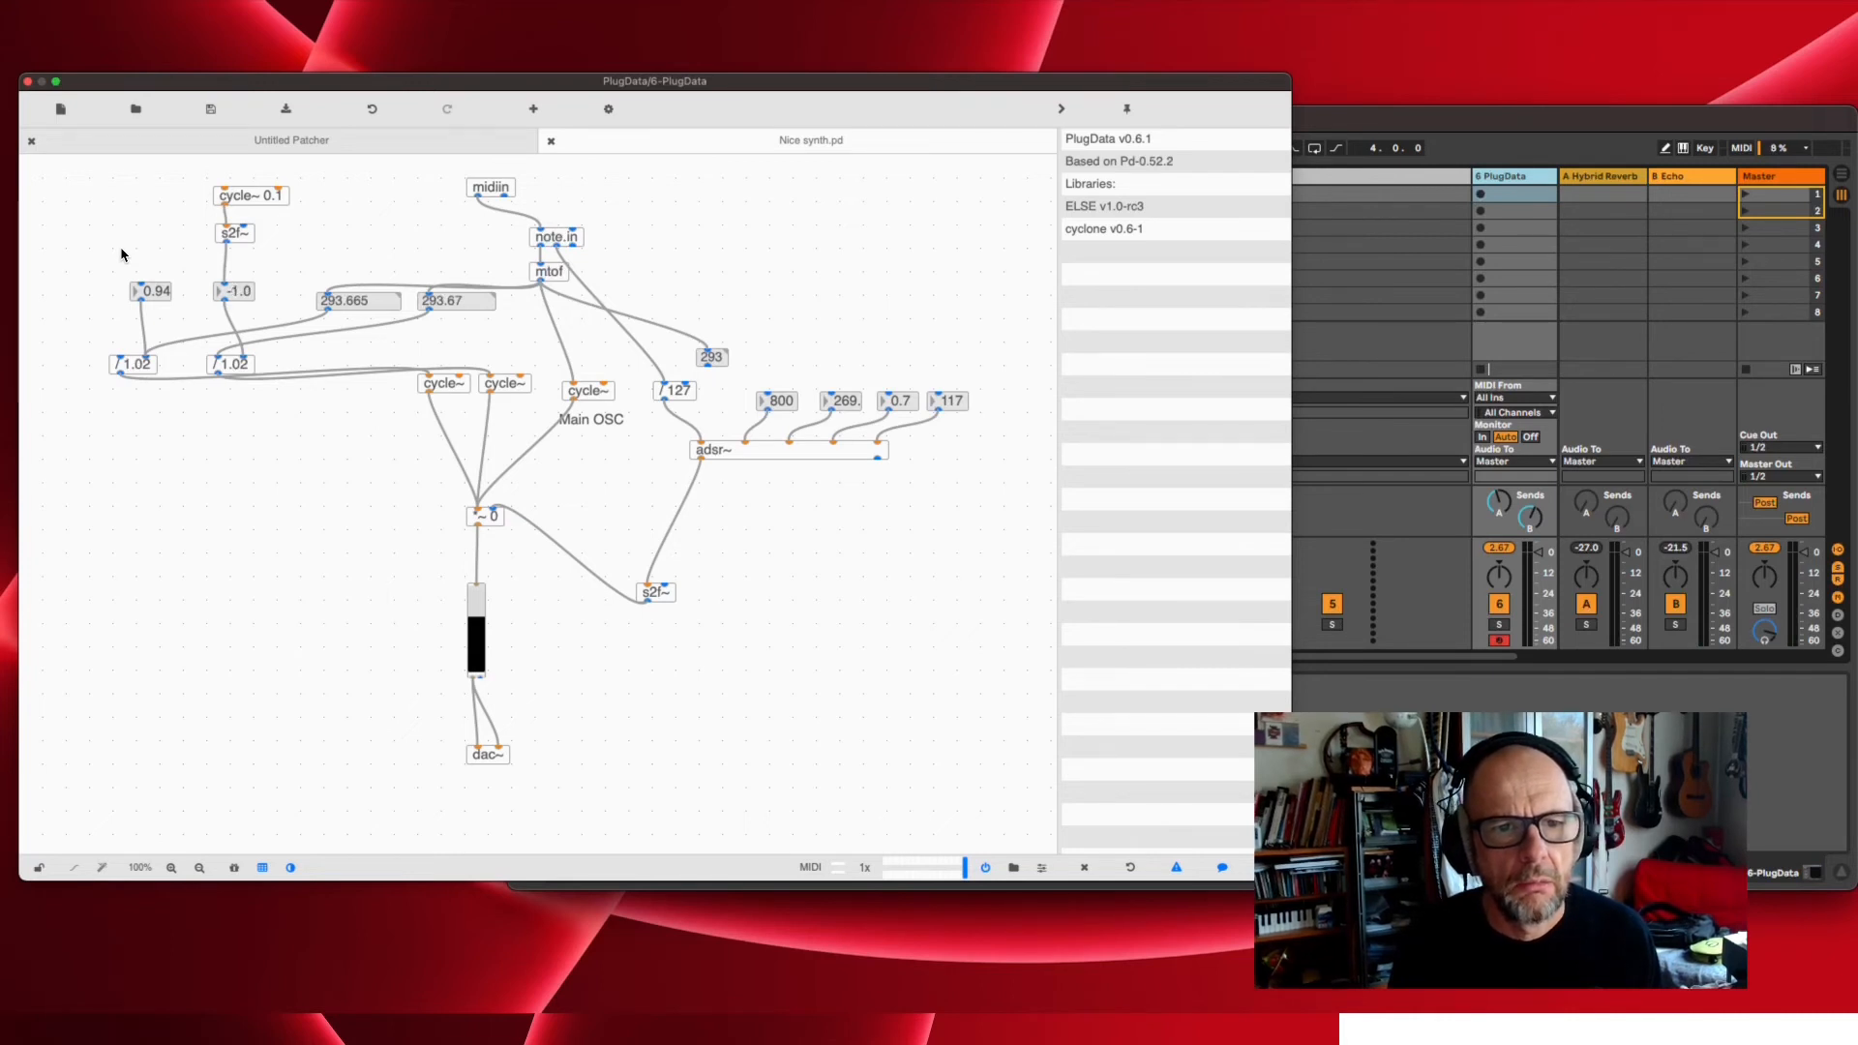
pyautogui.moveTo(234, 290); pyautogui.dragTo(234, 273)
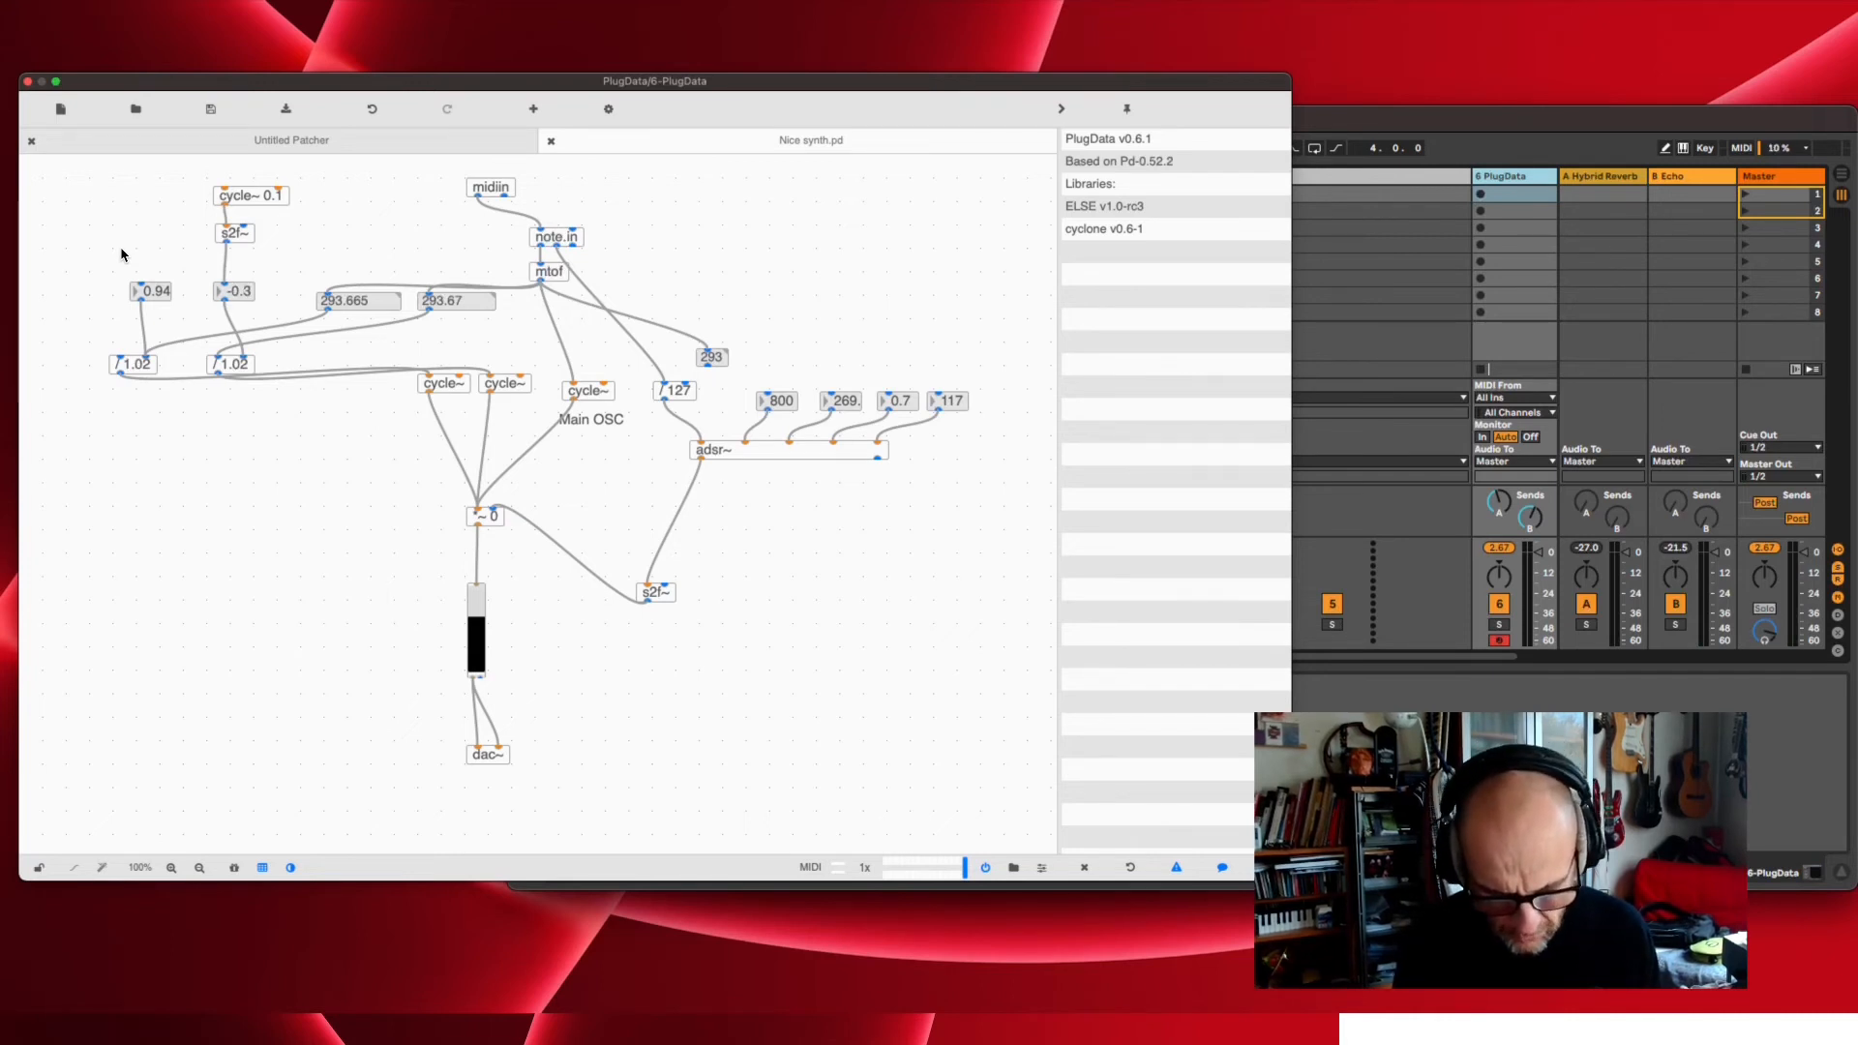